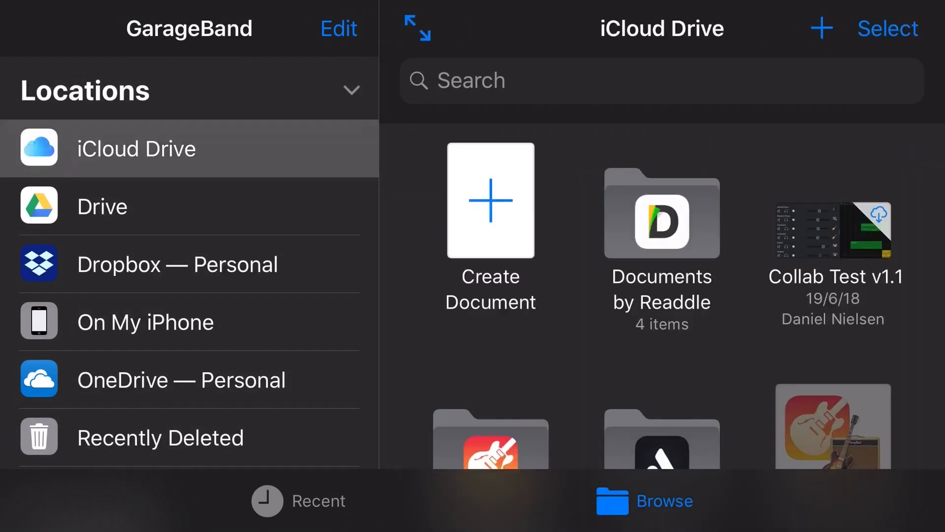
- Browse the song thumbnails inside the GarageBand for iOS folder on iCloud Drive
{"action": "scroll", "scroll_direction": "down", "scroll_amount": 3}
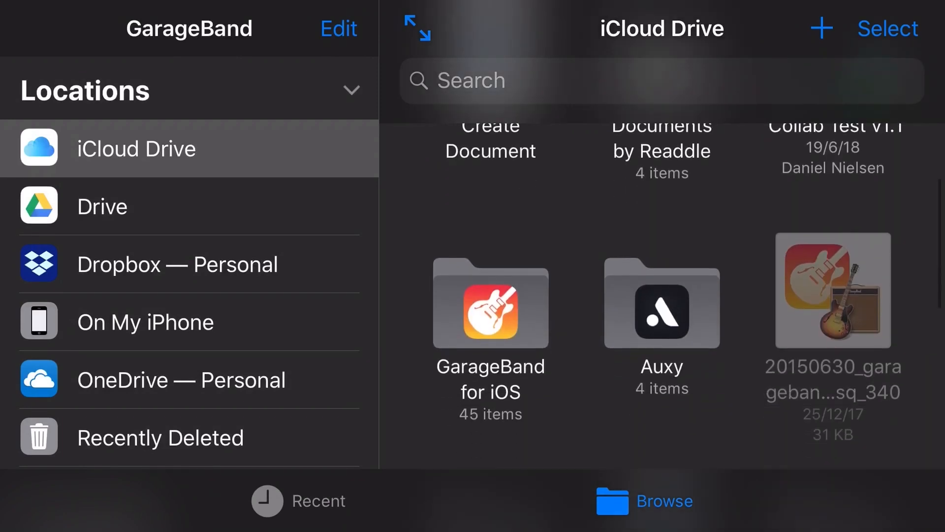
{"action": "left_click", "coordinate": [491, 304]}
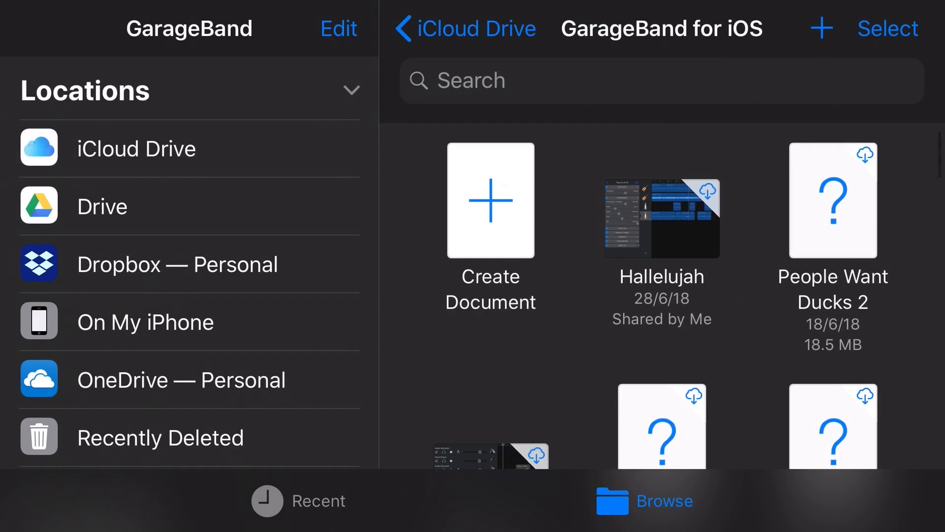
{"action": "scroll", "scroll_direction": "down", "scroll_amount": 3}
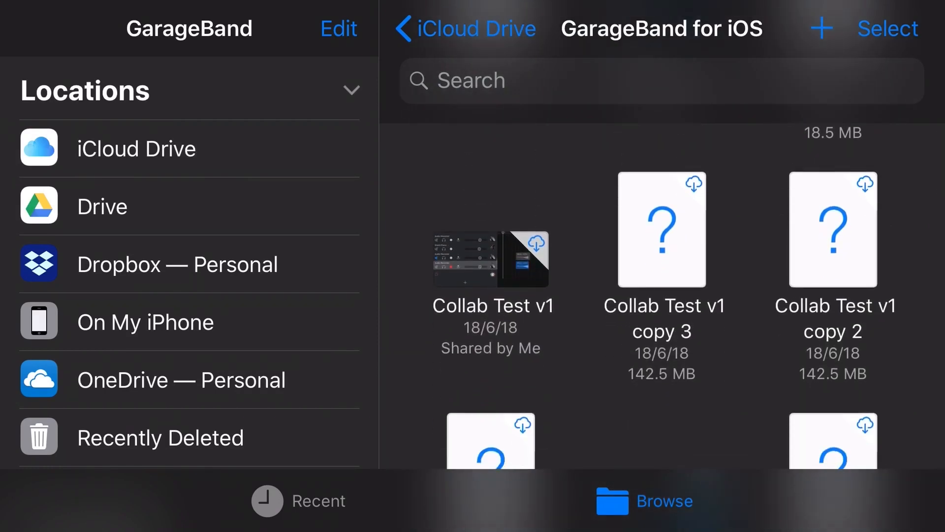
{"action": "scroll", "scroll_direction": "down", "scroll_amount": 3}
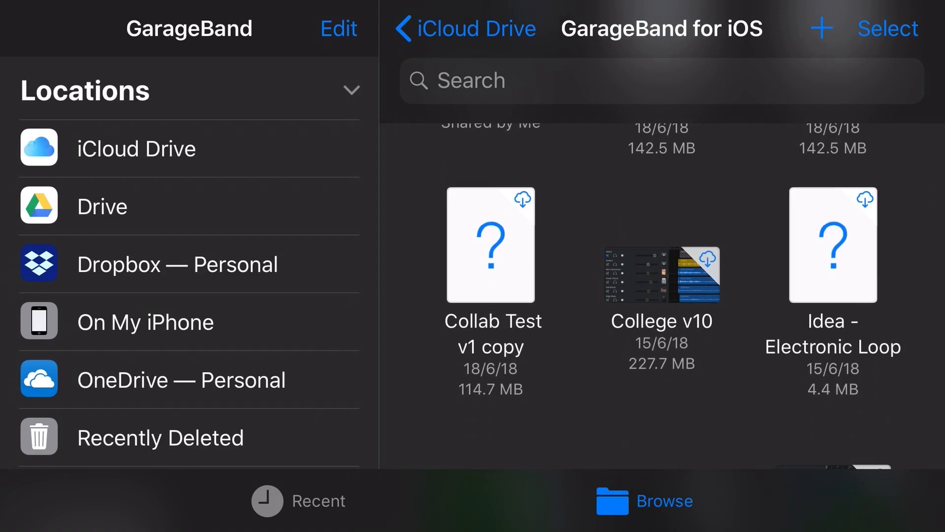
{"action": "scroll", "scroll_direction": "down", "scroll_amount": 3}
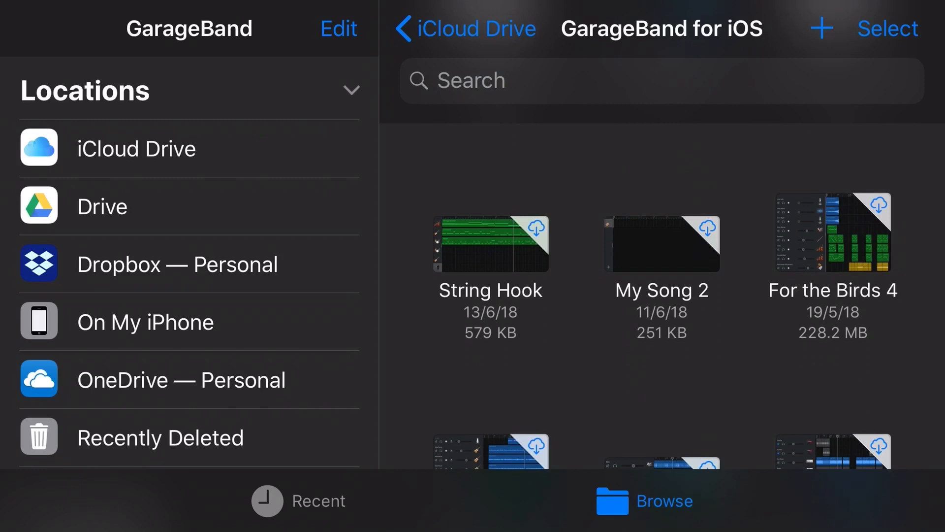
{"action": "scroll", "scroll_direction": "up", "scroll_amount": 3}
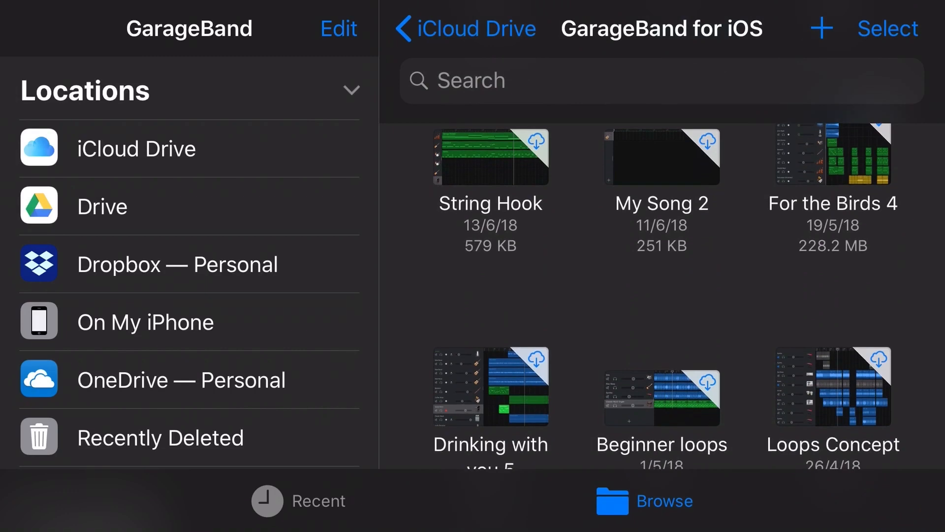
{"action": "scroll", "scroll_direction": "down", "scroll_amount": 3}
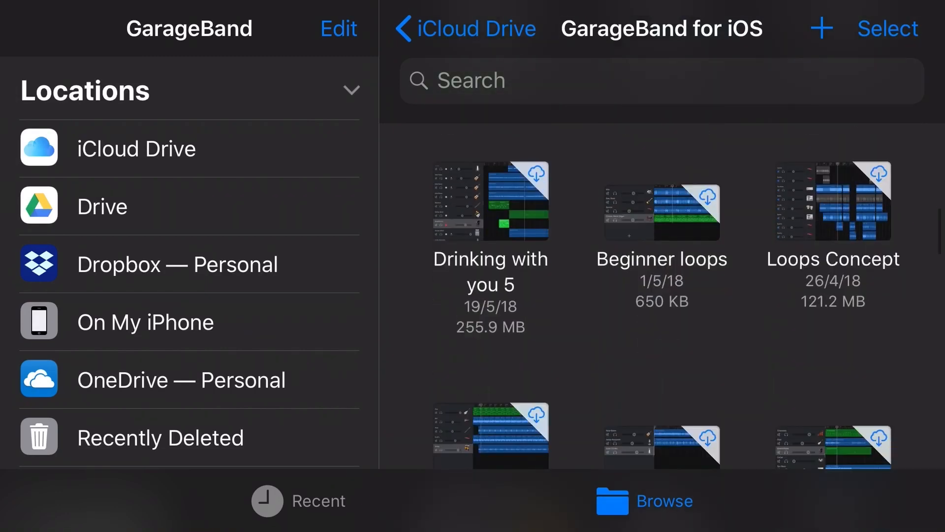
{"action": "scroll", "scroll_direction": "down", "scroll_amount": 3}
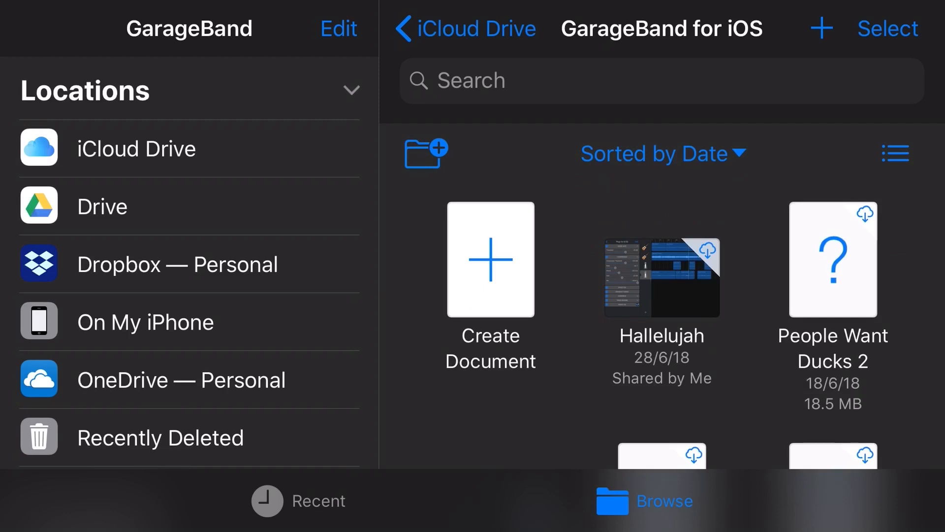
- Browse the iPhone's GarageBand folder (Bully v5, Bully Master, Come Back), then head back to On My iPhone
{"action": "left_click", "coordinate": [145, 320]}
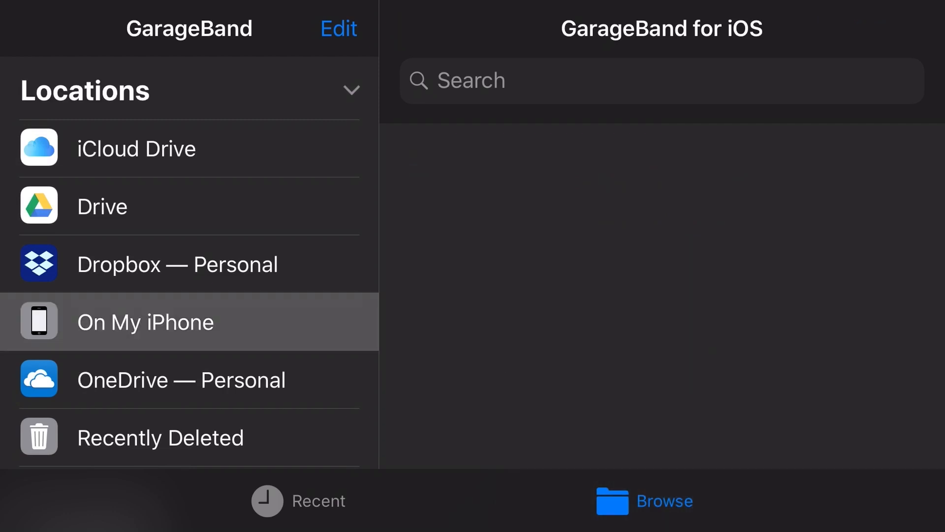
{"action": "left_click", "coordinate": [145, 321]}
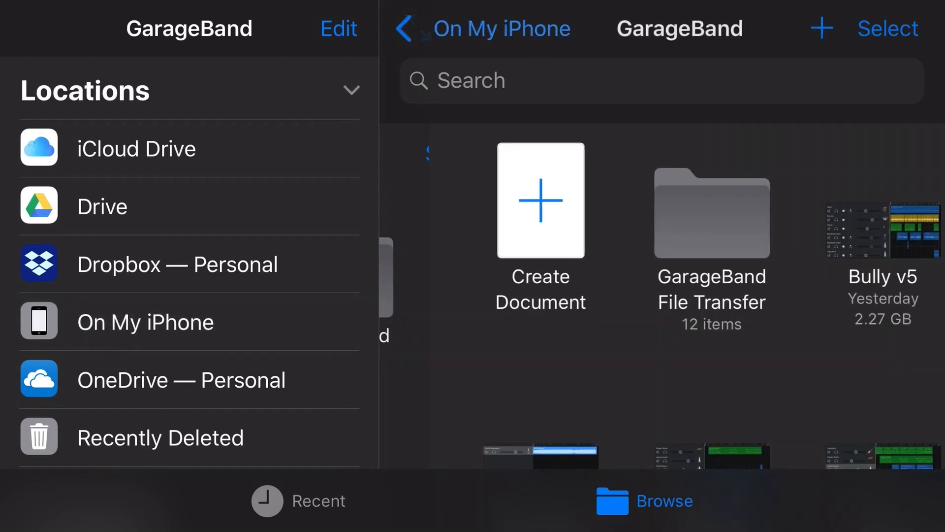
{"action": "scroll", "scroll_direction": "up", "scroll_amount": 3}
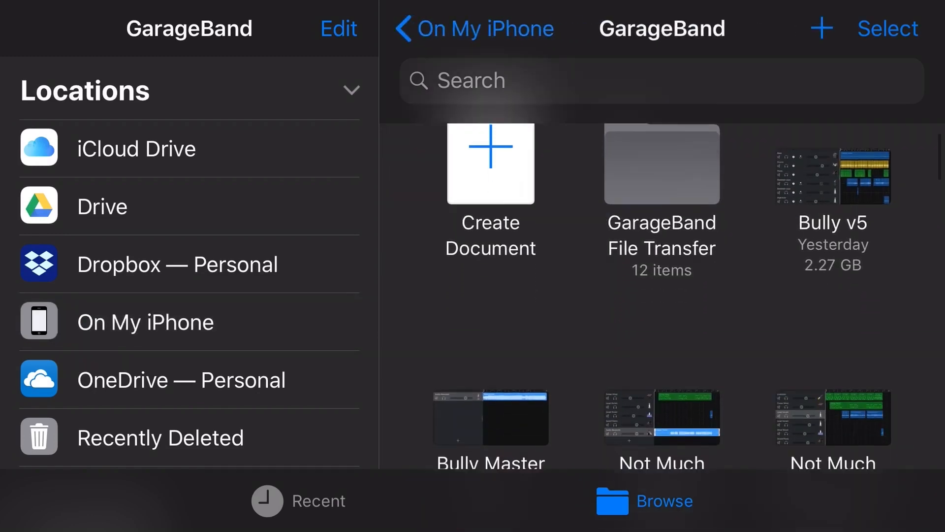
{"action": "scroll", "scroll_direction": "down", "scroll_amount": 3}
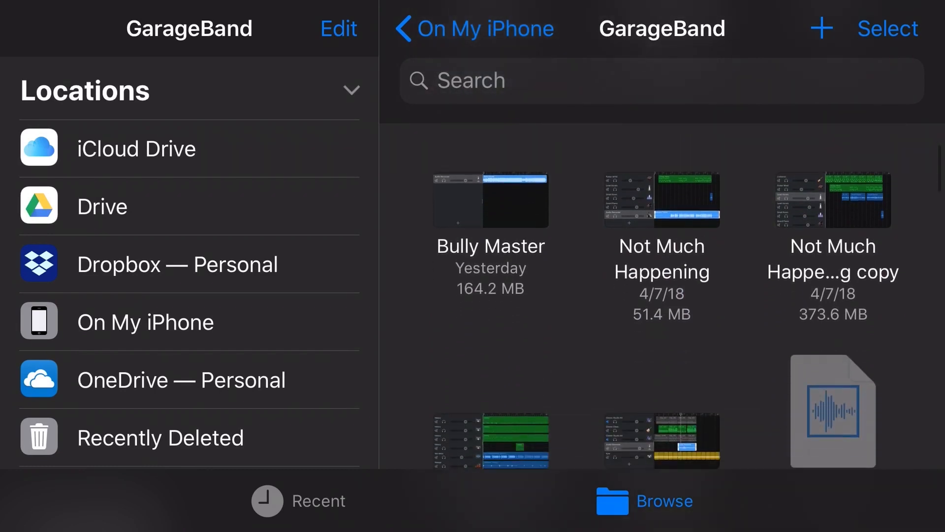
{"action": "scroll", "scroll_direction": "up", "scroll_amount": 3}
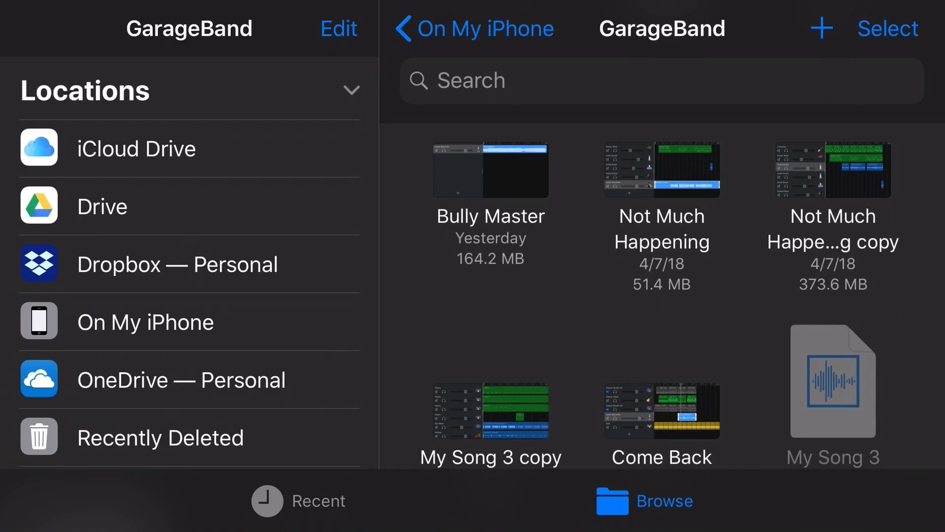
{"action": "scroll", "scroll_direction": "down", "scroll_amount": 3}
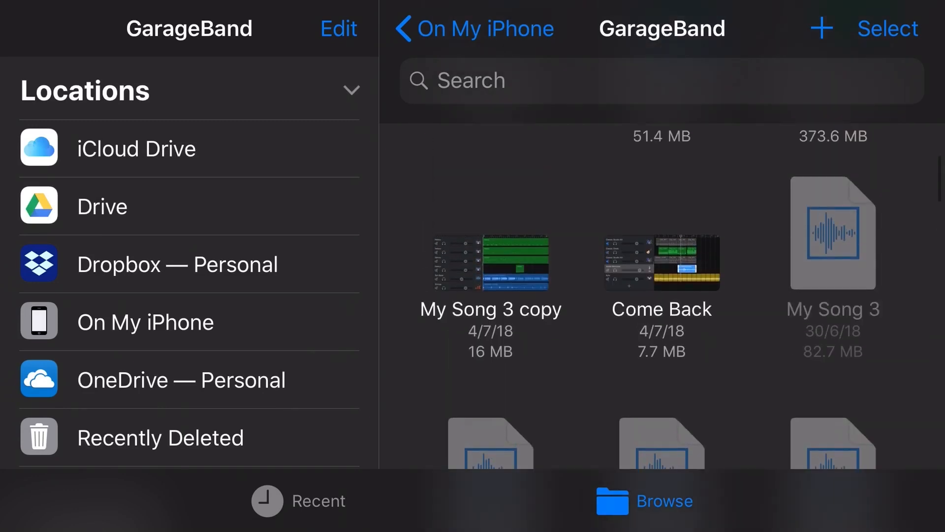
{"action": "scroll", "scroll_direction": "up", "scroll_amount": 3}
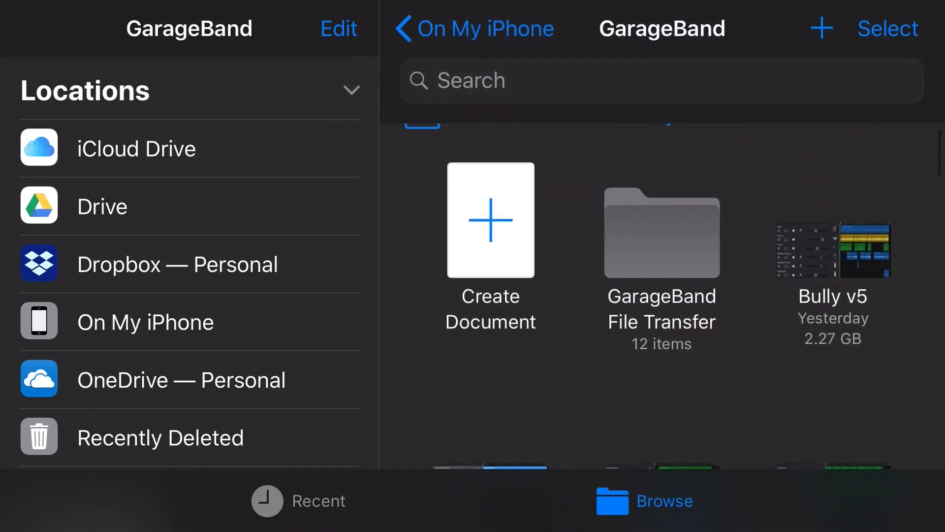
{"action": "scroll", "scroll_direction": "up", "scroll_amount": 3}
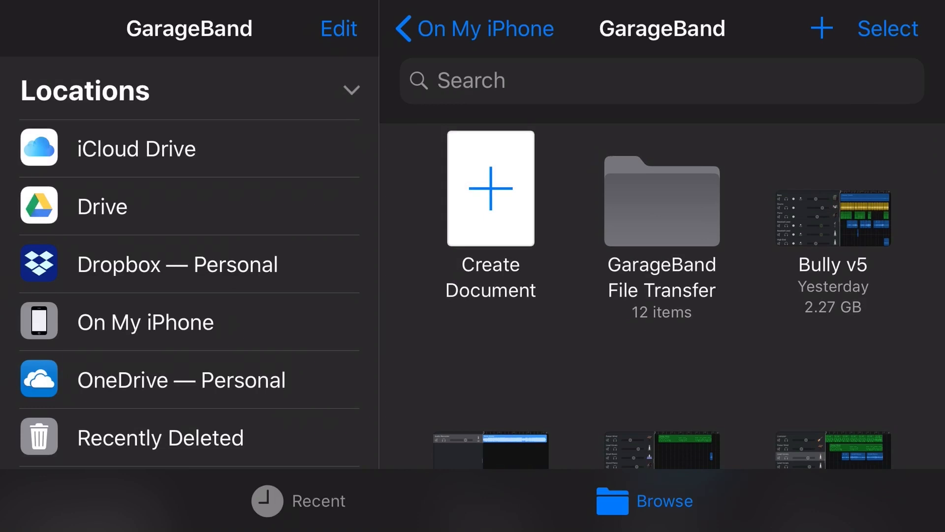
{"action": "left_click", "coordinate": [145, 321]}
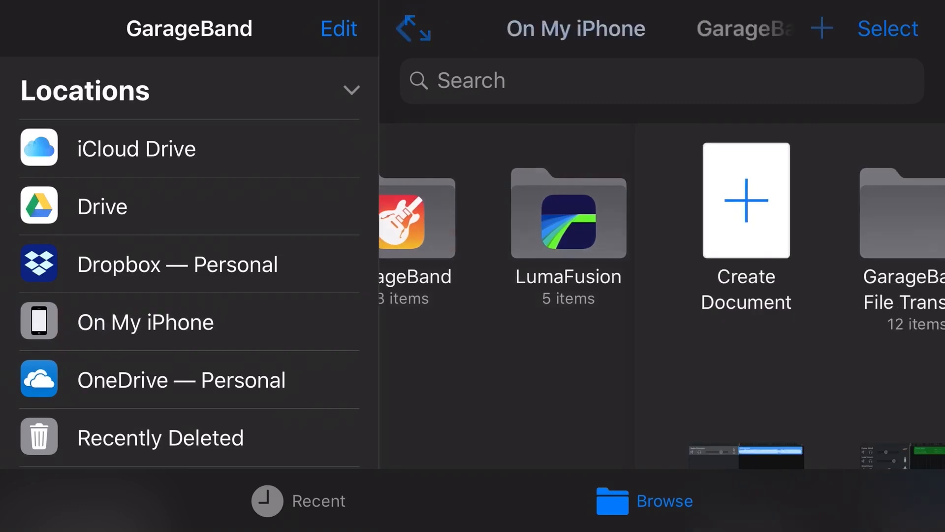
{"action": "left_click", "coordinate": [406, 217]}
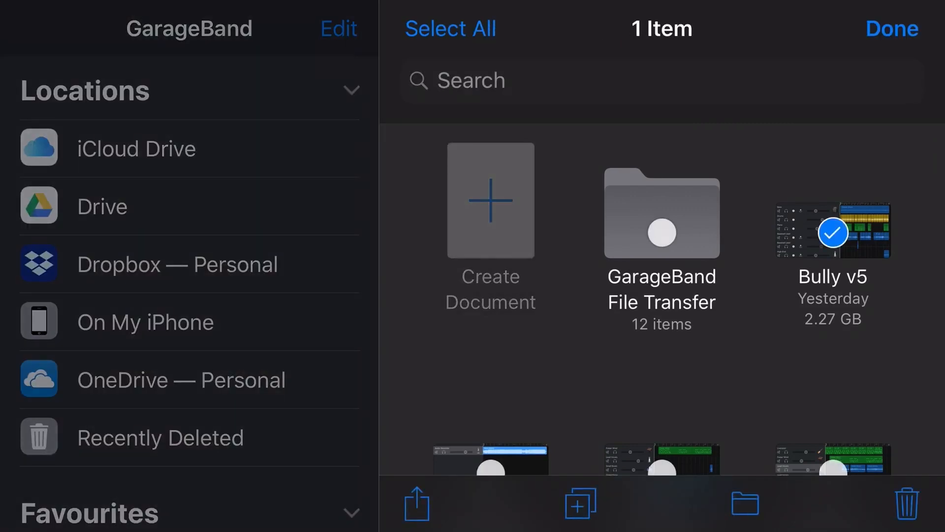
{"action": "left_click", "coordinate": [416, 502]}
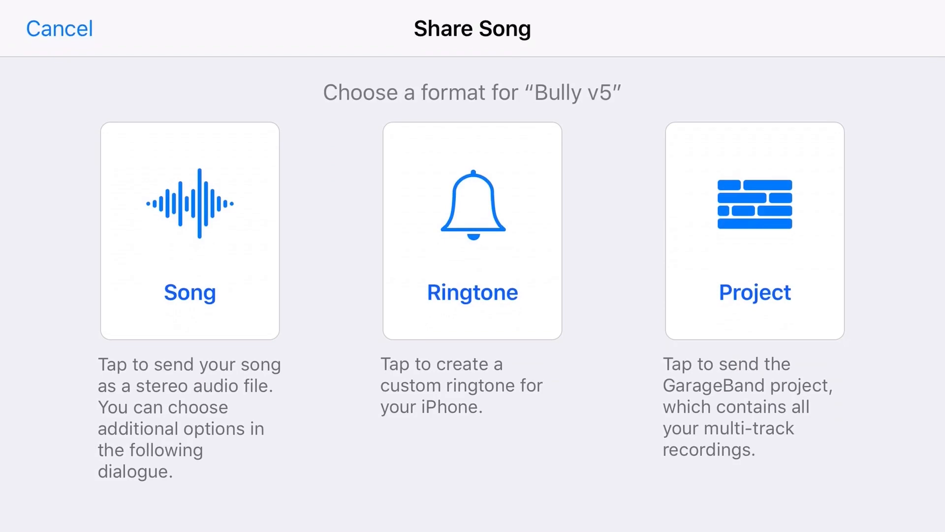
{"action": "left_click", "coordinate": [754, 230]}
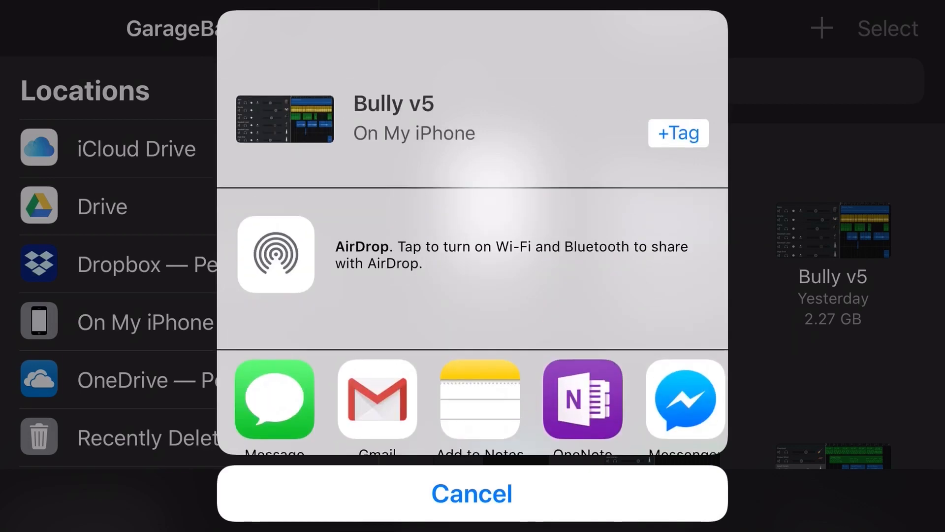
{"action": "left_click", "coordinate": [471, 493]}
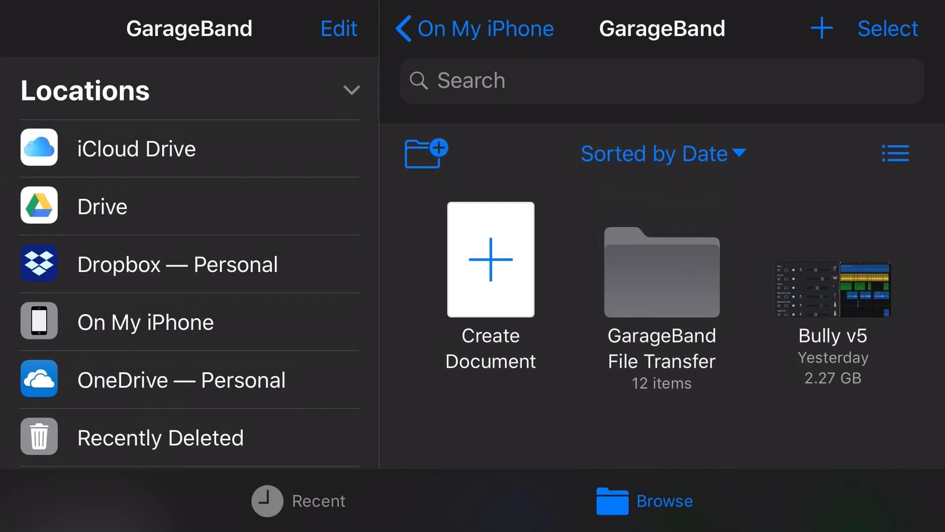
{"action": "scroll", "scroll_direction": "down", "scroll_amount": 3}
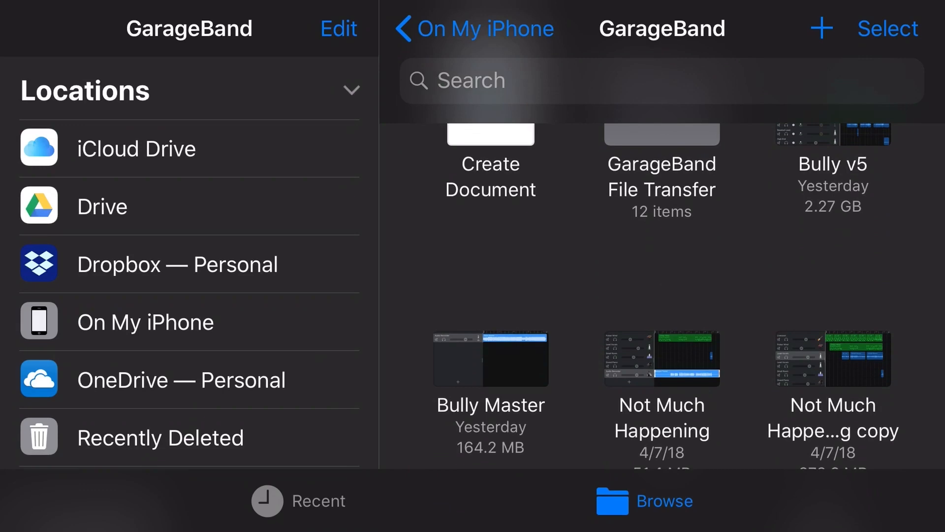
{"action": "scroll", "scroll_direction": "down", "scroll_amount": 3}
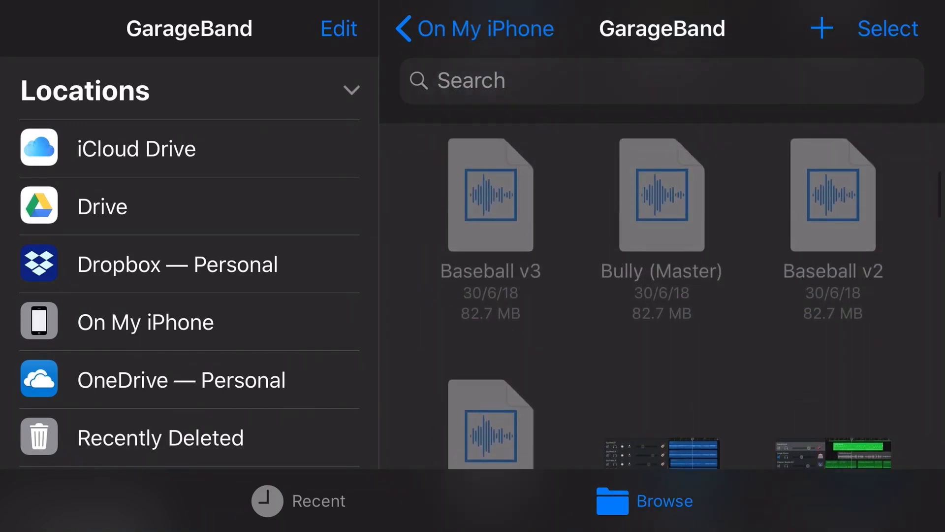
{"action": "scroll", "scroll_direction": "down", "scroll_amount": 3}
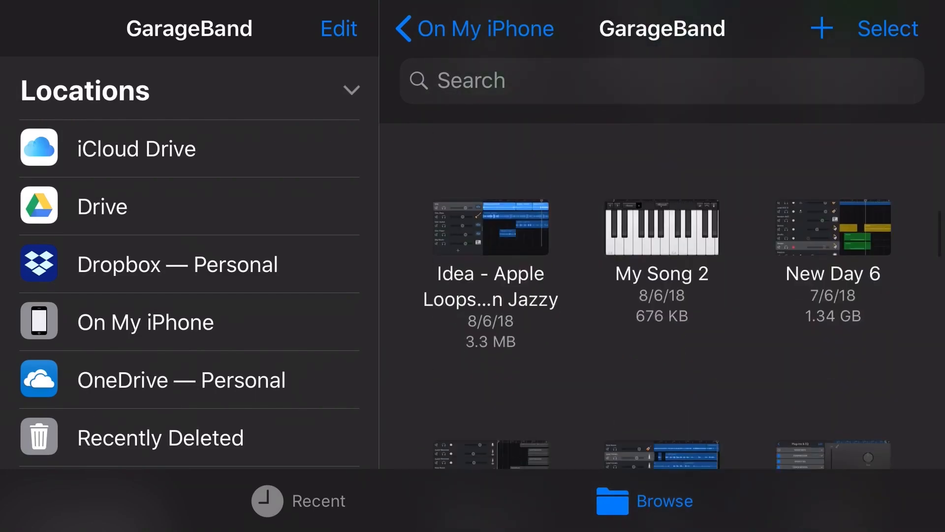
{"action": "scroll", "scroll_direction": "down", "scroll_amount": 3}
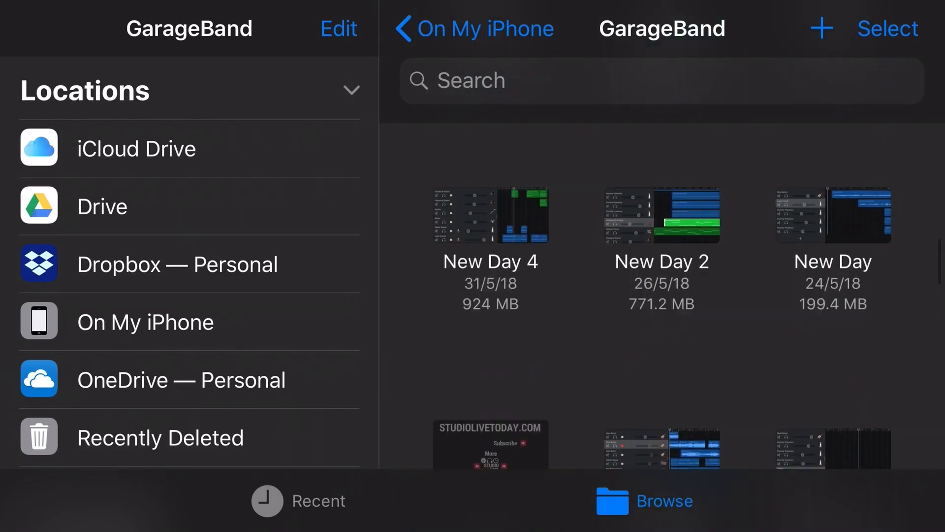
{"action": "scroll", "scroll_direction": "down", "scroll_amount": 3}
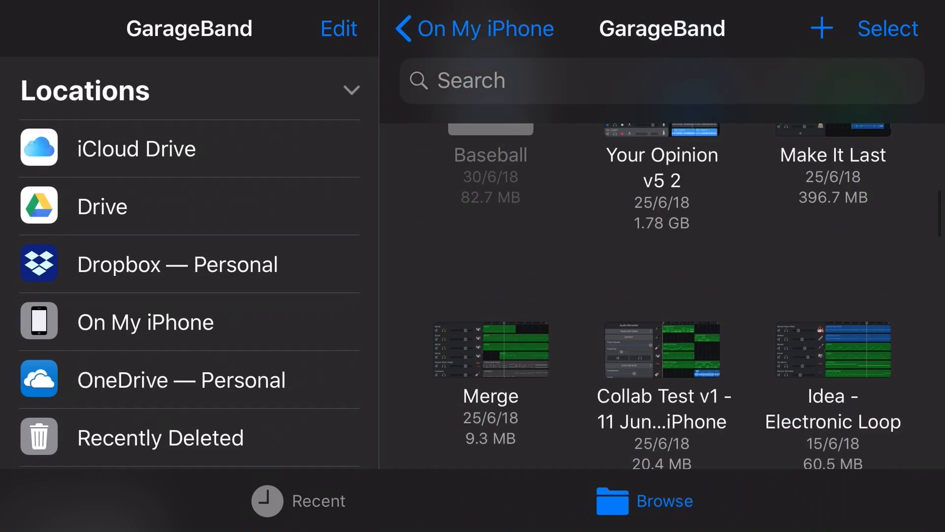
{"action": "scroll", "scroll_direction": "up", "scroll_amount": 3}
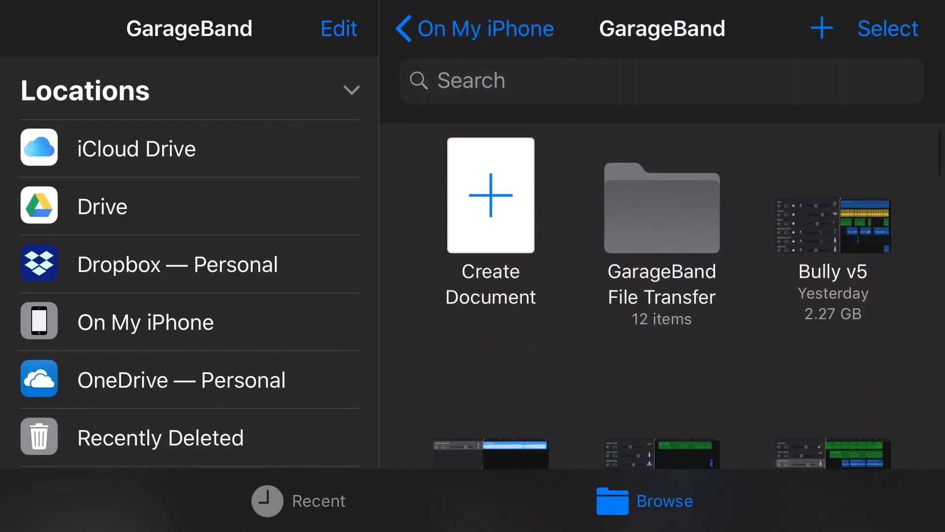
{"action": "scroll", "scroll_direction": "down", "scroll_amount": 3}
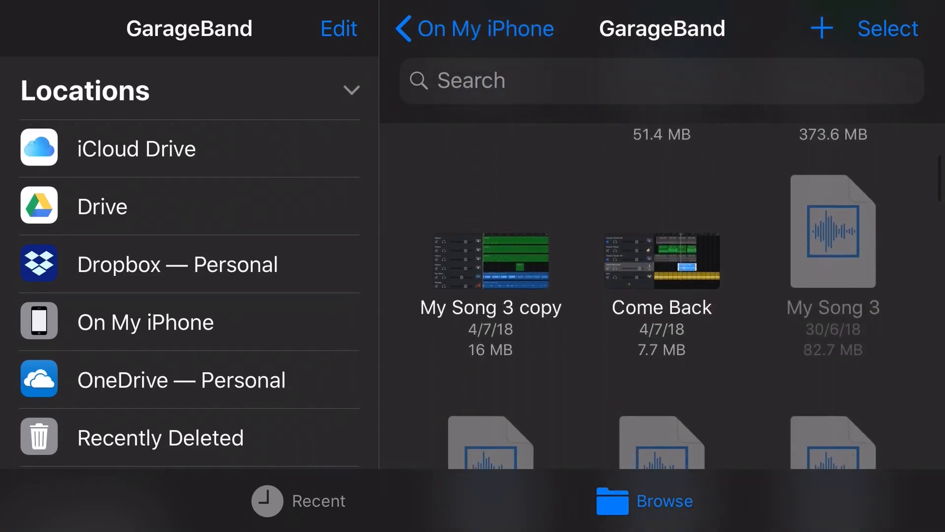
{"action": "scroll", "scroll_direction": "down", "scroll_amount": 3}
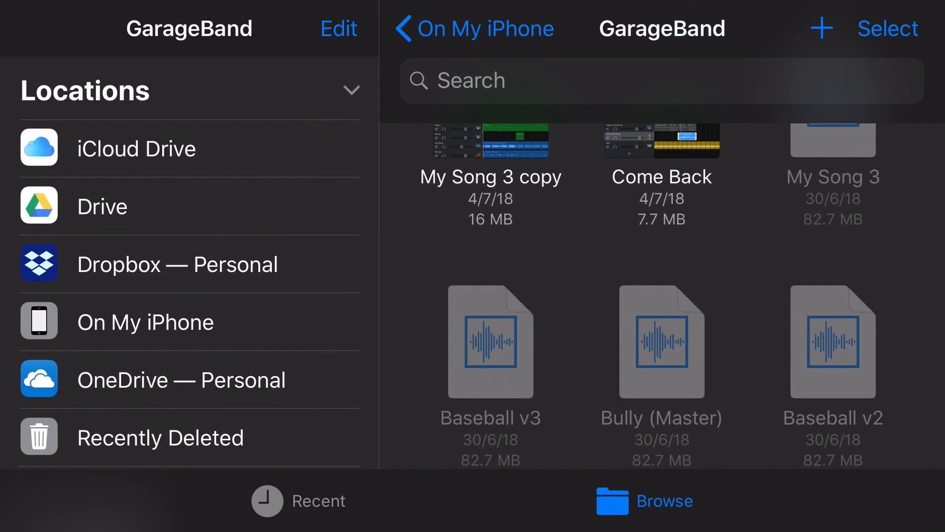
{"action": "scroll", "scroll_direction": "up", "scroll_amount": 3}
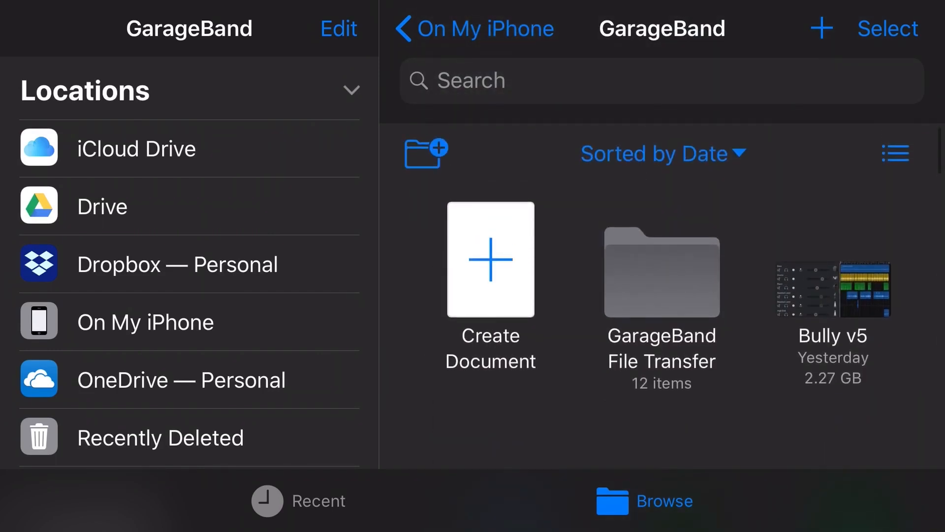
{"action": "scroll", "scroll_direction": "down", "scroll_amount": 3}
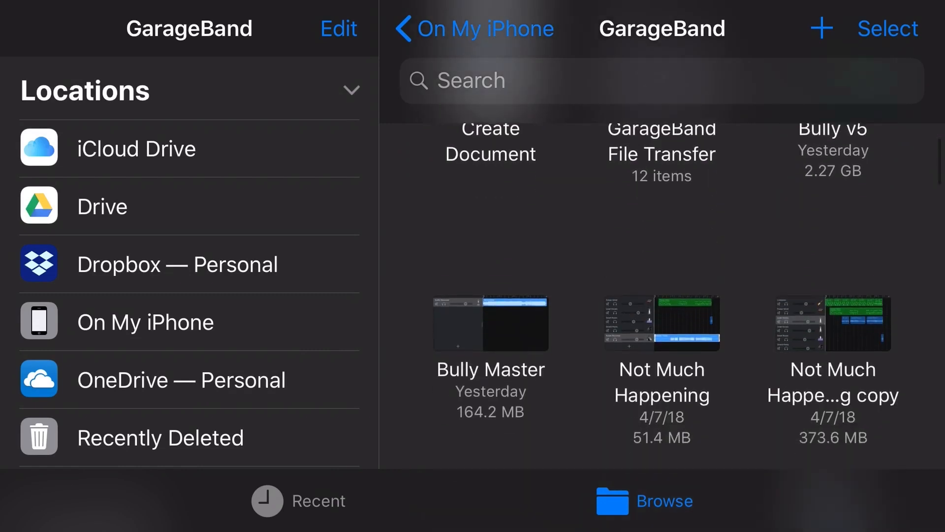
{"action": "scroll", "scroll_direction": "down", "scroll_amount": 3}
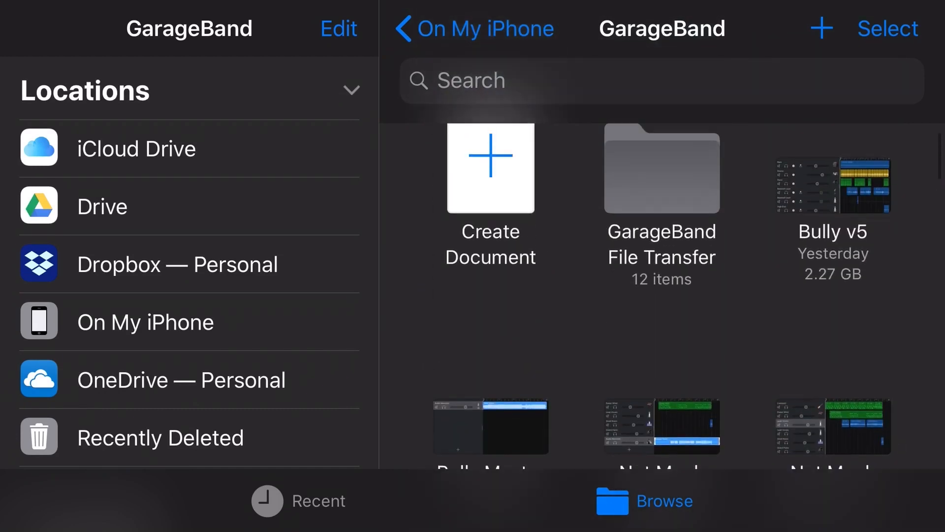
{"action": "scroll", "scroll_direction": "down", "scroll_amount": 3}
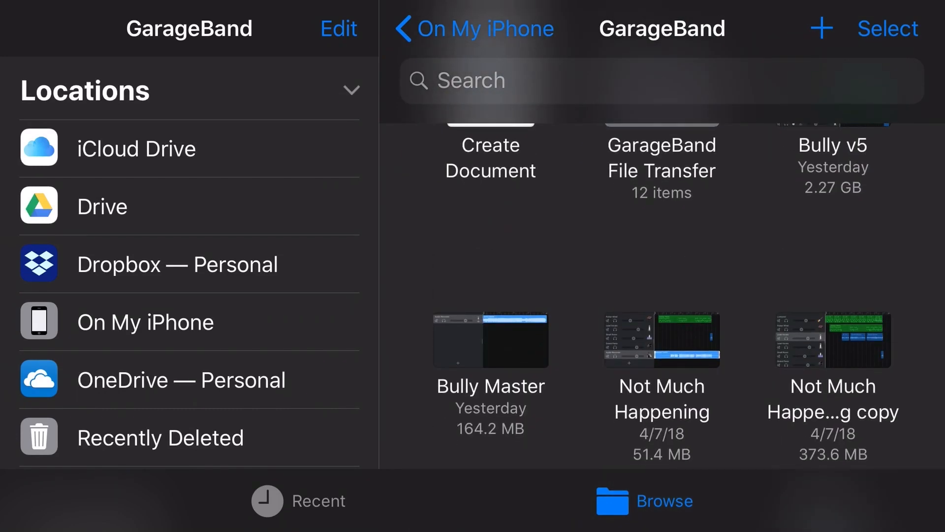
{"action": "scroll", "scroll_direction": "down", "scroll_amount": 3}
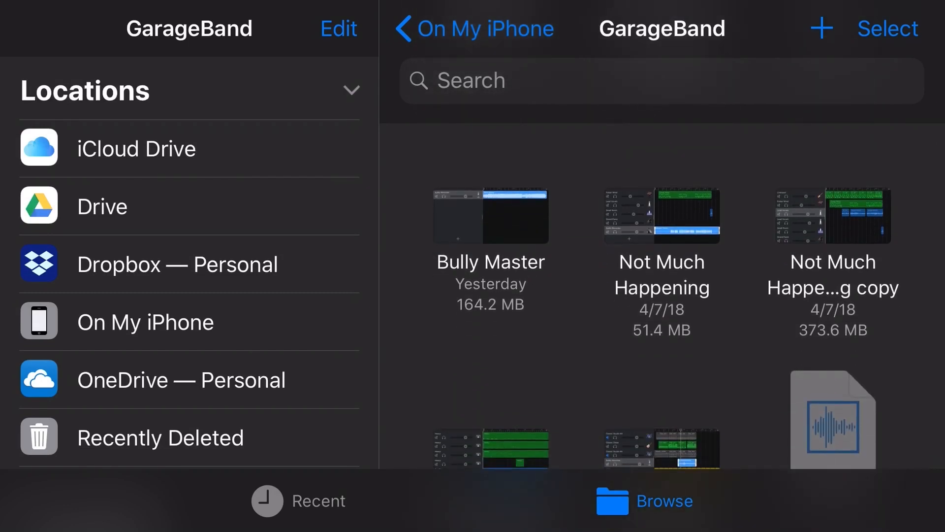
- Select Bully Master and share it as a stereo audio Song file
{"action": "left_click", "coordinate": [887, 29]}
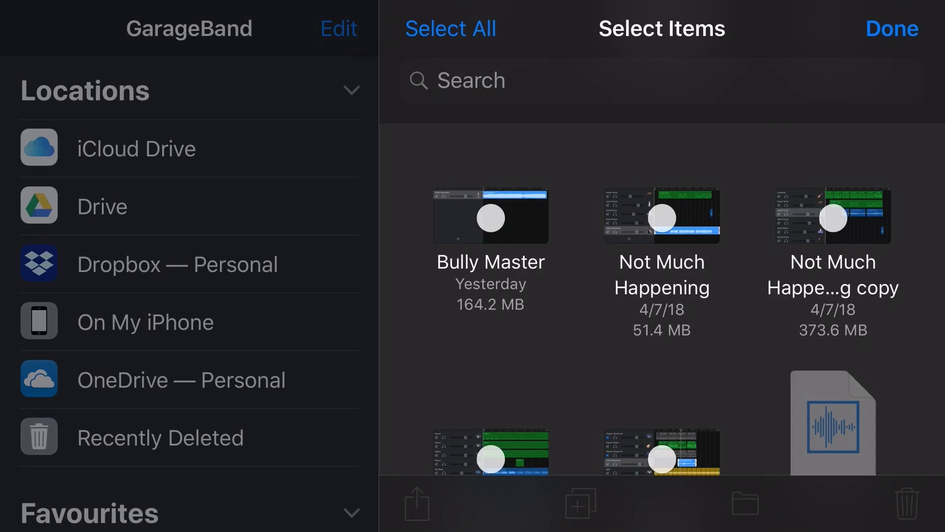
{"action": "left_click", "coordinate": [490, 217]}
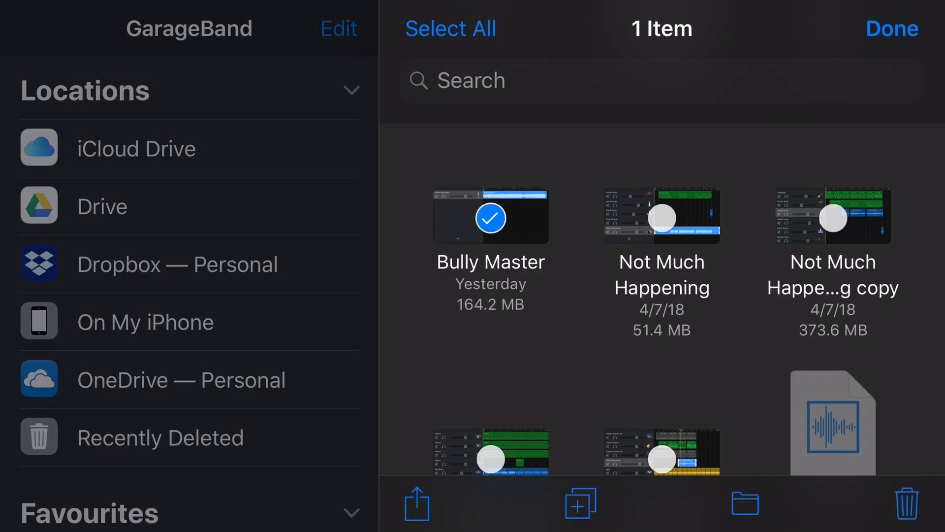
{"action": "left_click", "coordinate": [415, 502]}
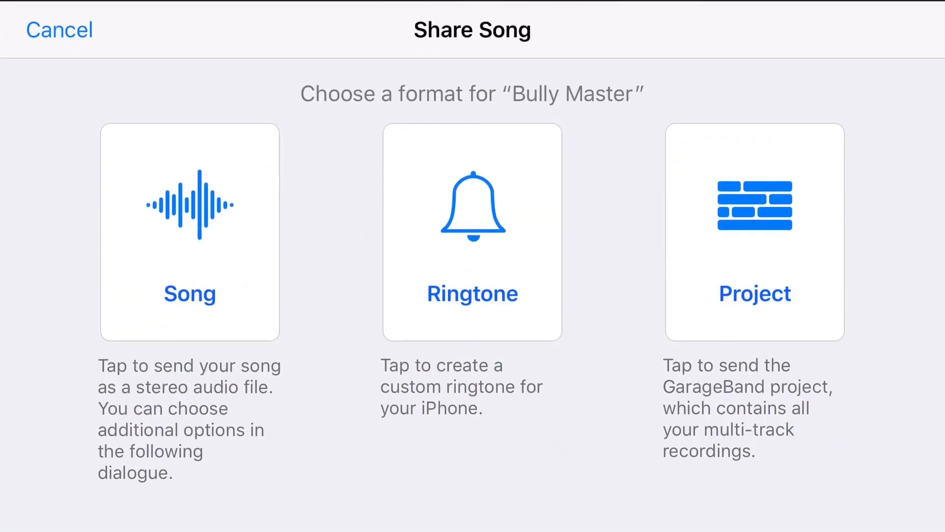
{"action": "left_click", "coordinate": [189, 233]}
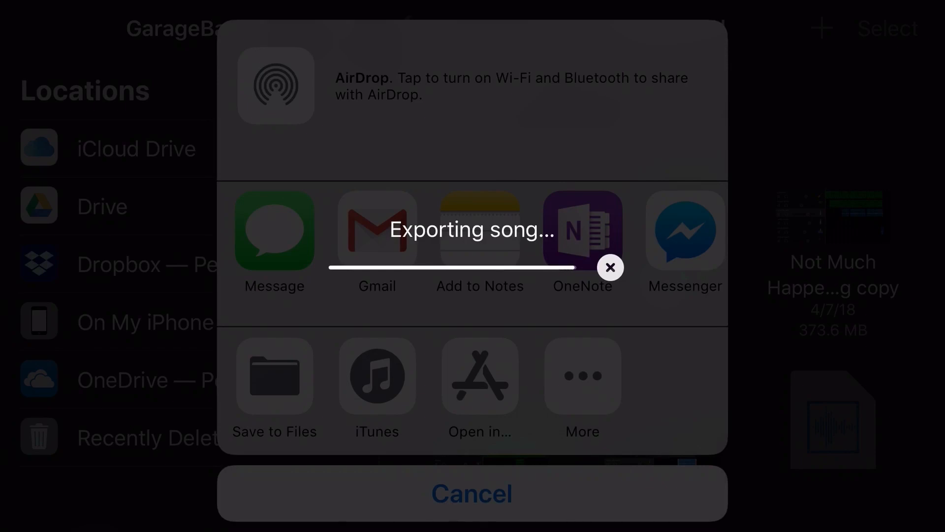
- Save the exported Bully Master.wav into On My iPhone > GarageBand
{"action": "left_click", "coordinate": [275, 389]}
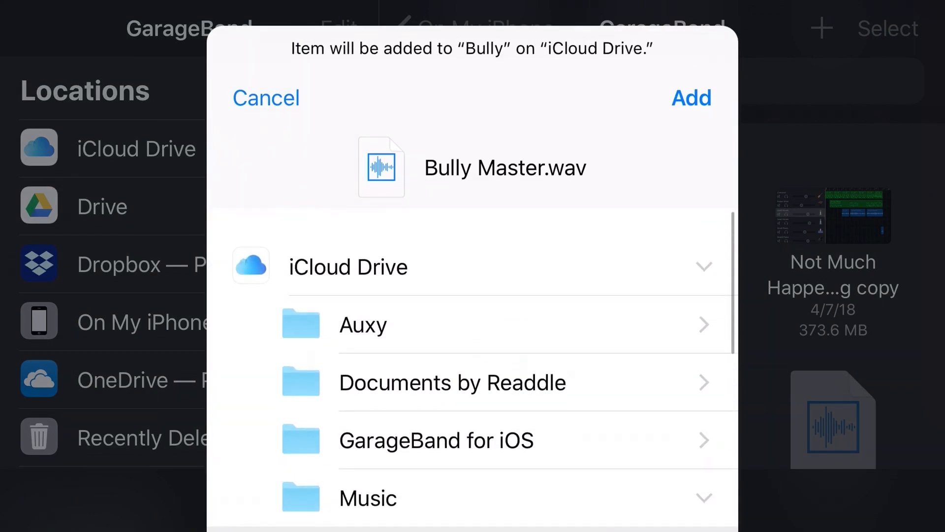
{"action": "scroll", "scroll_direction": "down", "scroll_amount": 3}
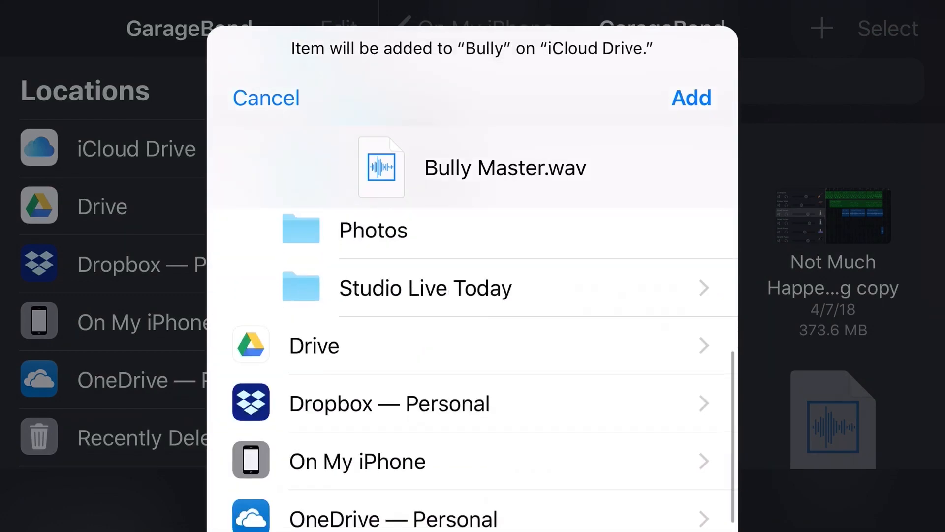
{"action": "left_click", "coordinate": [356, 460]}
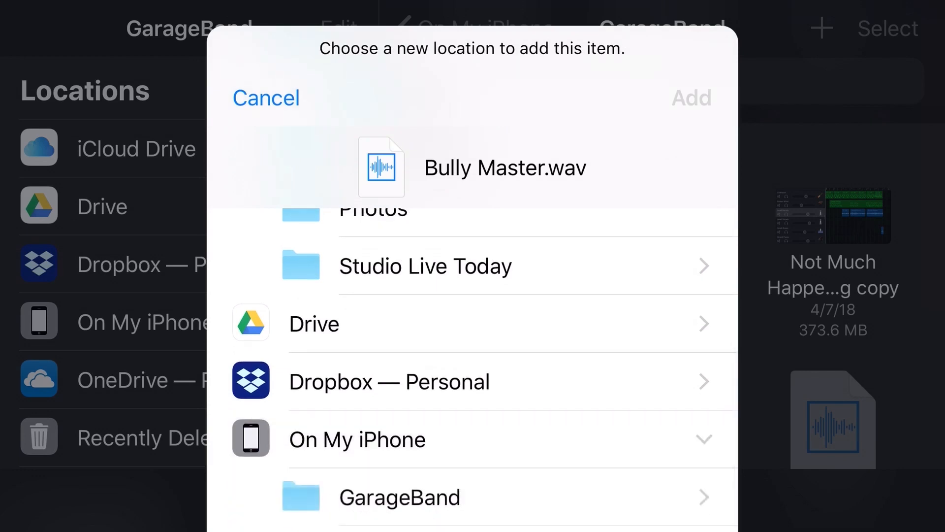
{"action": "left_click", "coordinate": [399, 496]}
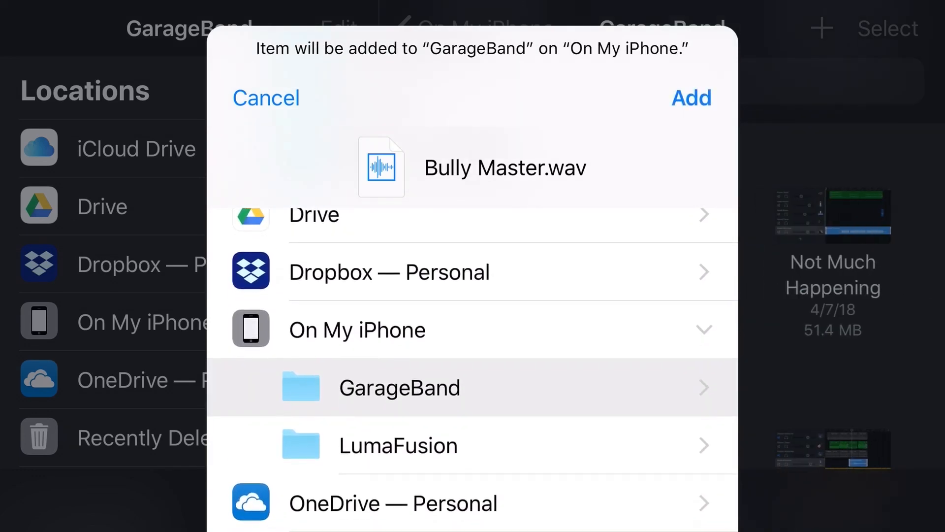
{"action": "left_click", "coordinate": [692, 98]}
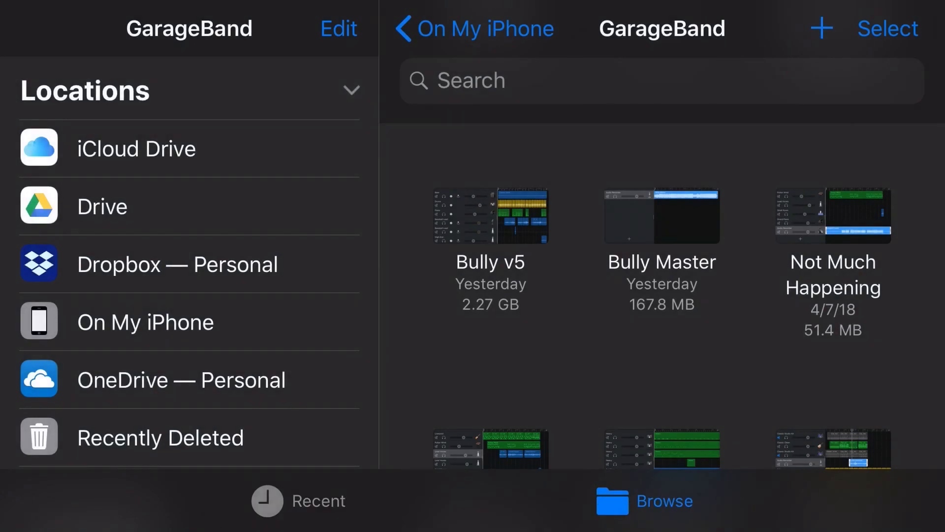
{"action": "scroll", "scroll_direction": "down", "scroll_amount": 3}
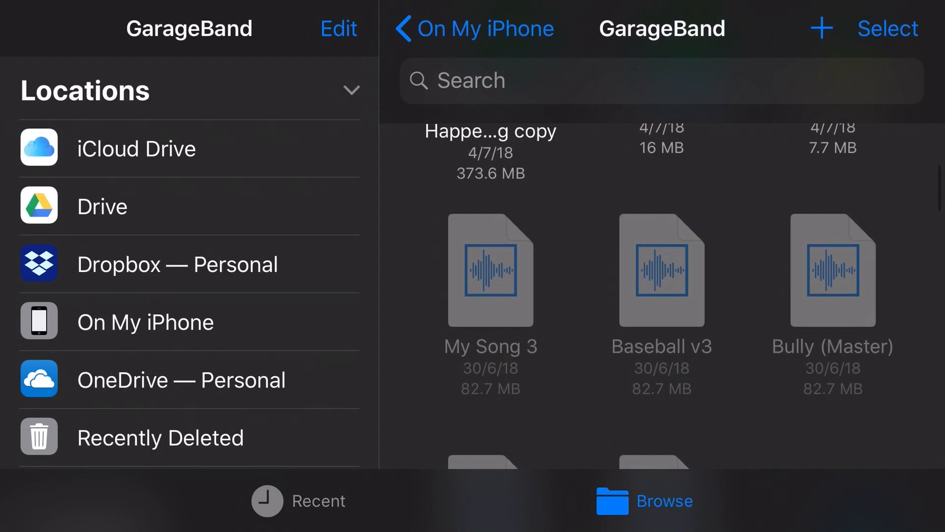
{"action": "scroll", "scroll_direction": "up", "scroll_amount": 3}
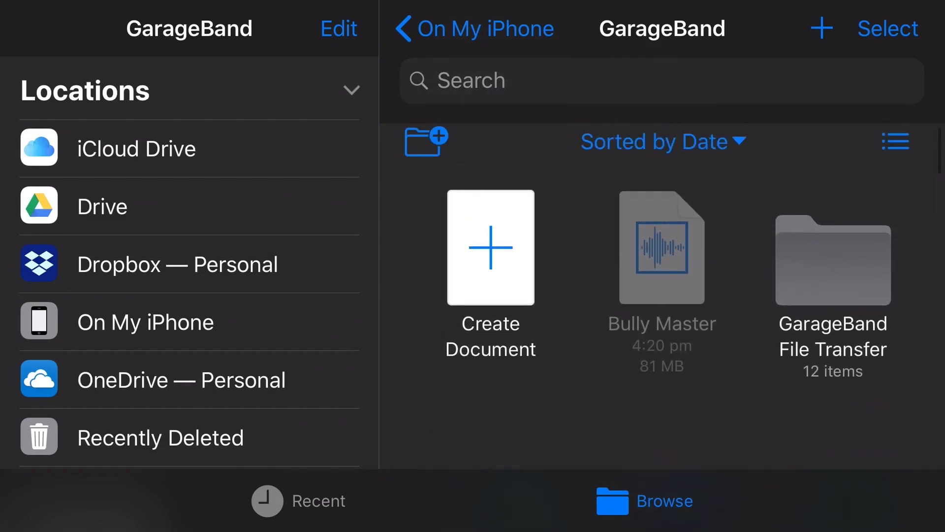
{"action": "scroll", "scroll_direction": "down", "scroll_amount": 3}
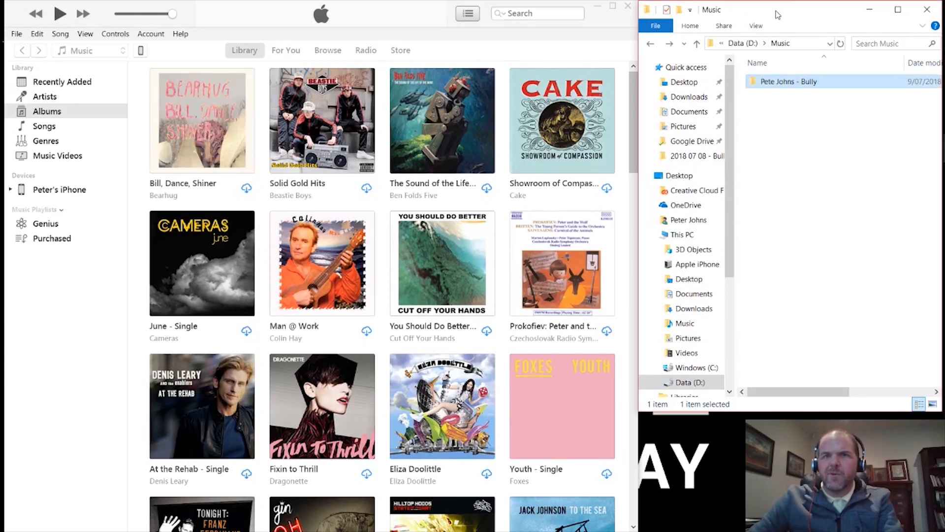
{"action": "mouse_move", "coordinate": [815, 98]}
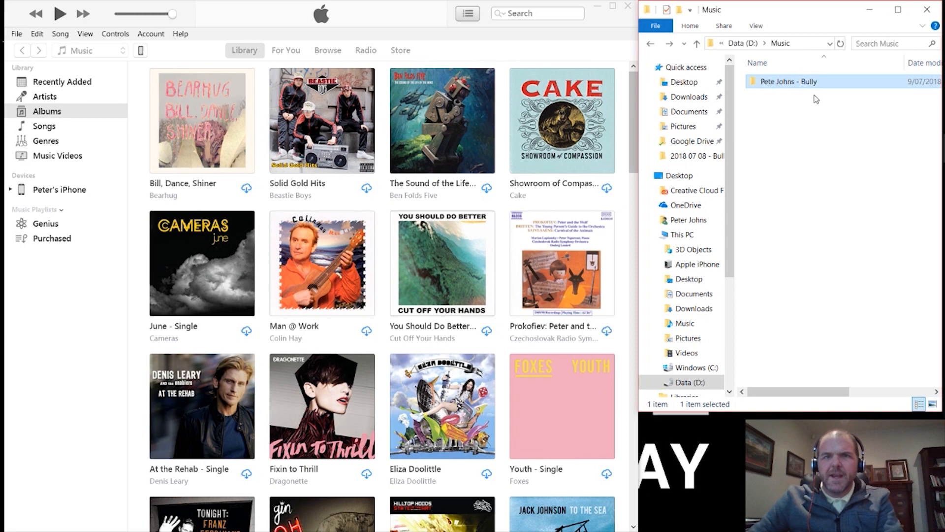
{"action": "mouse_move", "coordinate": [87, 129]}
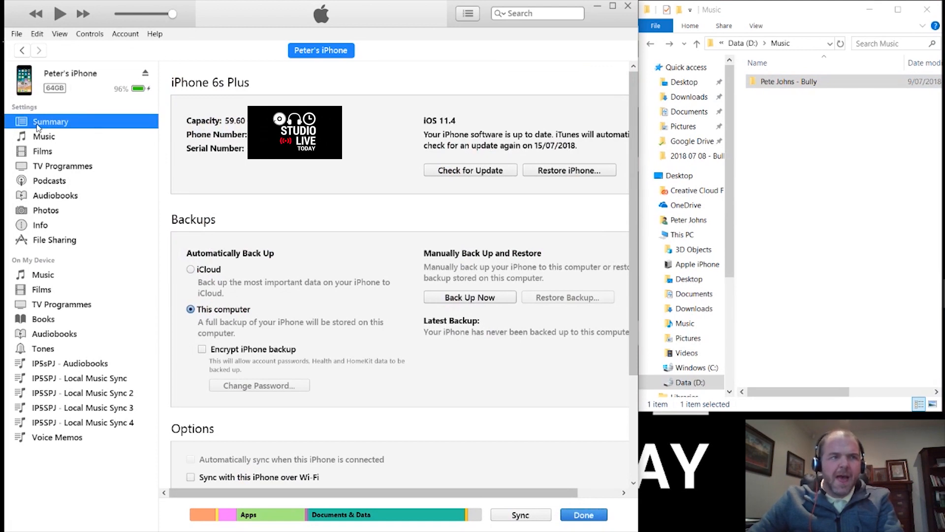
{"action": "mouse_move", "coordinate": [50, 244]}
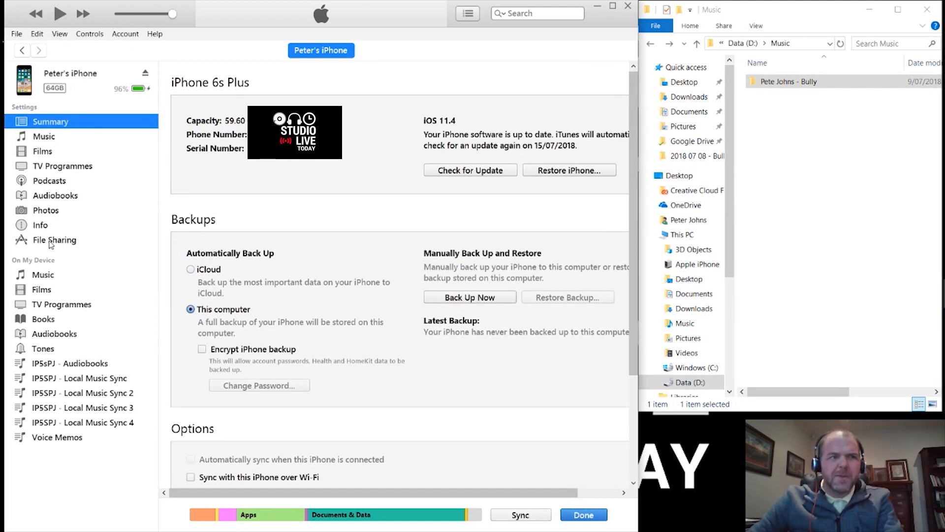
- Show GarageBand's shared documents in the iPhone's File Sharing page
{"action": "left_click", "coordinate": [54, 239]}
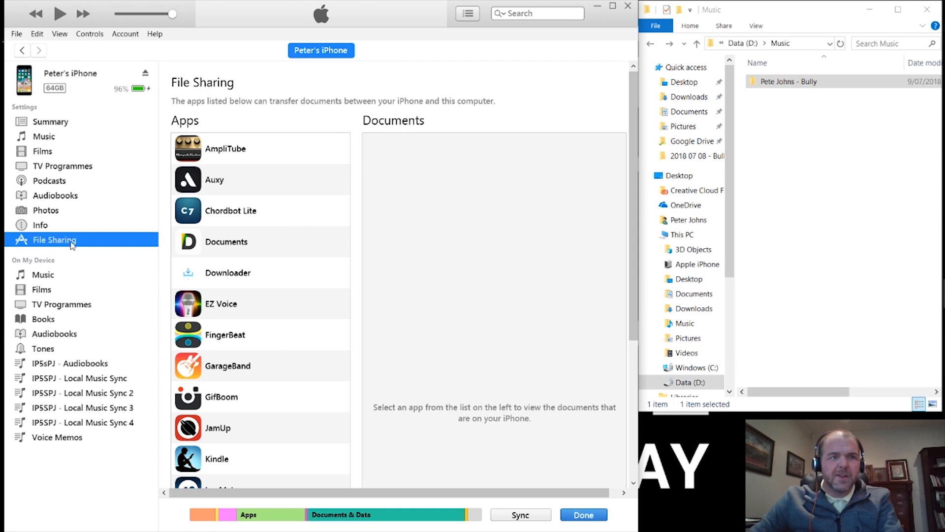
{"action": "mouse_move", "coordinate": [246, 371]}
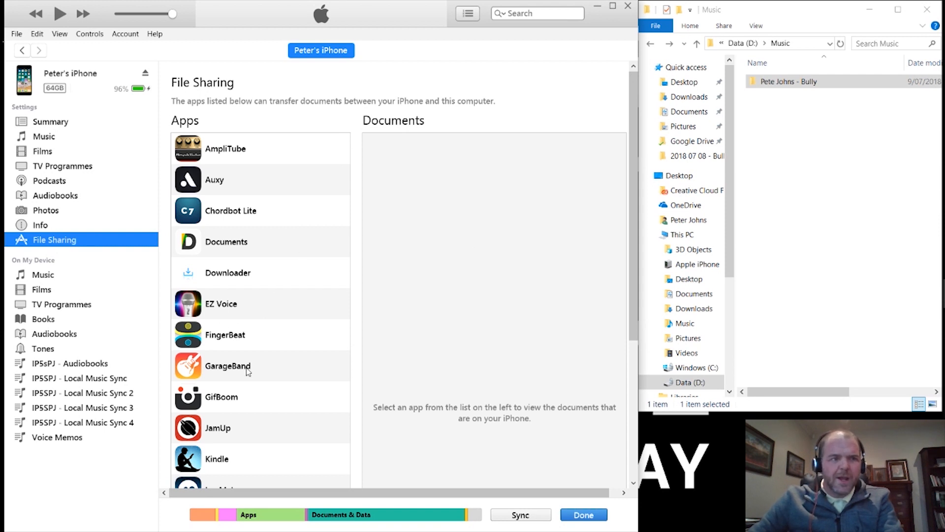
{"action": "left_click", "coordinate": [228, 366]}
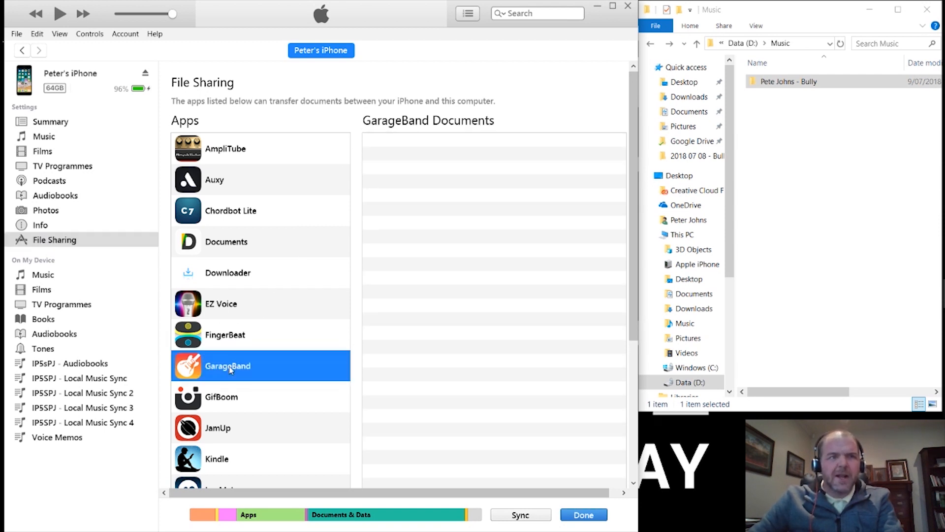
{"action": "mouse_move", "coordinate": [454, 237]}
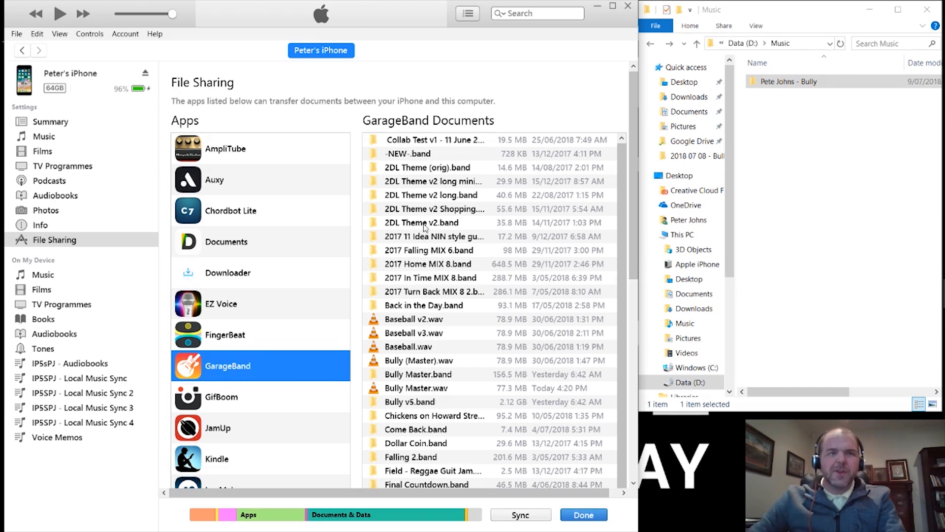
- Scroll GarageBand's documents and look over the New Day projects
{"action": "left_click", "coordinate": [423, 209]}
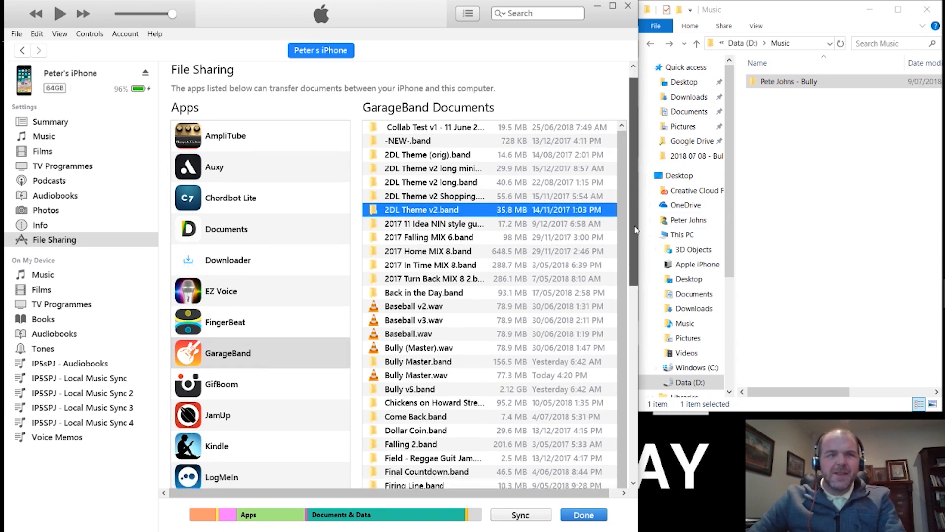
{"action": "scroll", "scroll_direction": "down", "scroll_amount": 3}
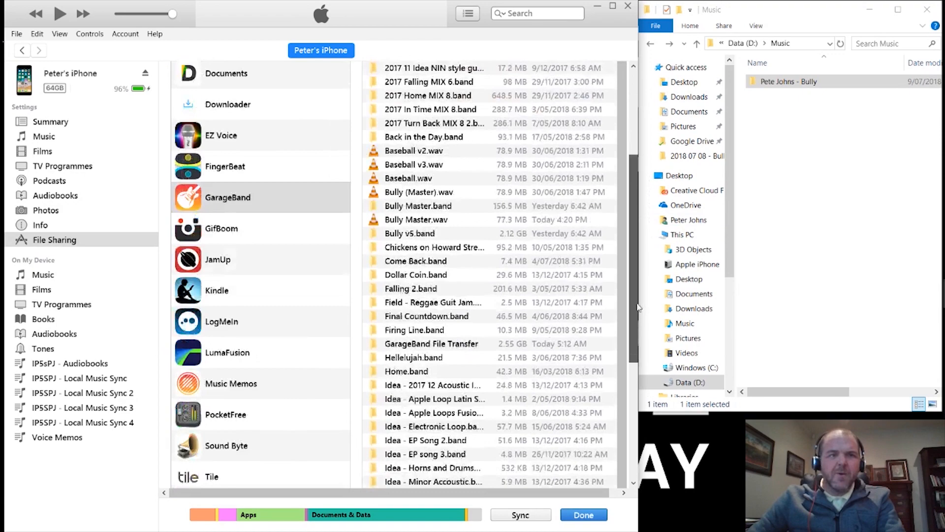
{"action": "scroll", "scroll_direction": "down", "scroll_amount": 3}
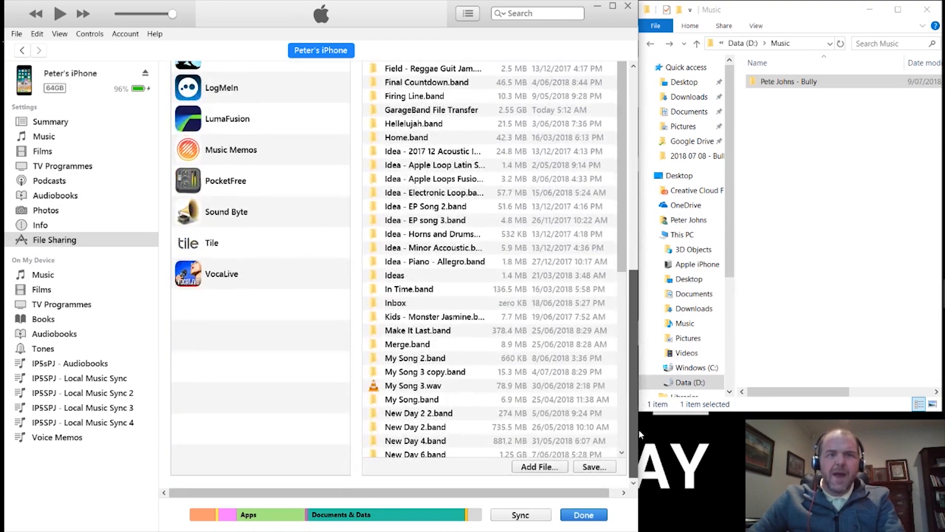
{"action": "scroll", "scroll_direction": "up", "scroll_amount": 3}
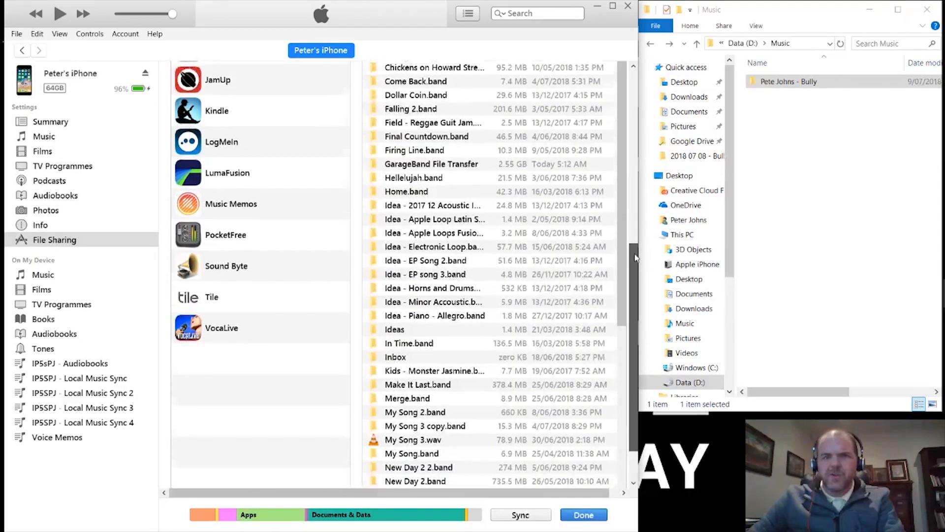
{"action": "scroll", "scroll_direction": "down", "scroll_amount": 3}
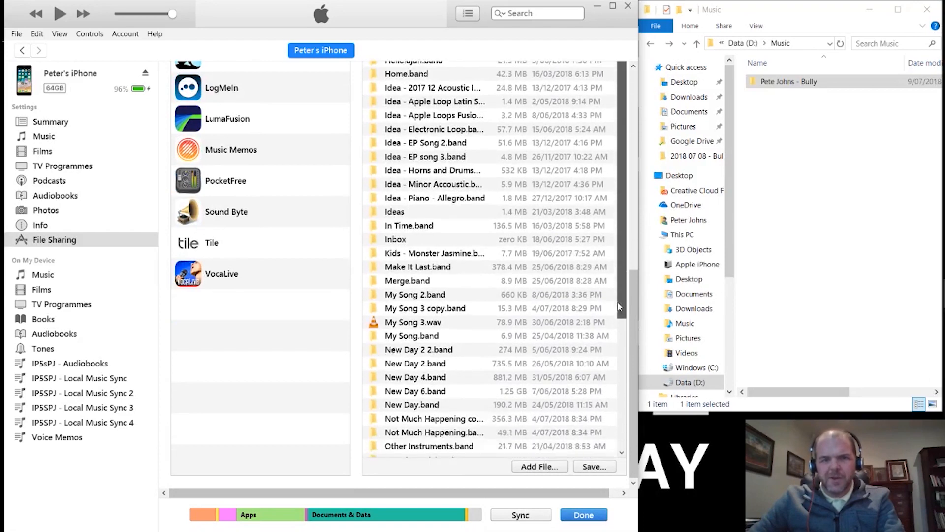
{"action": "scroll", "scroll_direction": "down", "scroll_amount": 3}
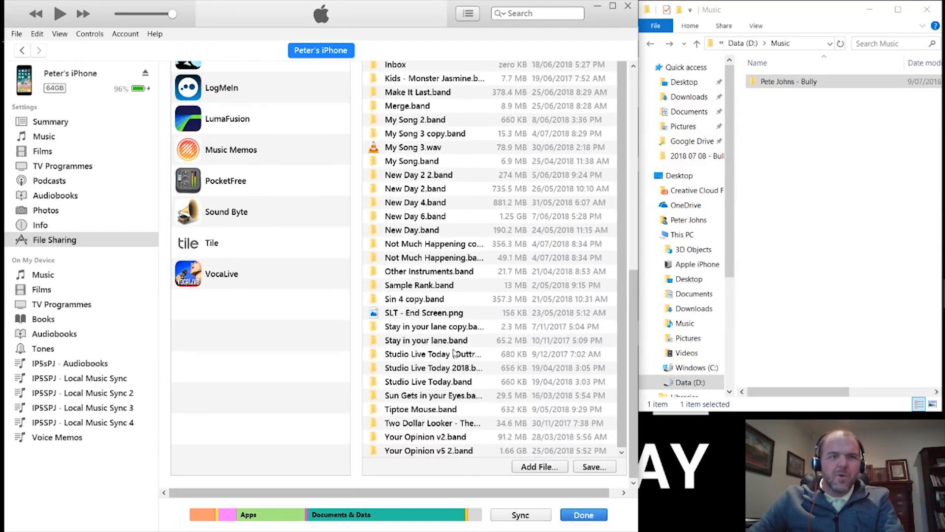
{"action": "left_click", "coordinate": [414, 202]}
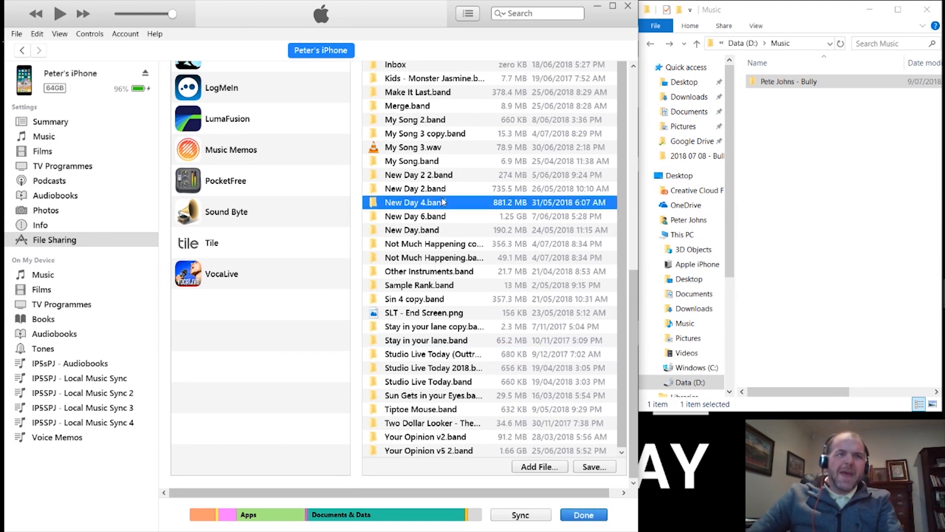
{"action": "mouse_move", "coordinate": [452, 202]}
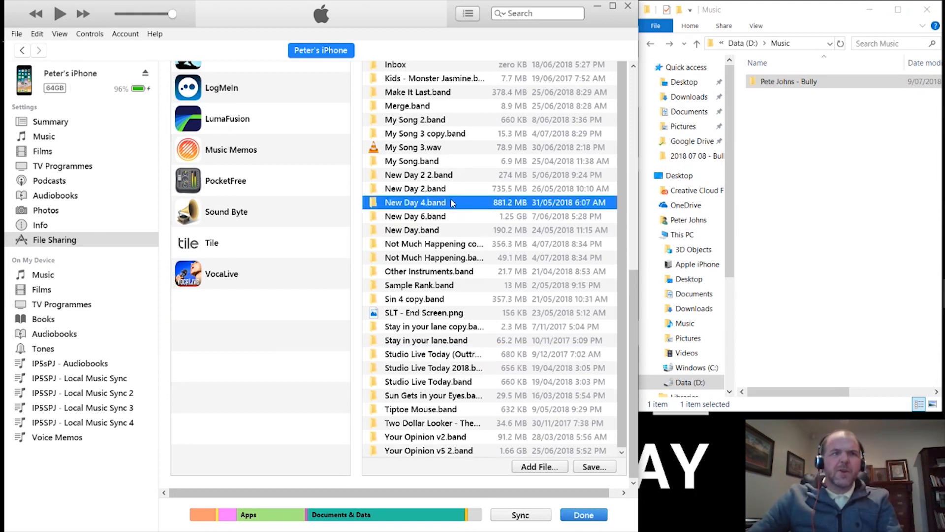
{"action": "left_click", "coordinate": [414, 188]}
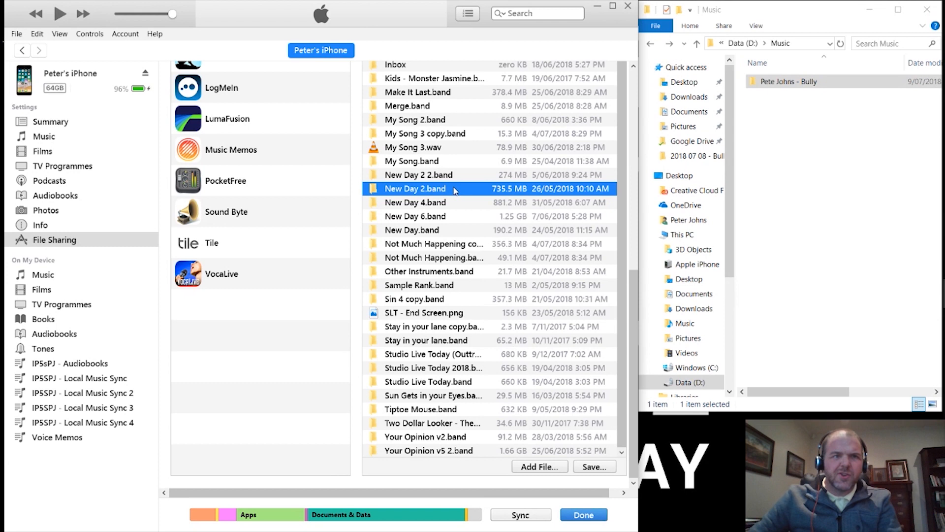
{"action": "left_click", "coordinate": [417, 175]}
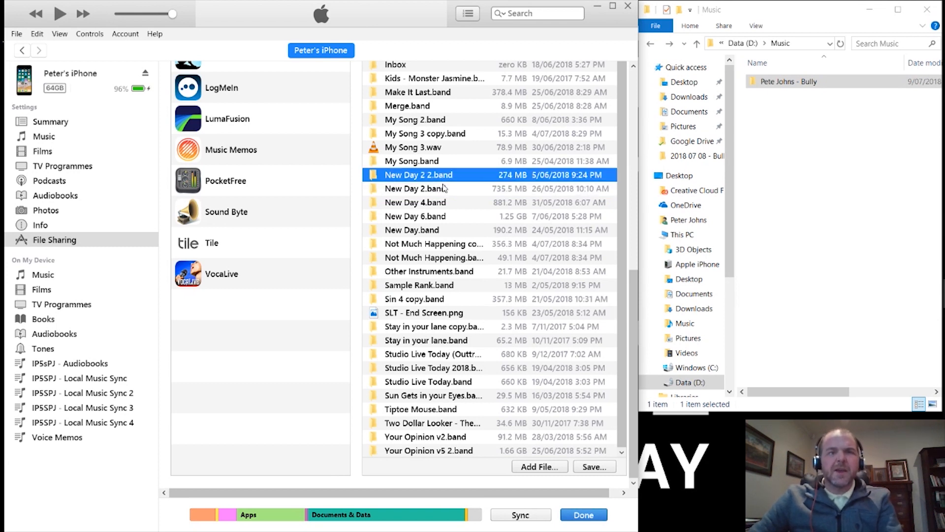
{"action": "left_click", "coordinate": [416, 188]}
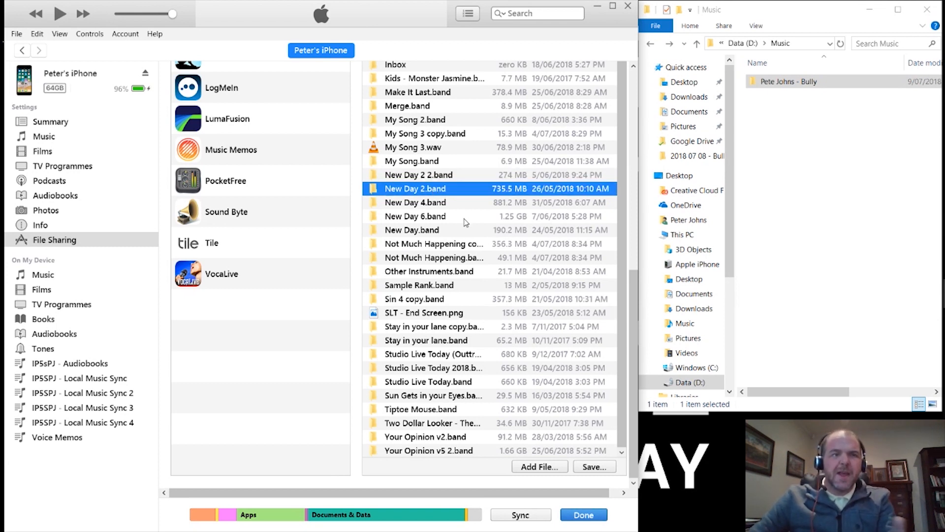
{"action": "mouse_move", "coordinate": [439, 226]}
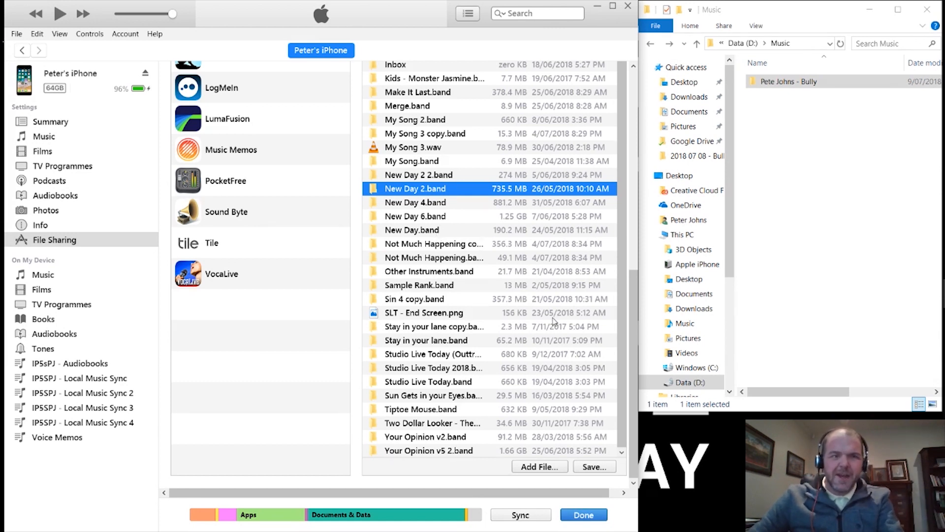
{"action": "mouse_move", "coordinate": [616, 306]}
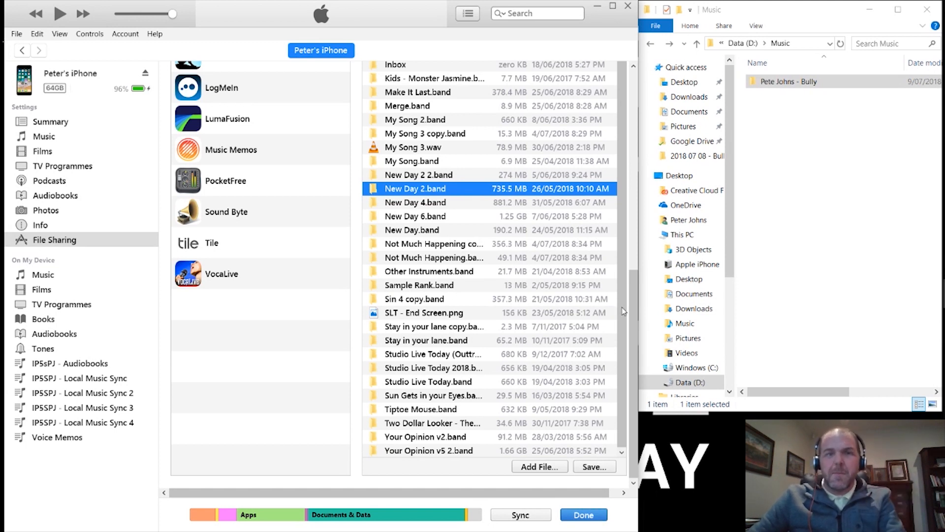
{"action": "mouse_move", "coordinate": [625, 312]}
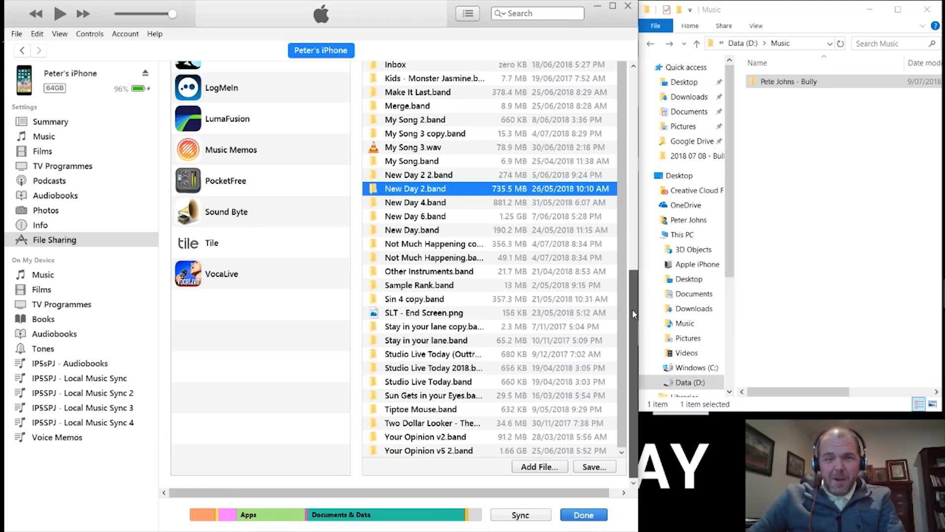
- Scroll further until My Song 3 and the Bully files come into view
{"action": "scroll", "scroll_direction": "up", "scroll_amount": 3}
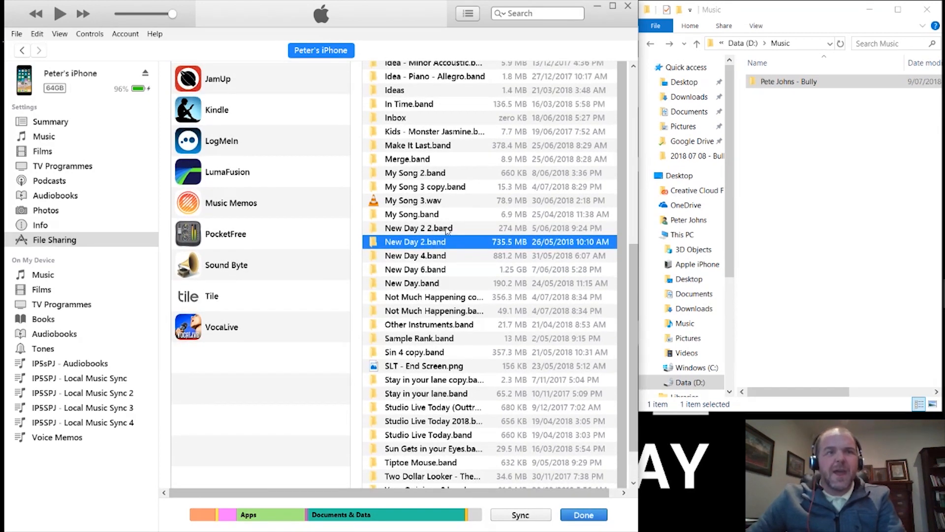
{"action": "left_click", "coordinate": [414, 200]}
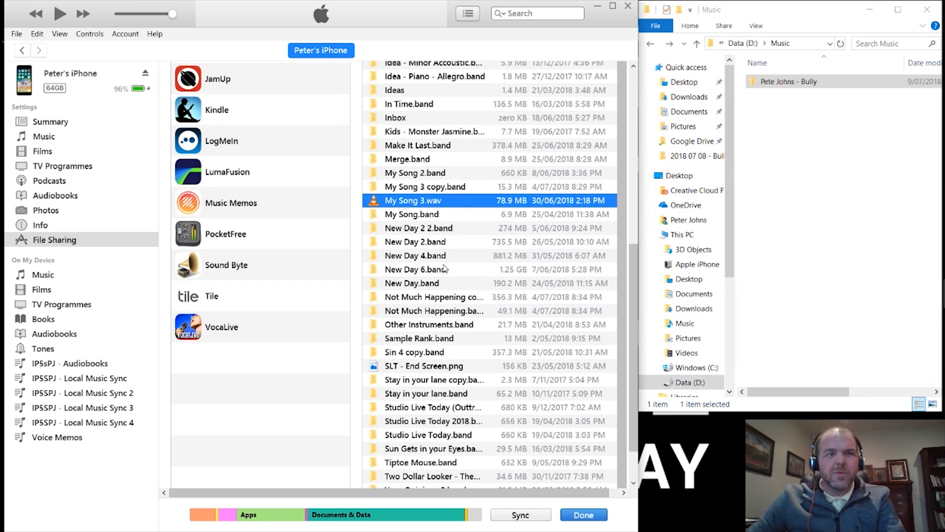
{"action": "left_click", "coordinate": [424, 366]}
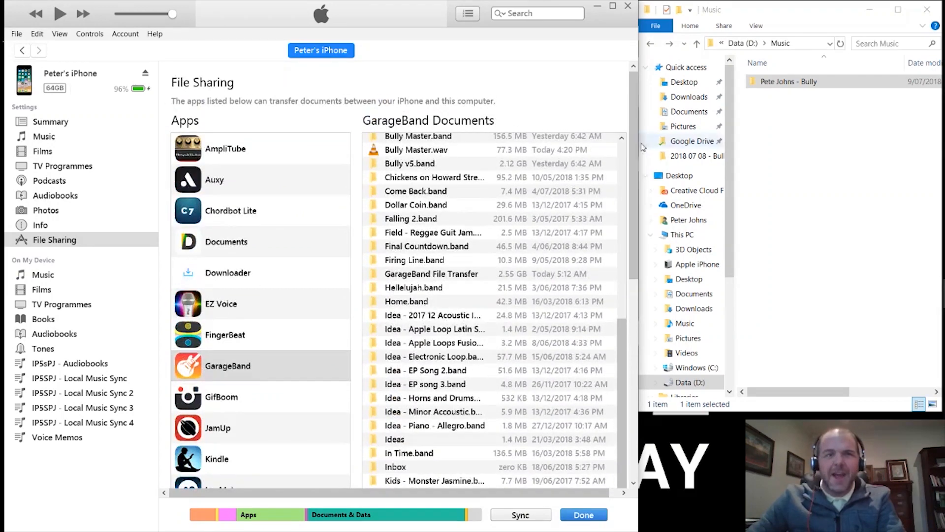
- Select Bully v5.band among the documents and bring up the Save folder picker
{"action": "scroll", "scroll_direction": "up", "scroll_amount": 3}
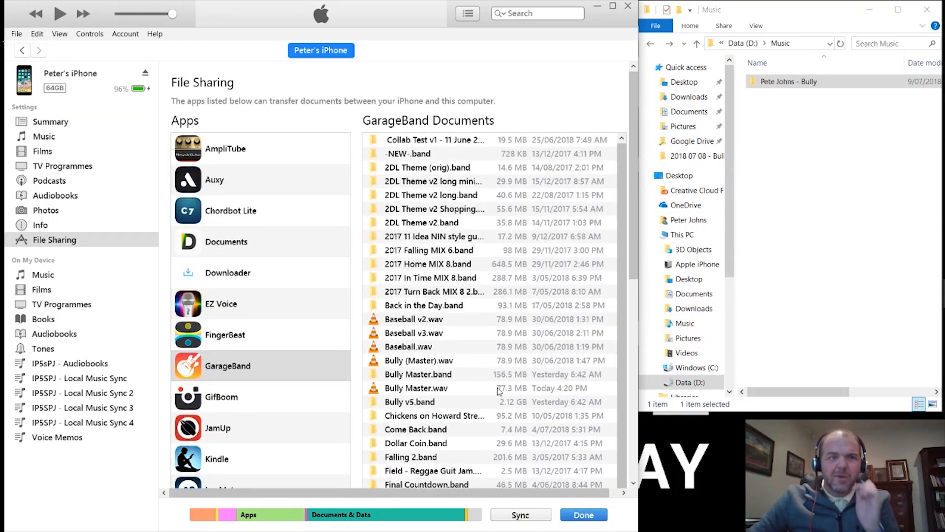
{"action": "mouse_move", "coordinate": [433, 369]}
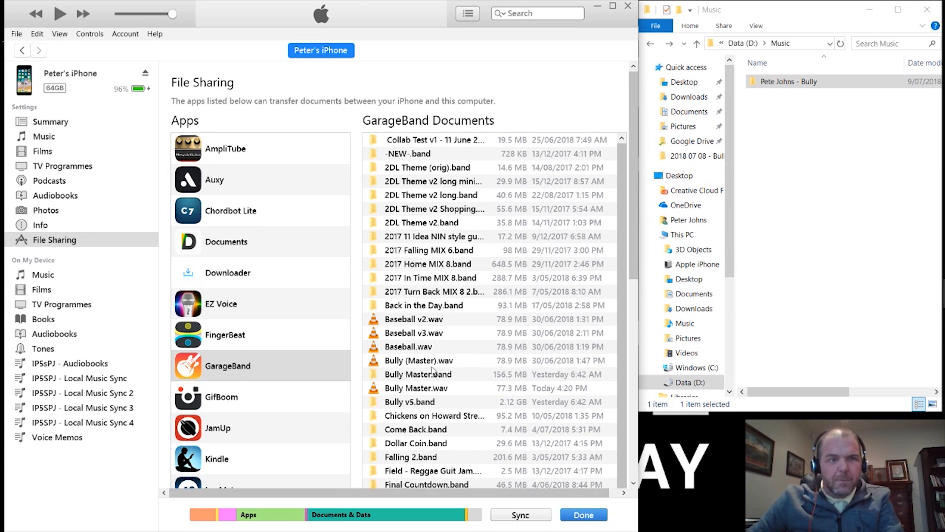
{"action": "left_click", "coordinate": [419, 361]}
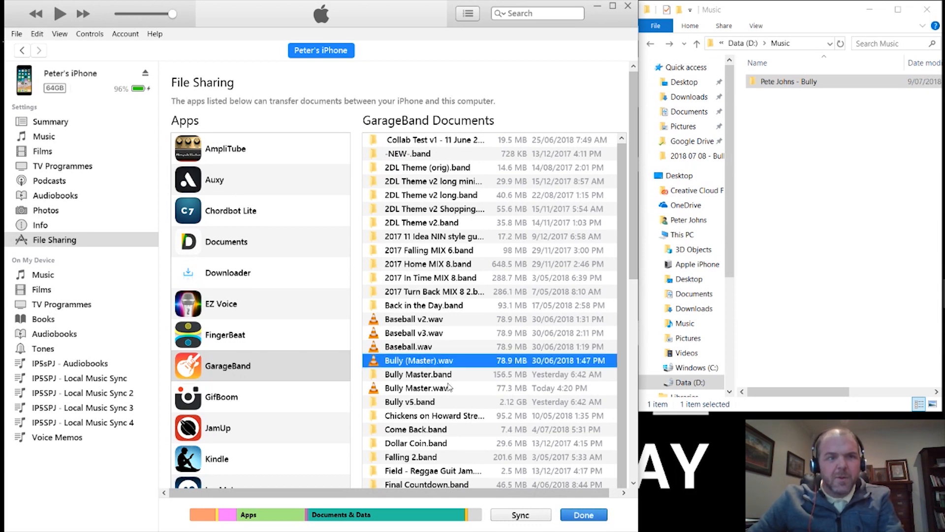
{"action": "left_click", "coordinate": [409, 401]}
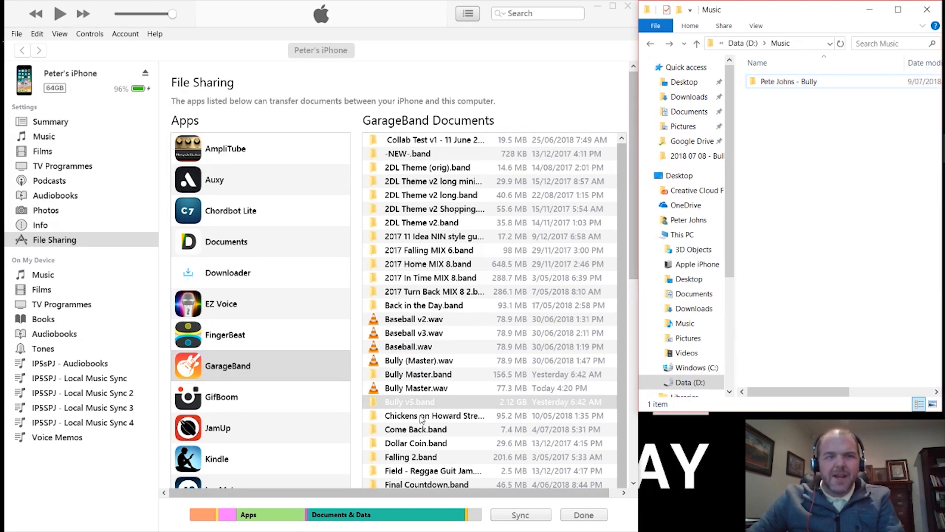
{"action": "left_click", "coordinate": [410, 402]}
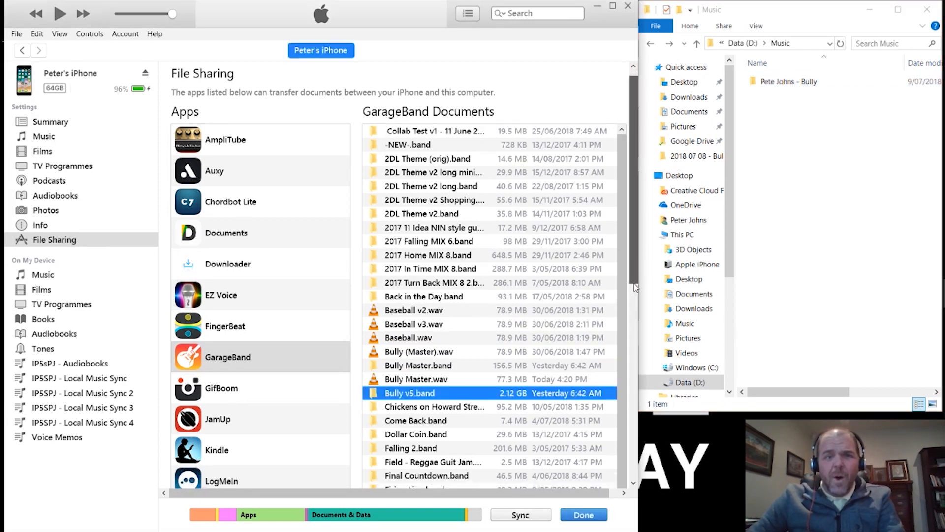
{"action": "scroll", "scroll_direction": "down", "scroll_amount": 3}
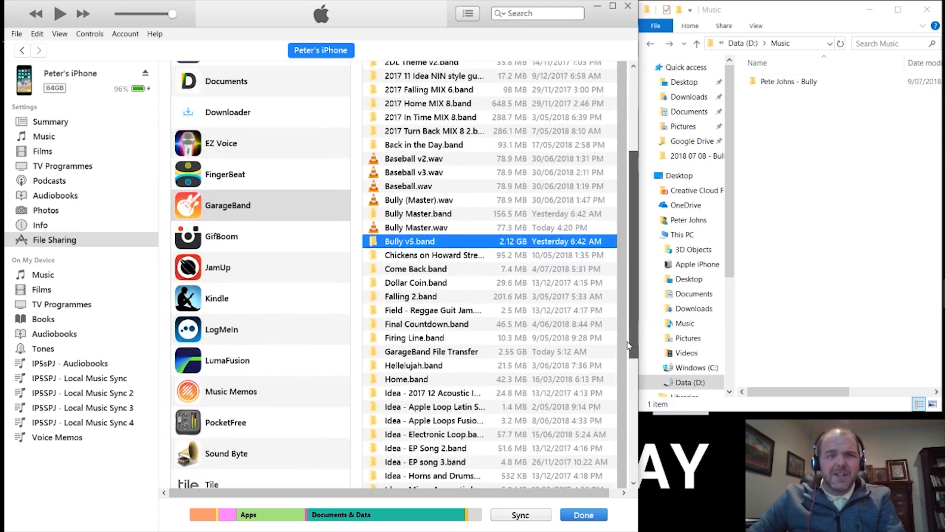
{"action": "scroll", "scroll_direction": "down", "scroll_amount": 3}
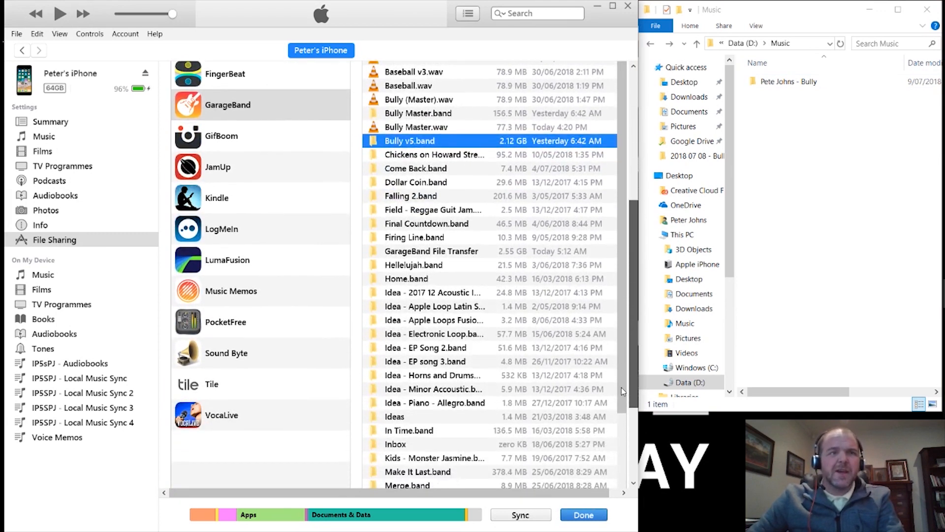
{"action": "scroll", "scroll_direction": "down", "scroll_amount": 3}
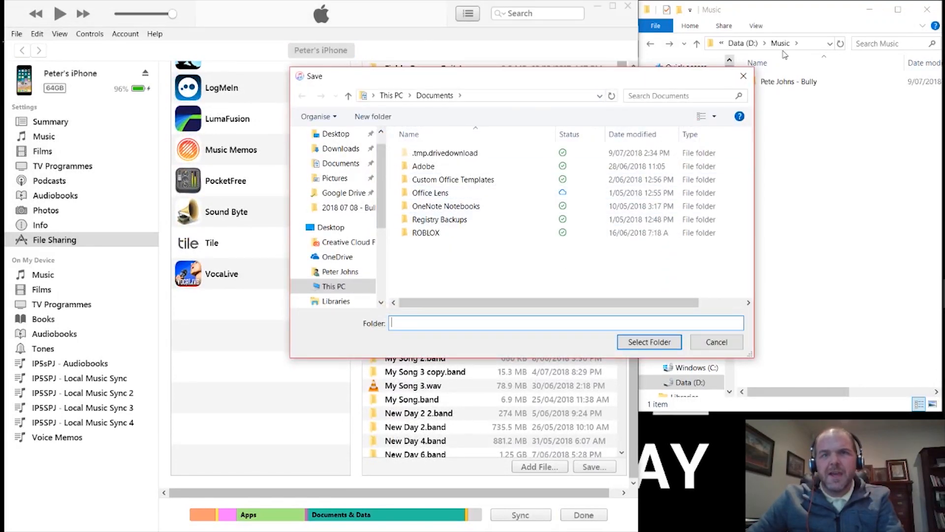
- Point the save location at D:\Music\Pete Johns - Bully and start copying Bully v5.band
{"action": "left_click", "coordinate": [783, 43]}
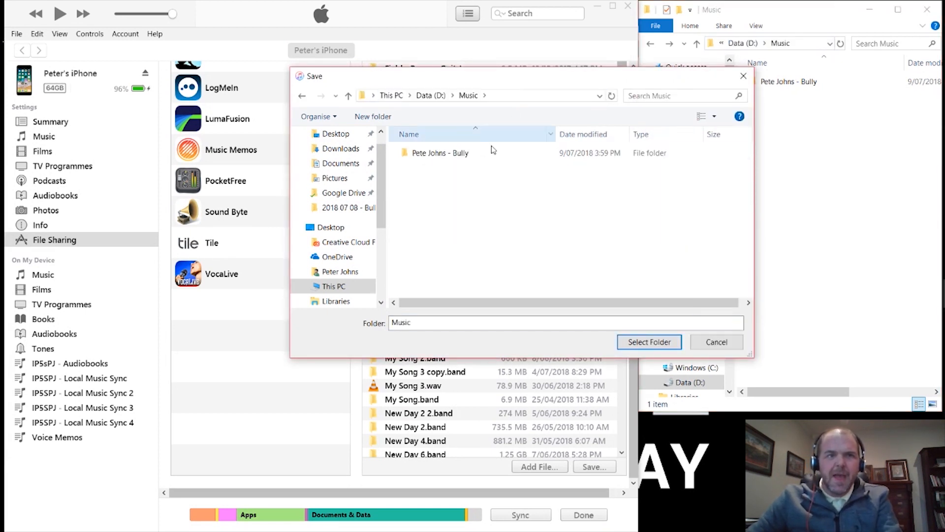
{"action": "double_click", "coordinate": [442, 153]}
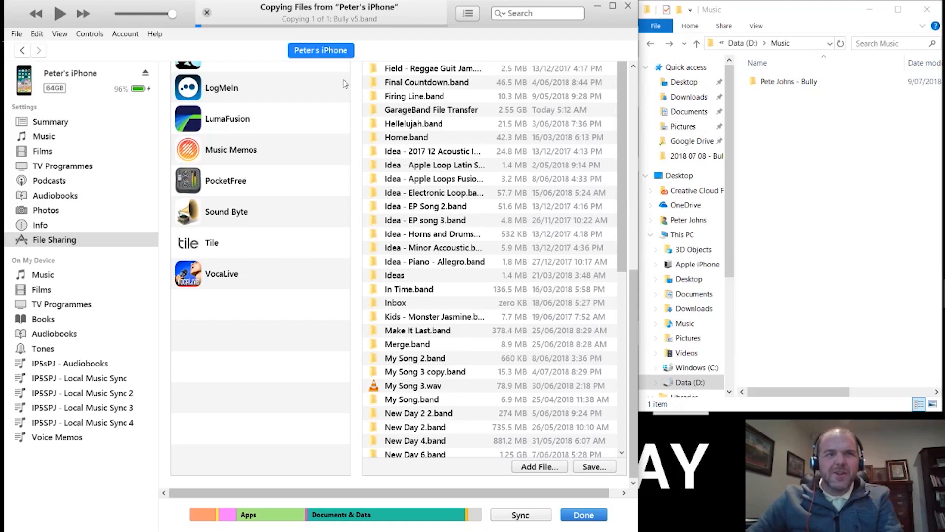
{"action": "mouse_move", "coordinate": [374, 24]}
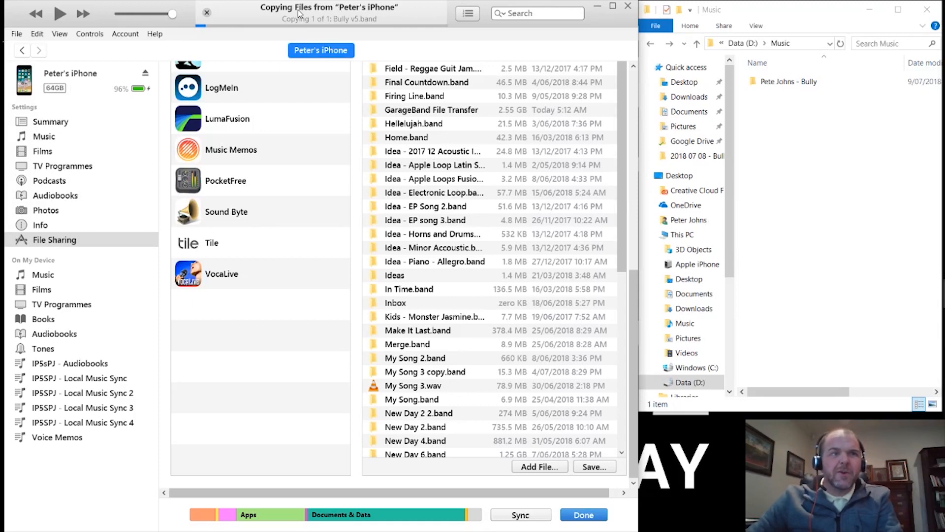
{"action": "mouse_move", "coordinate": [357, 18]}
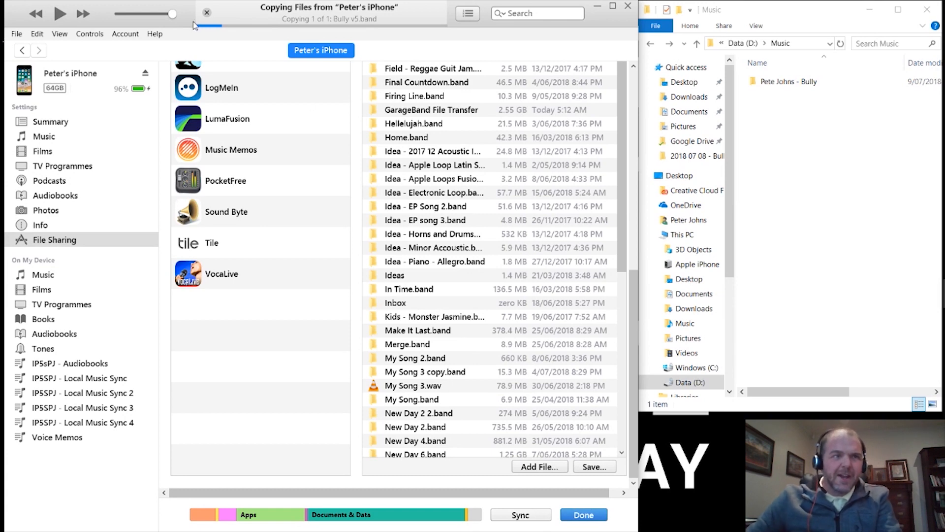
{"action": "mouse_move", "coordinate": [627, 299]}
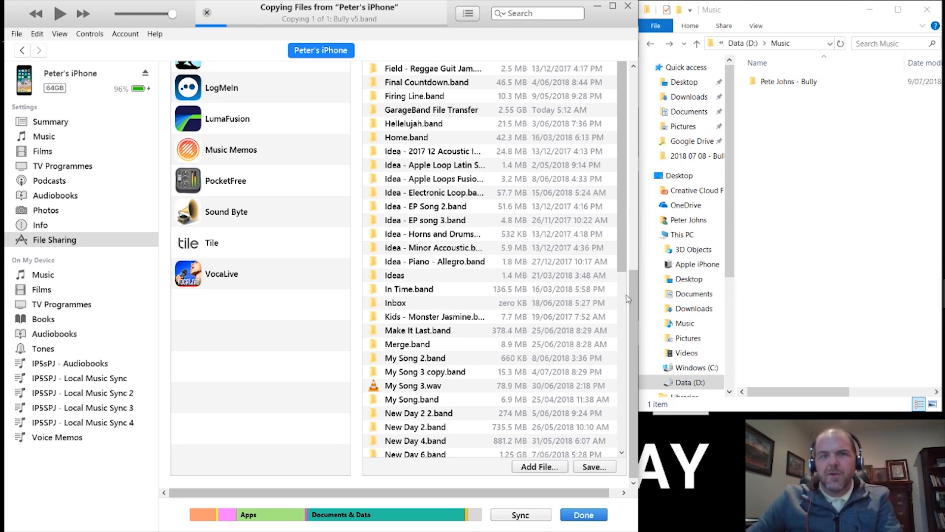
{"action": "scroll", "scroll_direction": "up", "scroll_amount": 3}
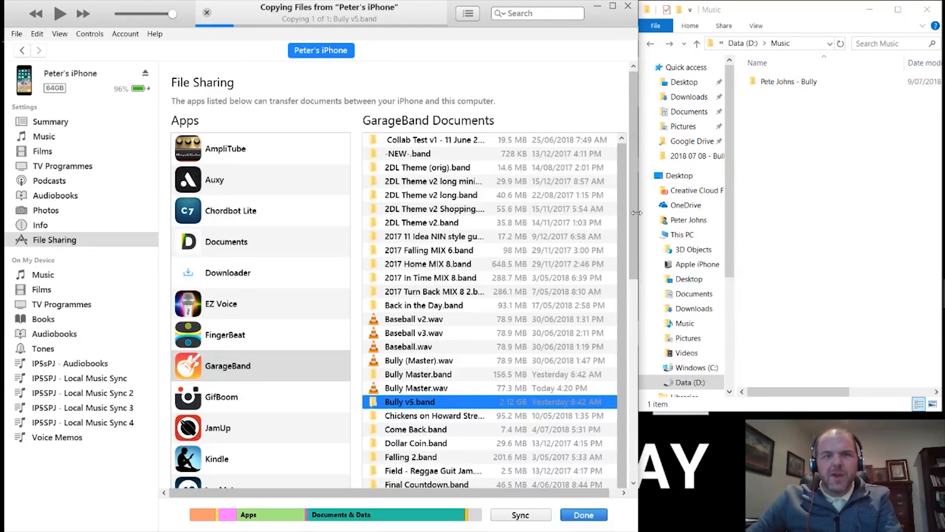
{"action": "scroll", "scroll_direction": "down", "scroll_amount": 3}
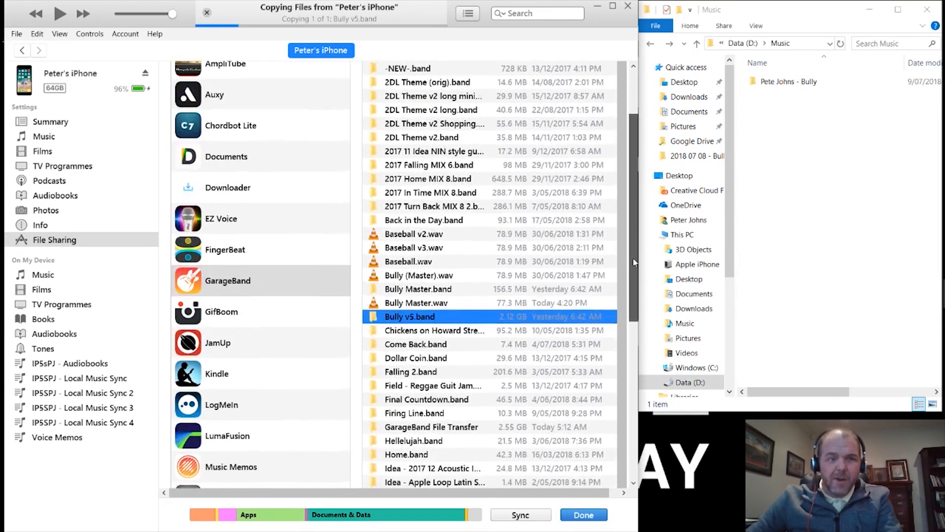
{"action": "scroll", "scroll_direction": "down", "scroll_amount": 3}
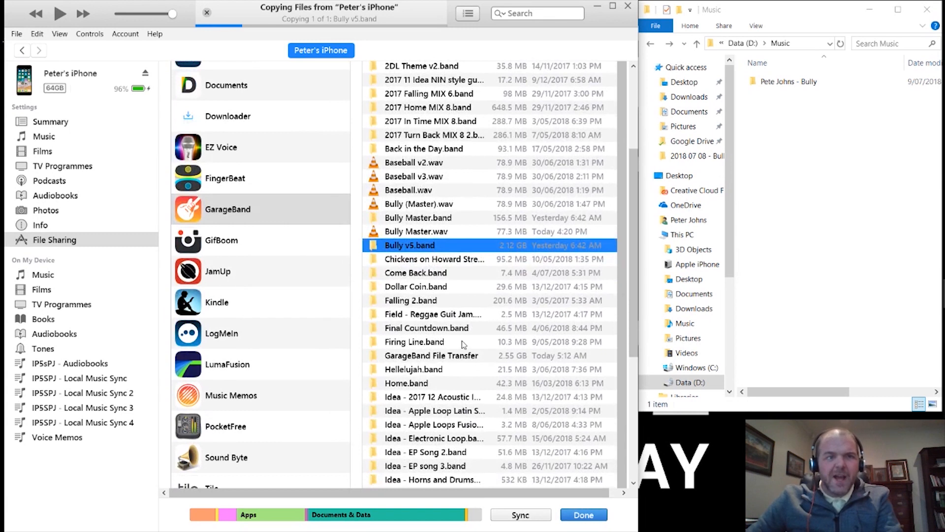
- Look over other GarageBand documents (Firing Line, Bully Master.band, 2DL Theme v2) while Bully v5.band copies
{"action": "left_click", "coordinate": [432, 355]}
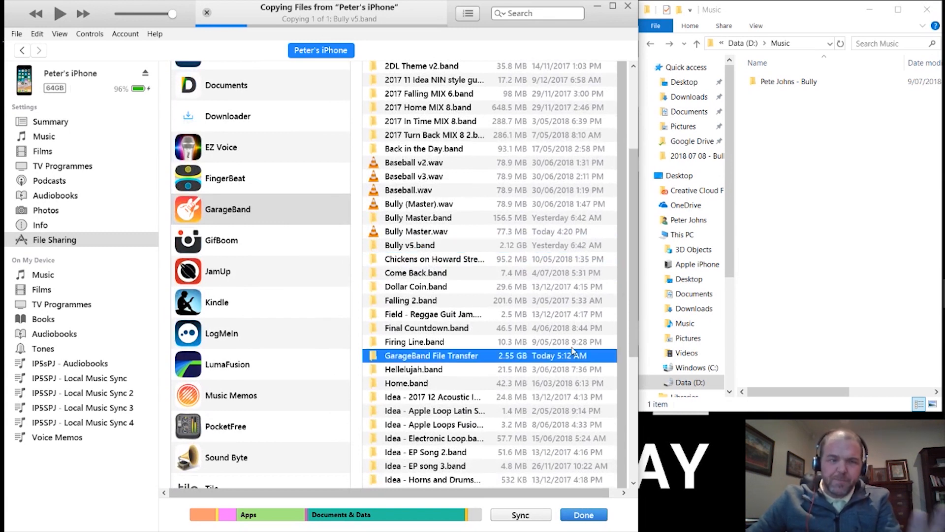
{"action": "mouse_move", "coordinate": [415, 293]}
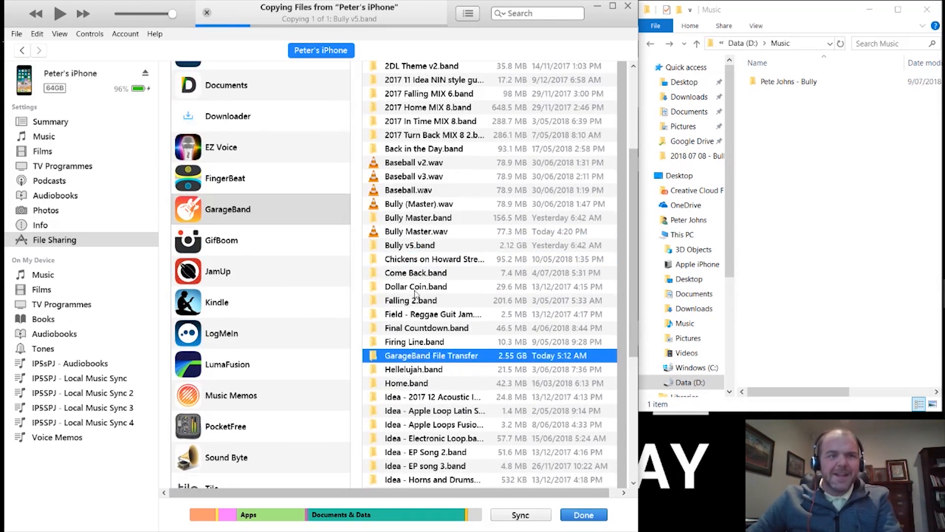
{"action": "mouse_move", "coordinate": [449, 290]}
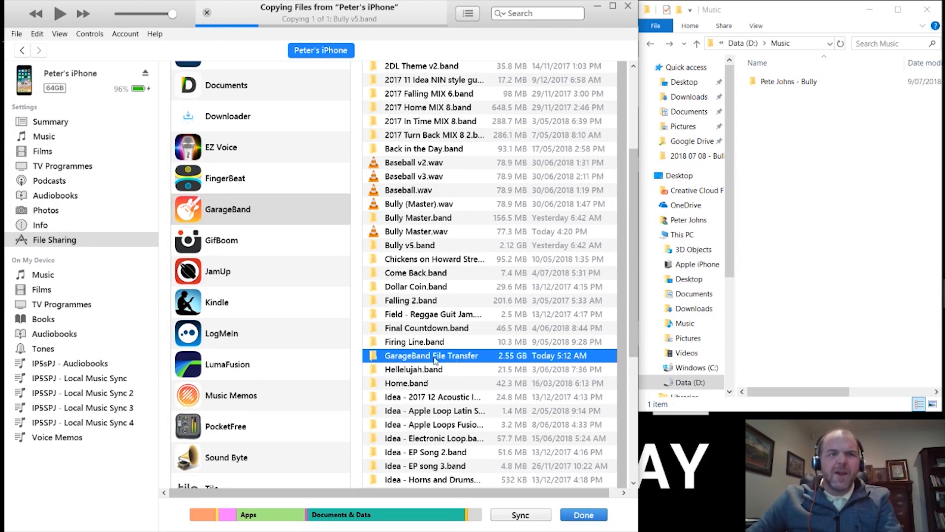
{"action": "left_click", "coordinate": [415, 341]}
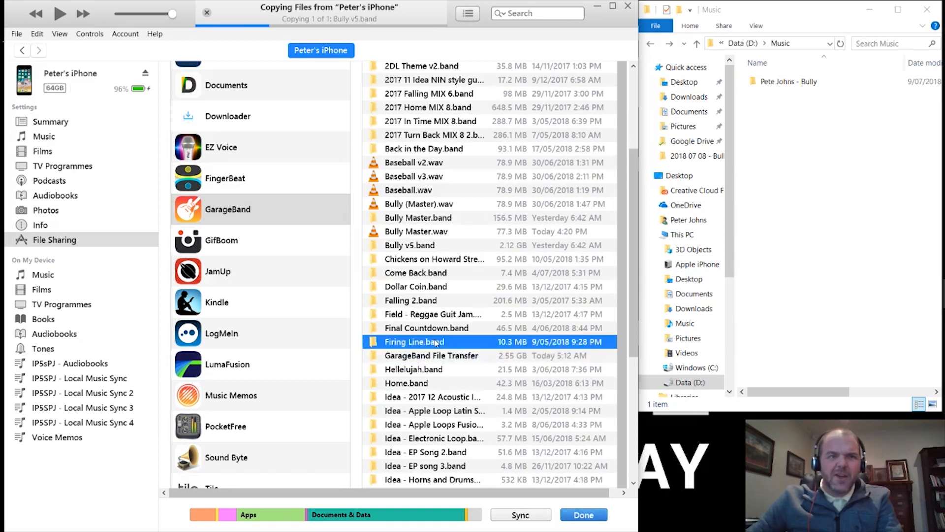
{"action": "left_click", "coordinate": [431, 355]}
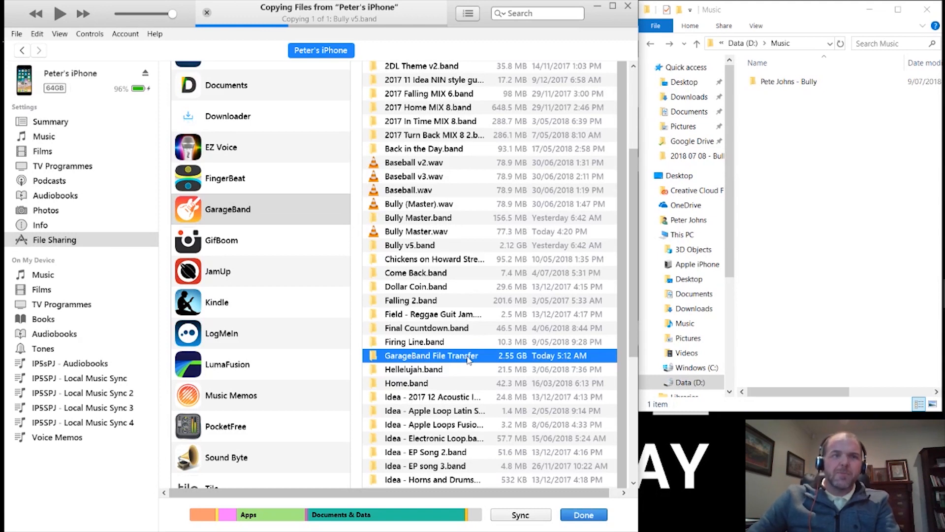
{"action": "mouse_move", "coordinate": [436, 376]}
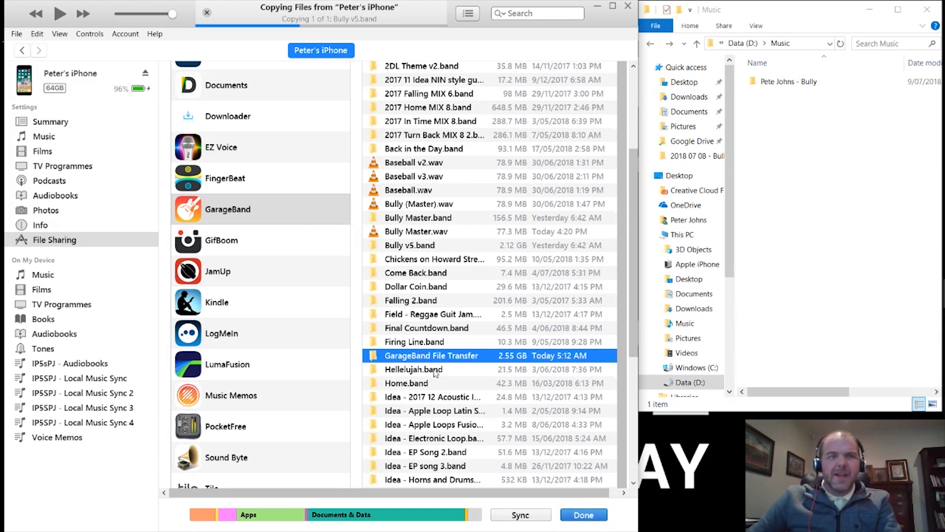
{"action": "mouse_move", "coordinate": [439, 358]}
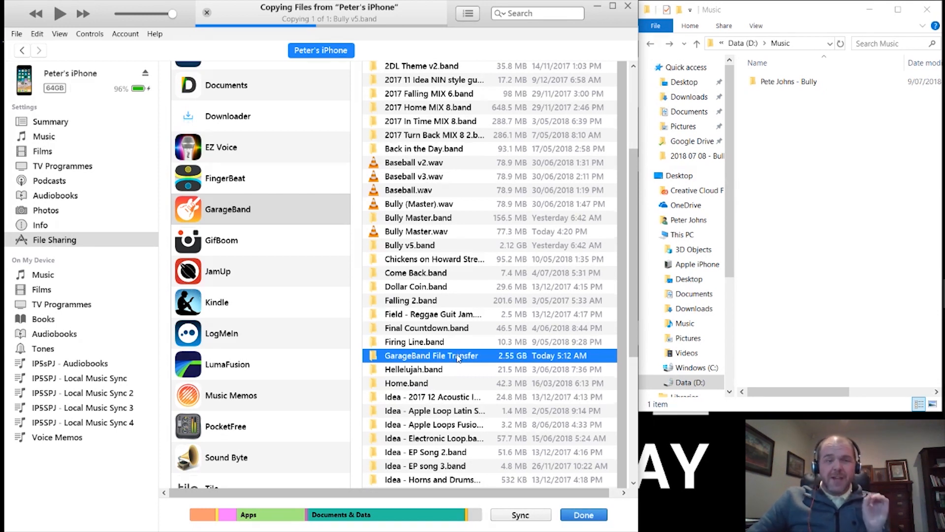
{"action": "mouse_move", "coordinate": [437, 344]}
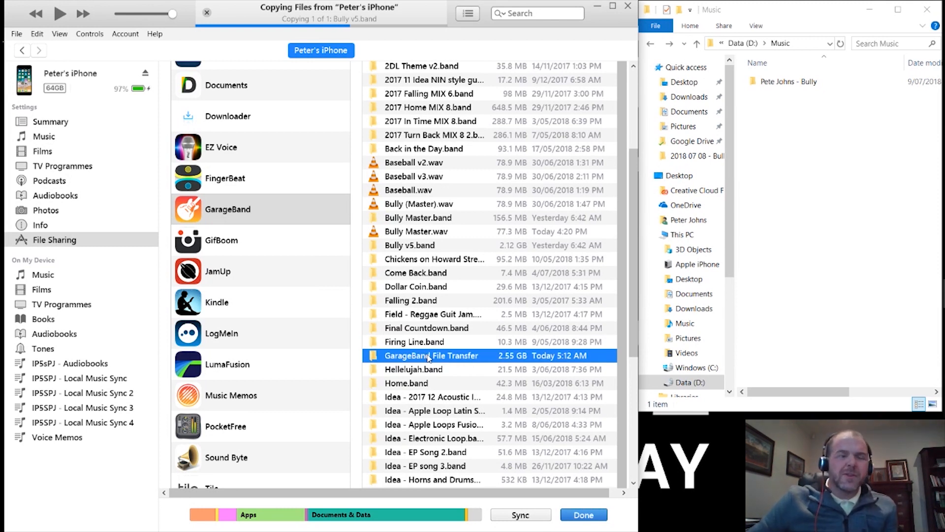
{"action": "mouse_move", "coordinate": [431, 344]}
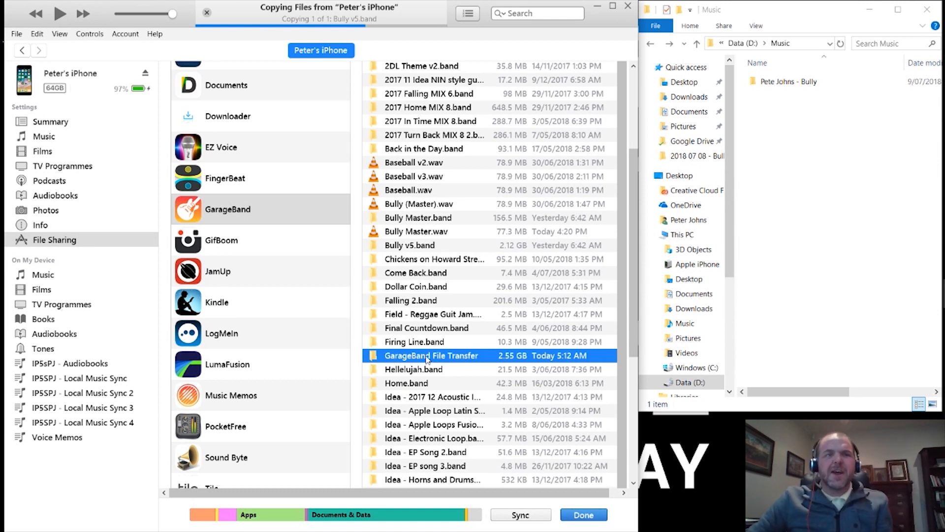
{"action": "mouse_move", "coordinate": [446, 364]}
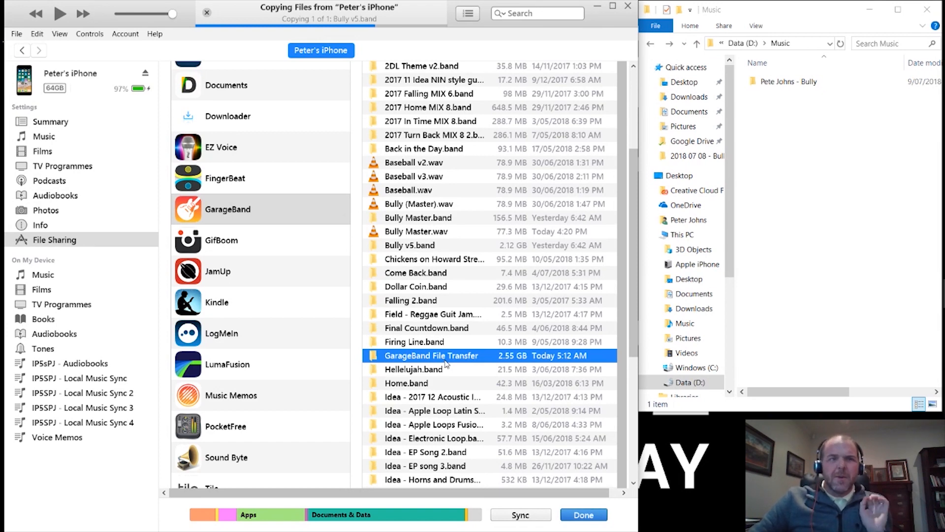
{"action": "left_click", "coordinate": [417, 217]}
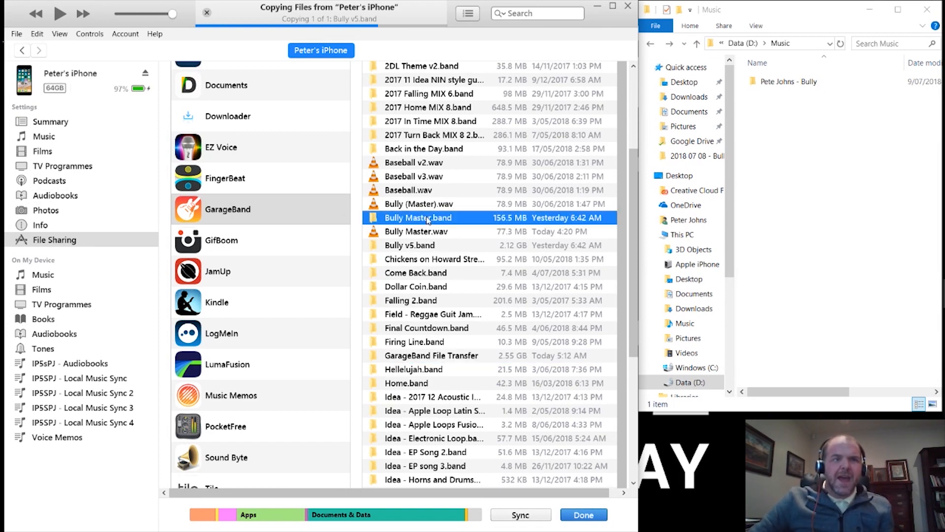
{"action": "scroll", "scroll_direction": "up", "scroll_amount": 3}
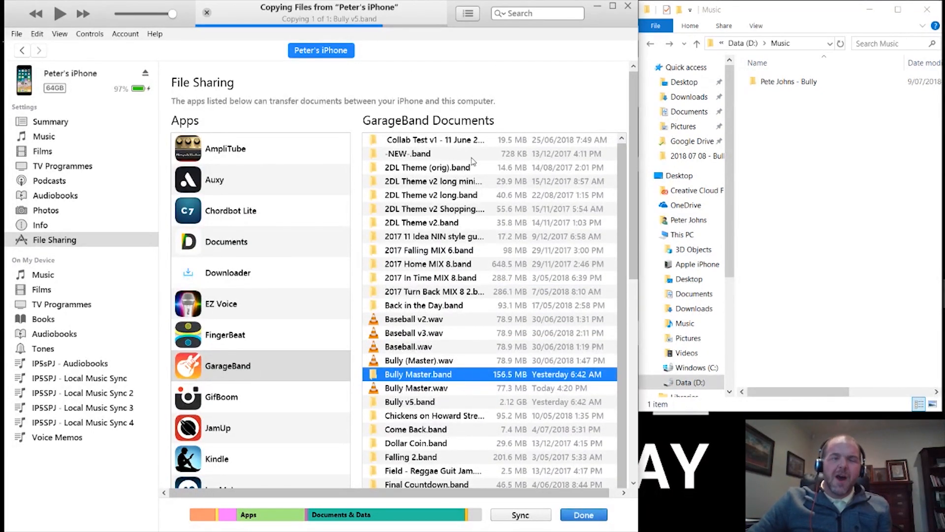
{"action": "left_click", "coordinate": [433, 181]}
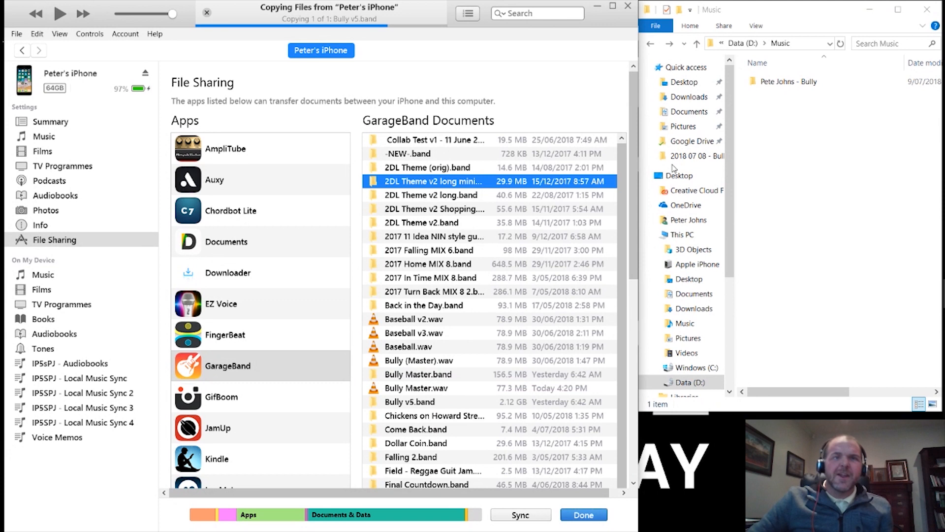
{"action": "mouse_move", "coordinate": [742, 199]}
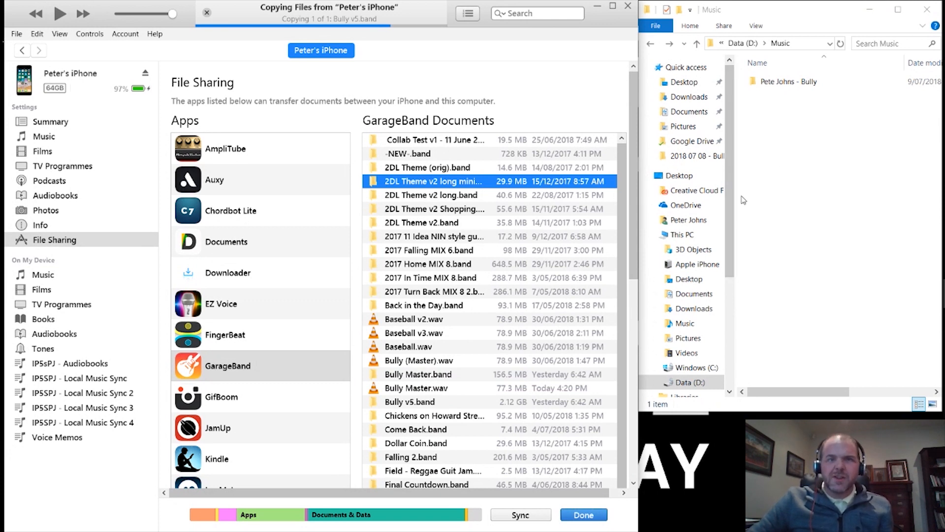
{"action": "mouse_move", "coordinate": [481, 279]}
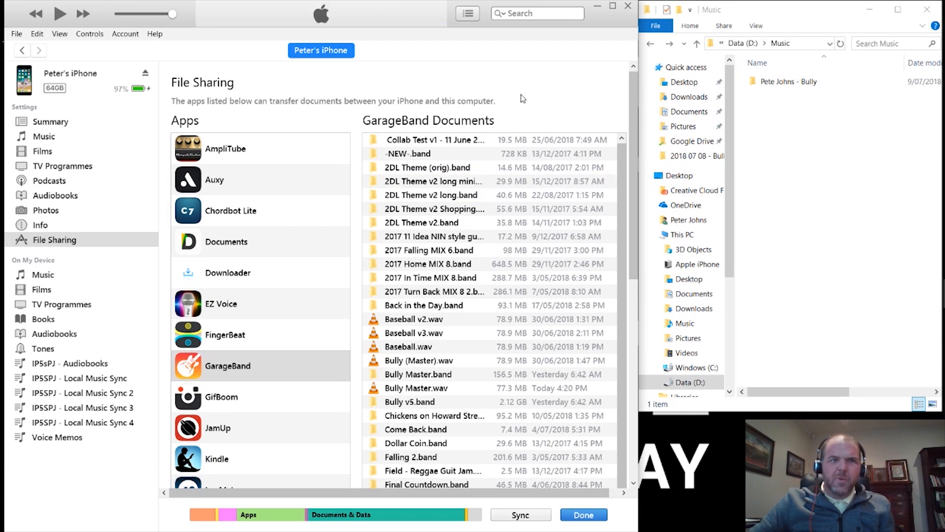
{"action": "mouse_move", "coordinate": [627, 207]}
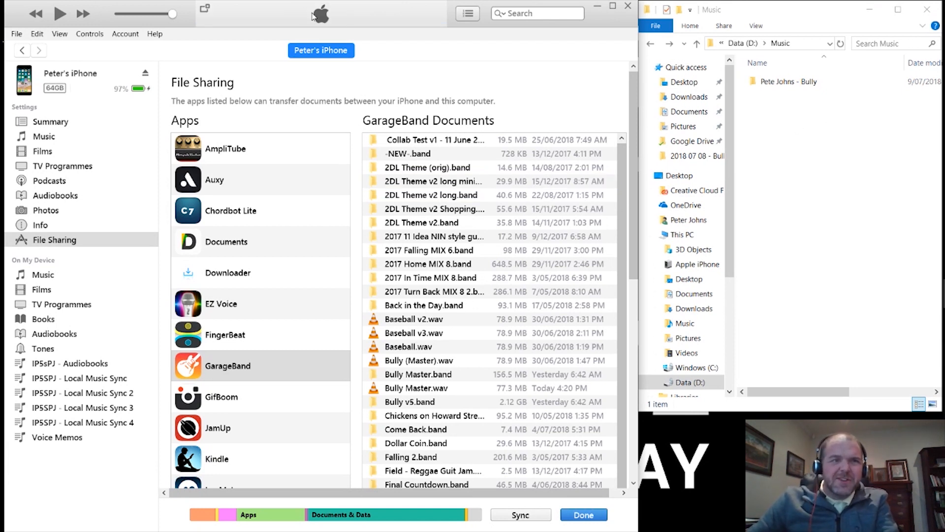
- Go into Pete Johns - Bully > Bully v5.band > Media
{"action": "double_click", "coordinate": [784, 82]}
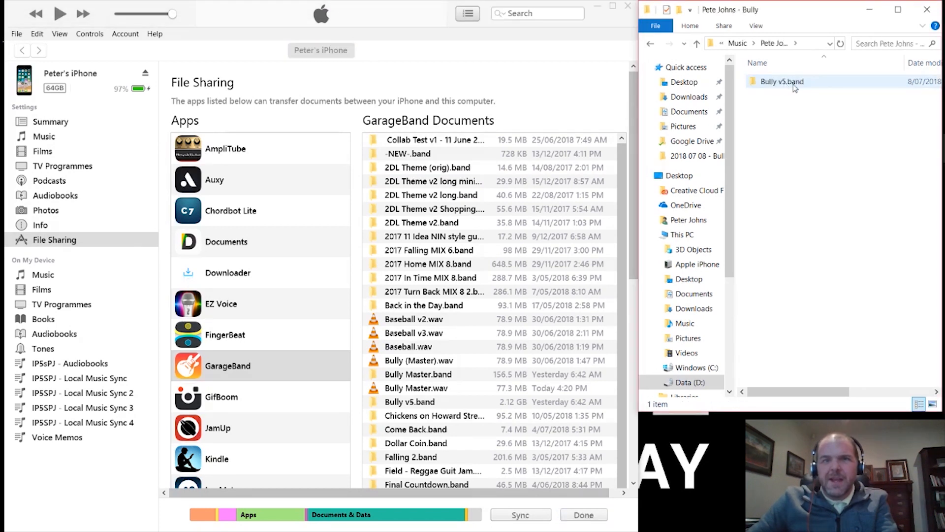
{"action": "left_click", "coordinate": [781, 81]}
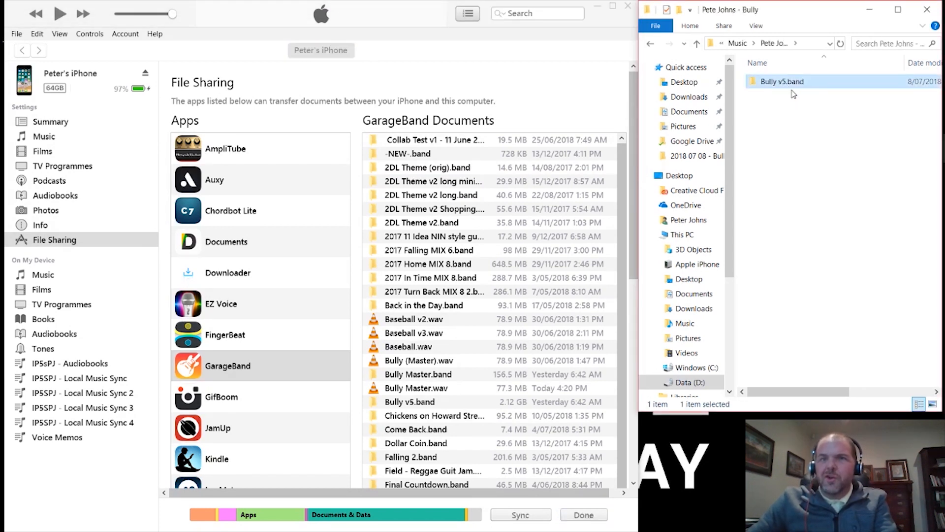
{"action": "mouse_move", "coordinate": [783, 81]}
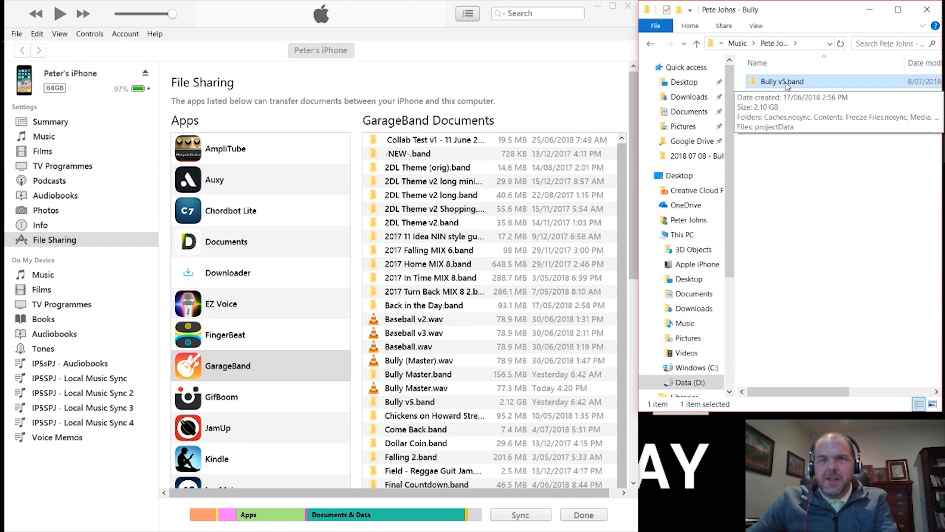
{"action": "double_click", "coordinate": [781, 81]}
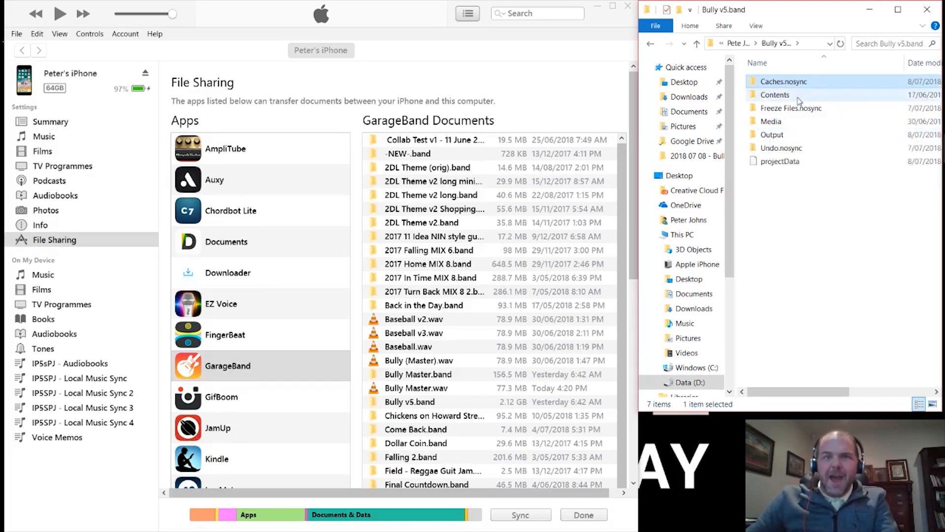
{"action": "mouse_move", "coordinate": [790, 109]}
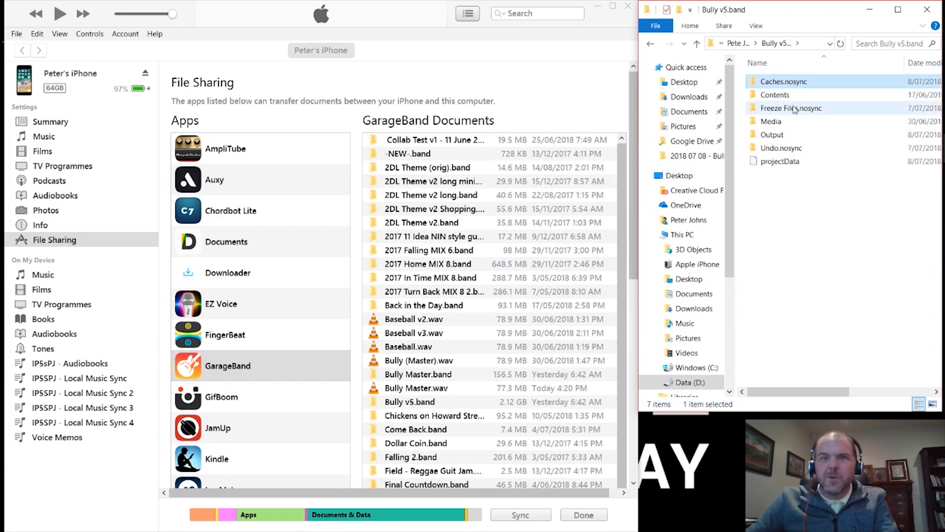
{"action": "double_click", "coordinate": [771, 121]}
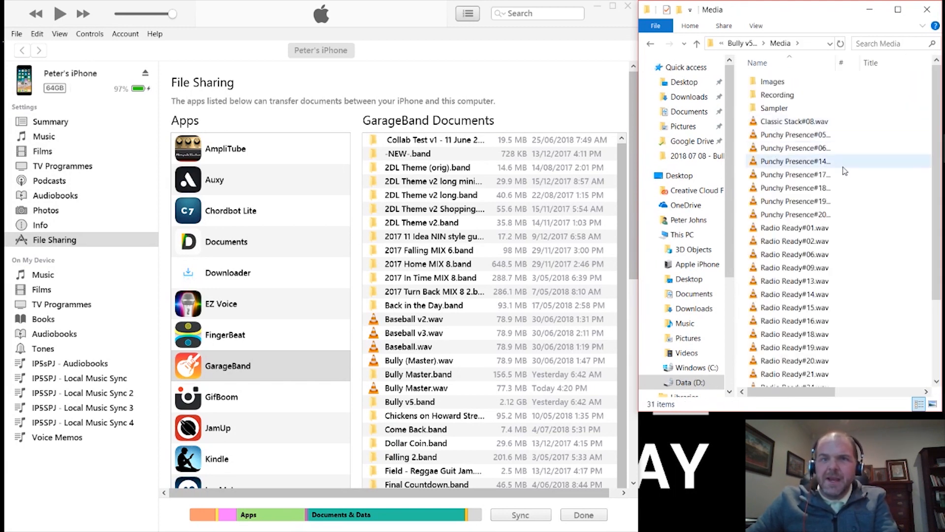
- Look over the Media WAV tracks and empty Images subfolder, then enter the Output folder
{"action": "left_click", "coordinate": [795, 148]}
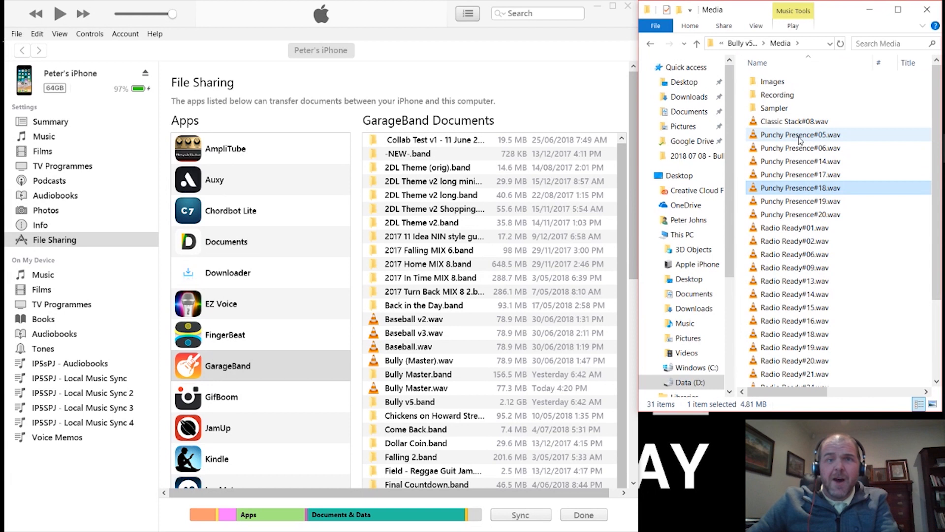
{"action": "left_click", "coordinate": [794, 121]}
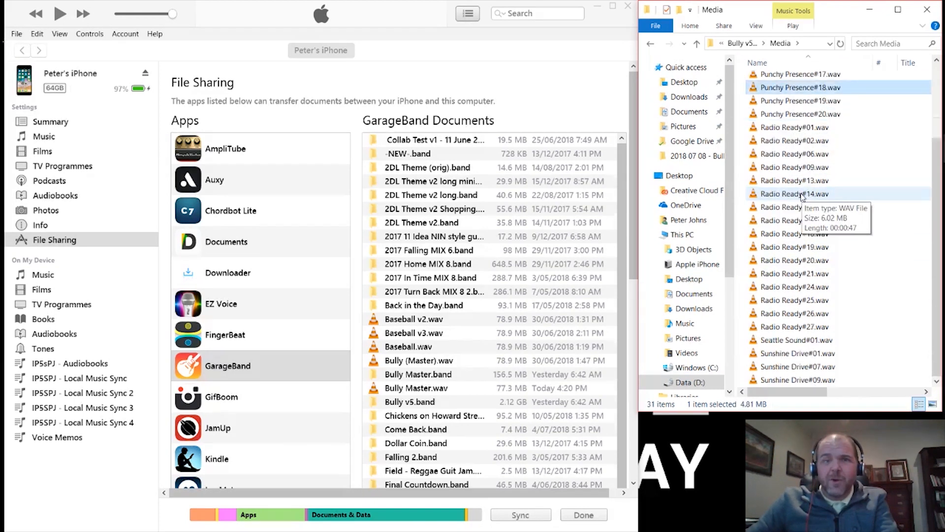
{"action": "mouse_move", "coordinate": [794, 220]}
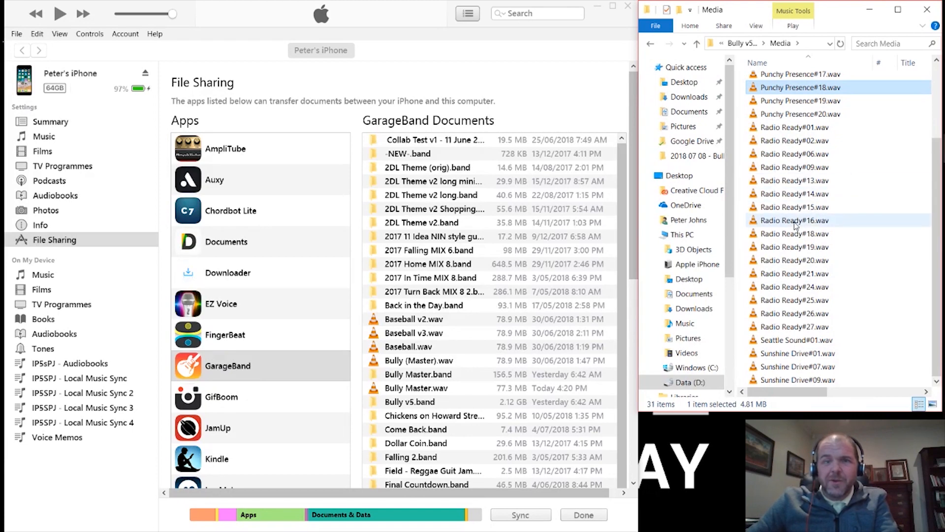
{"action": "left_click", "coordinate": [796, 352]}
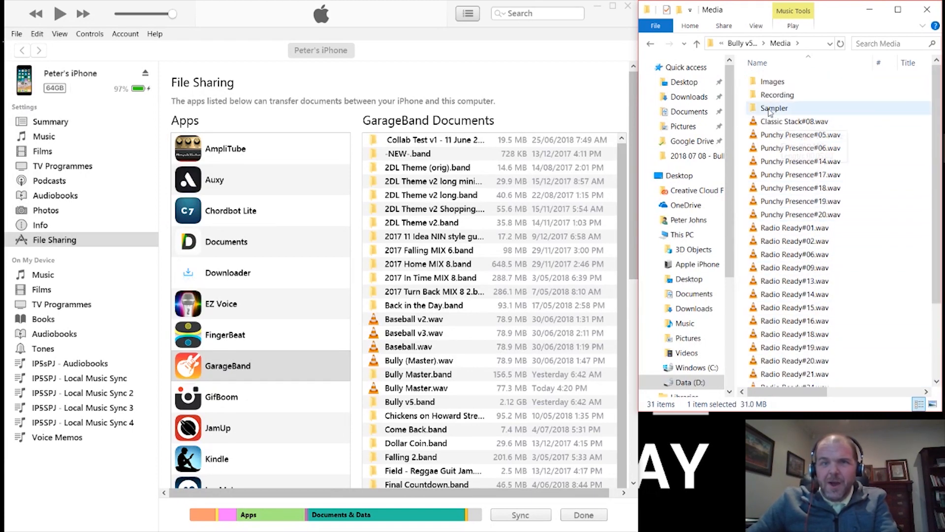
{"action": "double_click", "coordinate": [770, 80]}
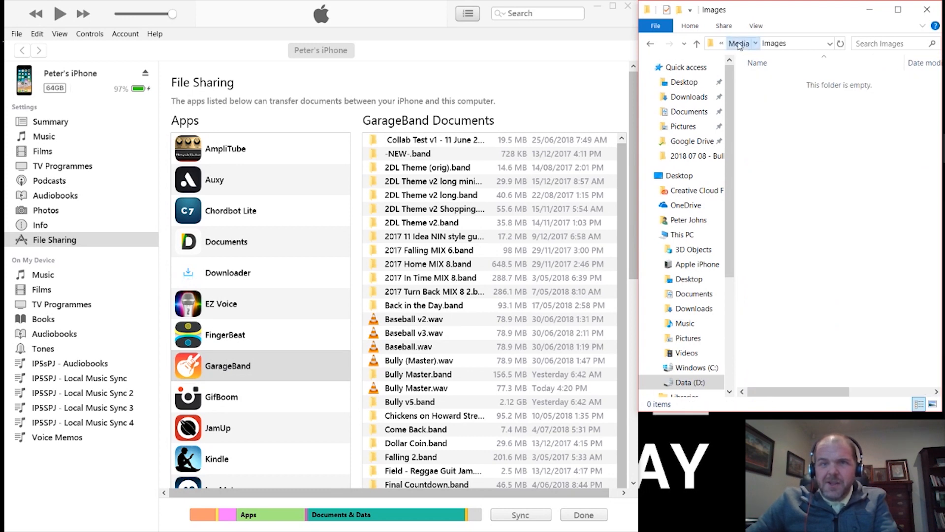
{"action": "left_click", "coordinate": [739, 42]}
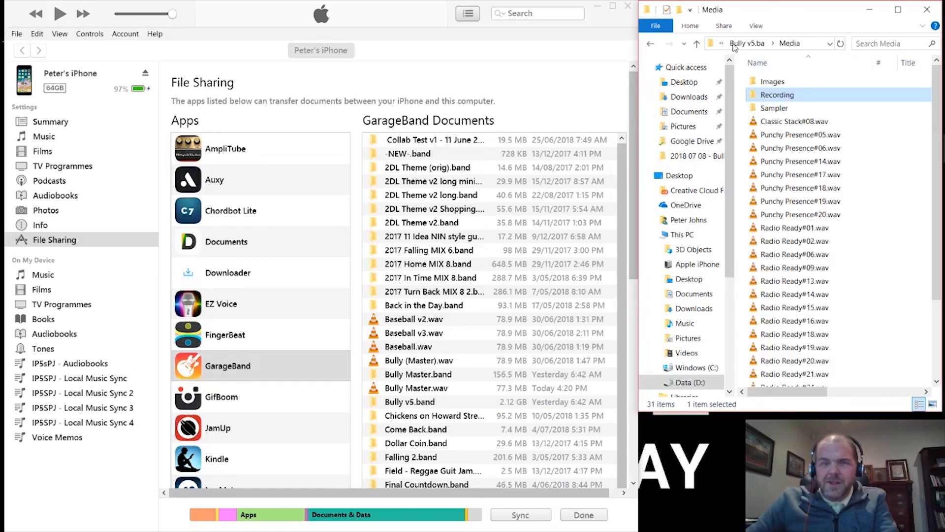
{"action": "double_click", "coordinate": [775, 108]}
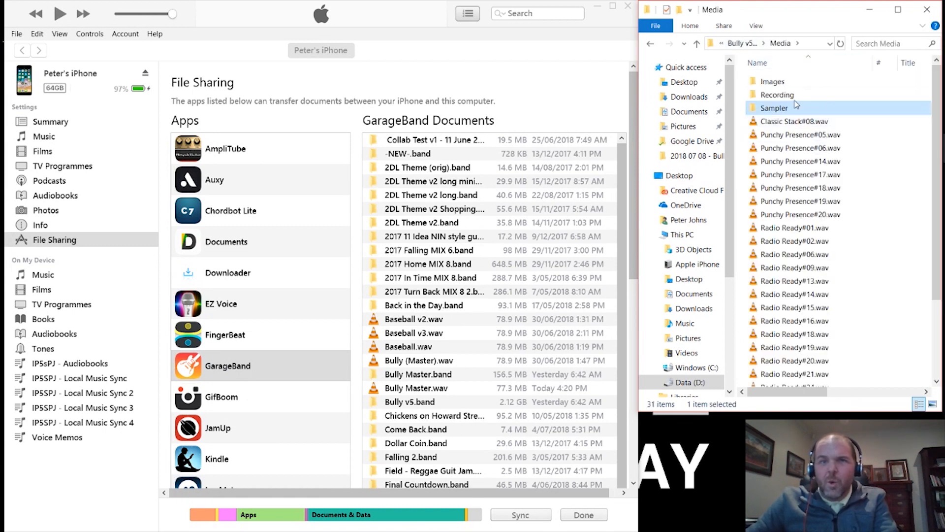
{"action": "mouse_move", "coordinate": [778, 135]}
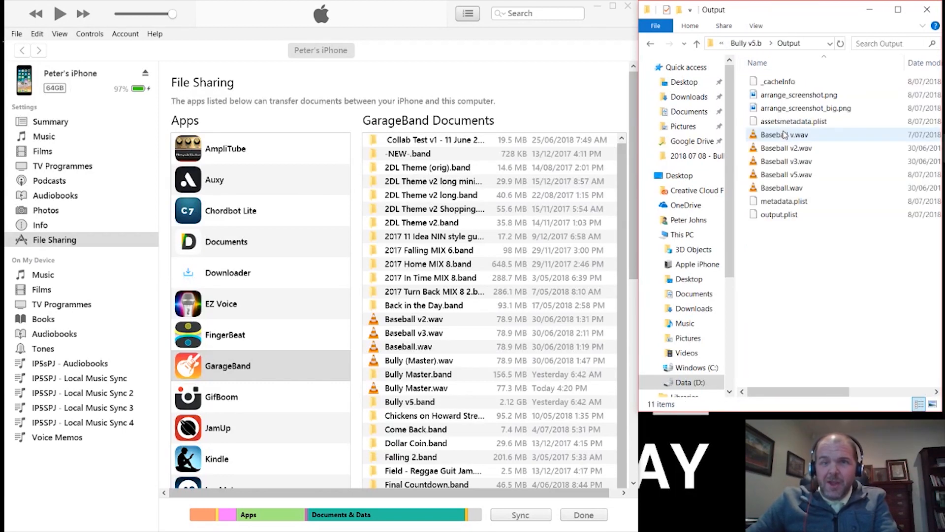
- Look over the Baseball WAV renders in the project's Output folder
{"action": "left_click", "coordinate": [783, 135]}
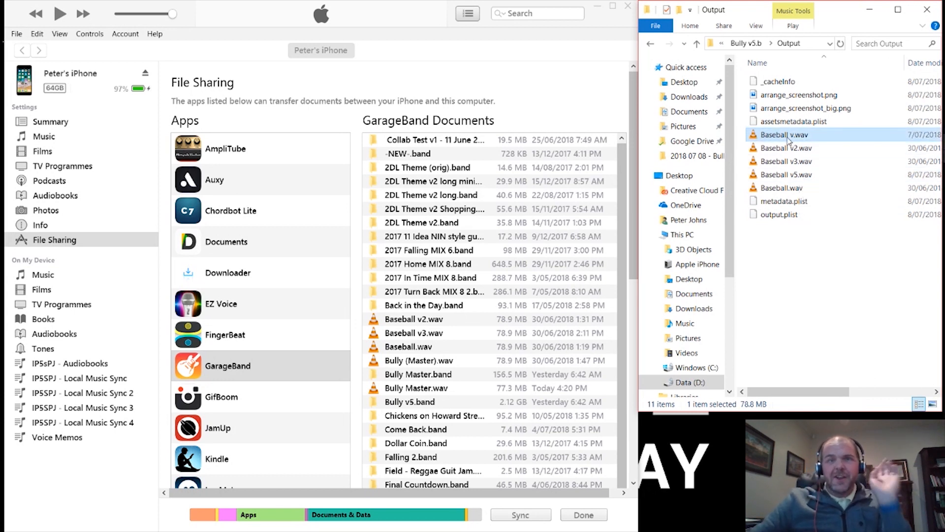
{"action": "mouse_move", "coordinate": [804, 148]}
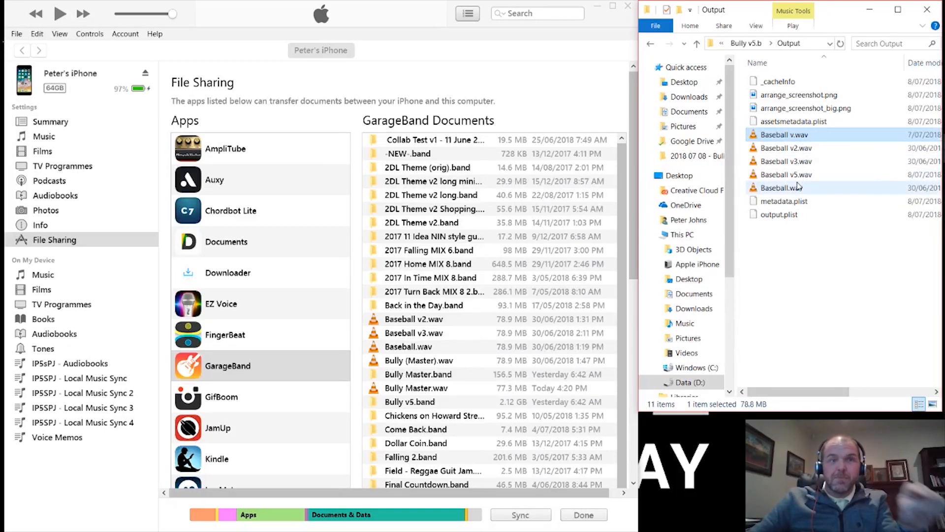
{"action": "mouse_move", "coordinate": [796, 150]}
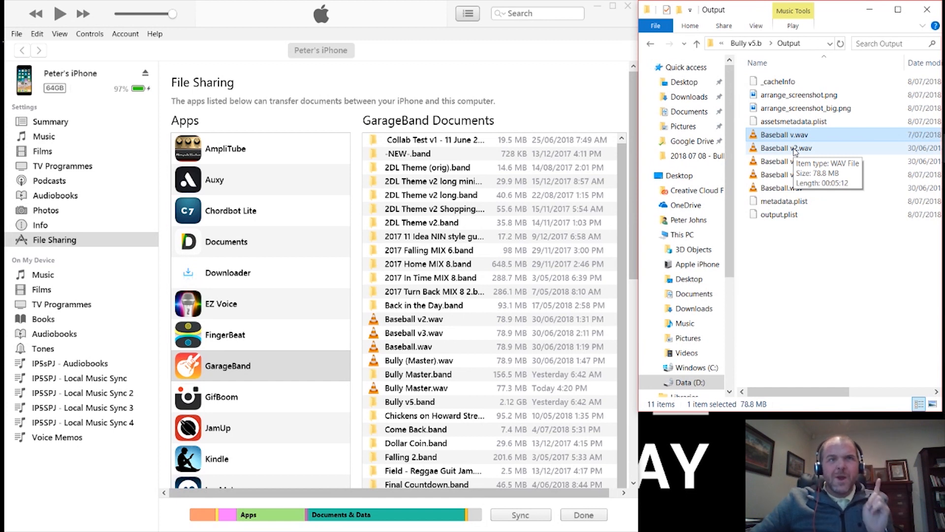
{"action": "mouse_move", "coordinate": [795, 162]}
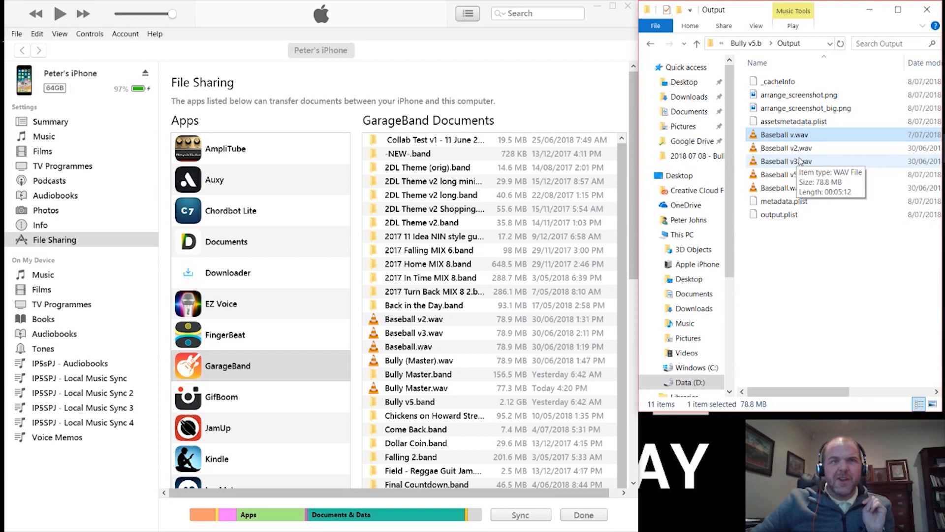
{"action": "mouse_move", "coordinate": [801, 121]}
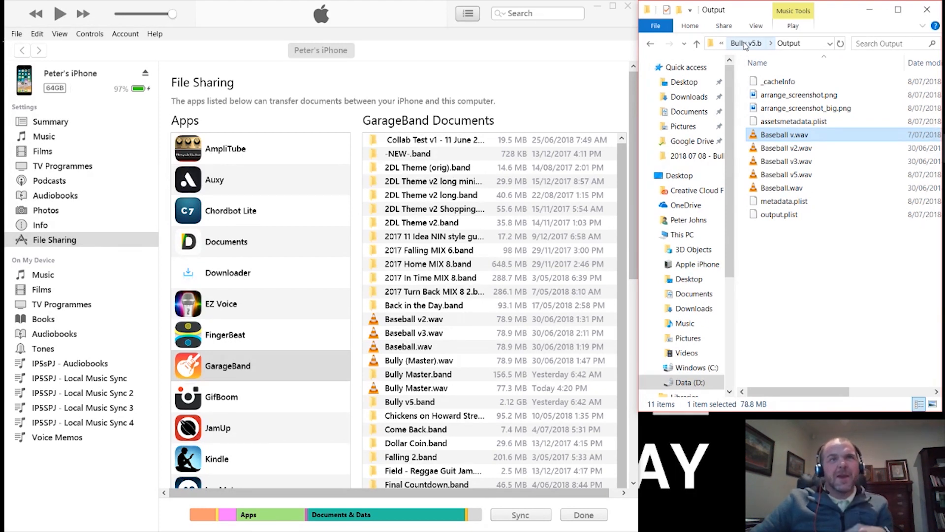
{"action": "mouse_move", "coordinate": [753, 56]}
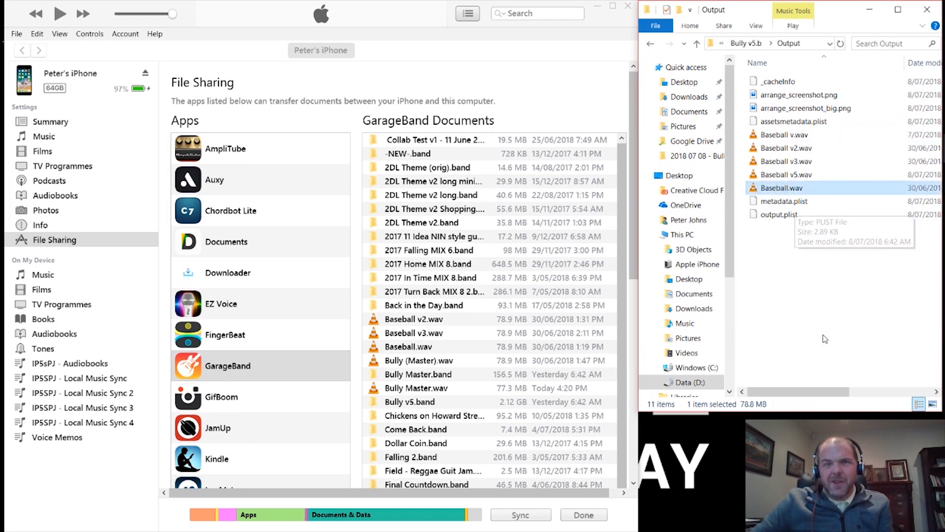
{"action": "scroll", "scroll_direction": "right", "scroll_amount": 3}
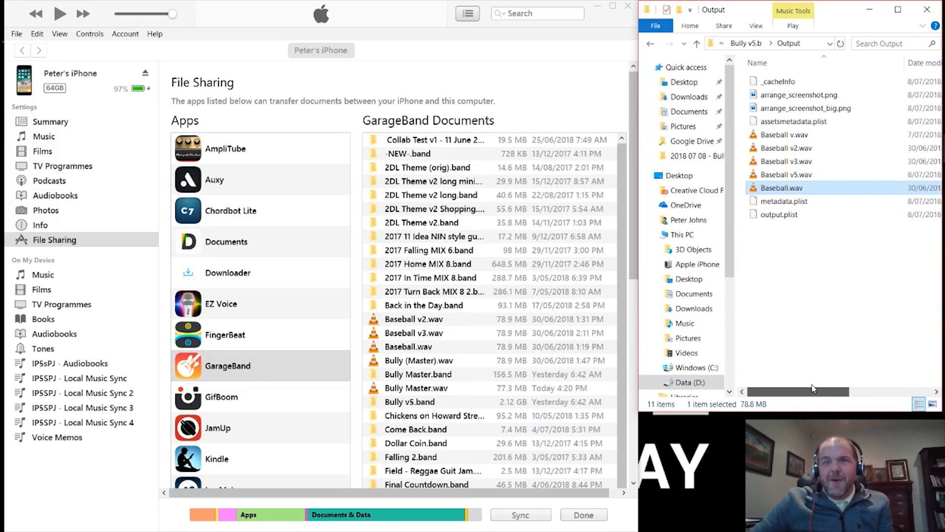
{"action": "mouse_move", "coordinate": [783, 147]}
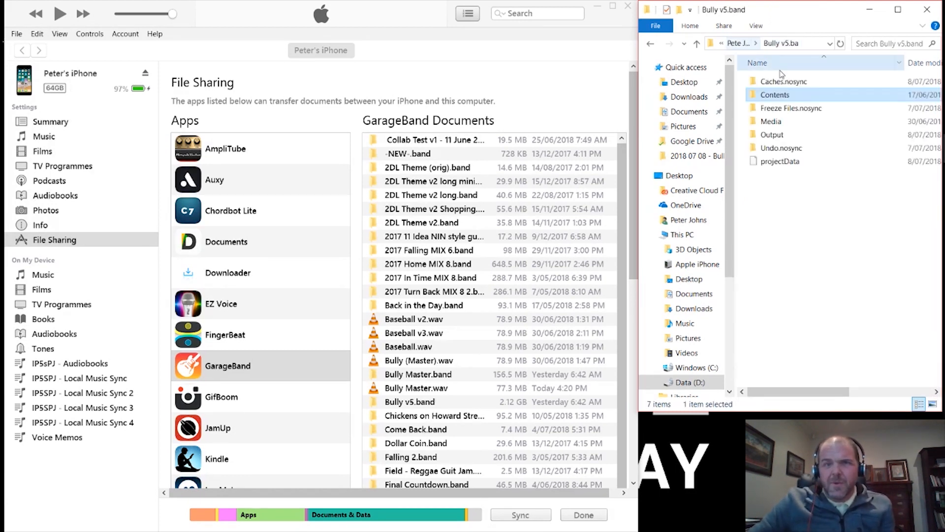
- Navigate between the Pete Johns - Bully folder and D:\Music, clearing the Bully v5.band selection
{"action": "left_click", "coordinate": [784, 81]}
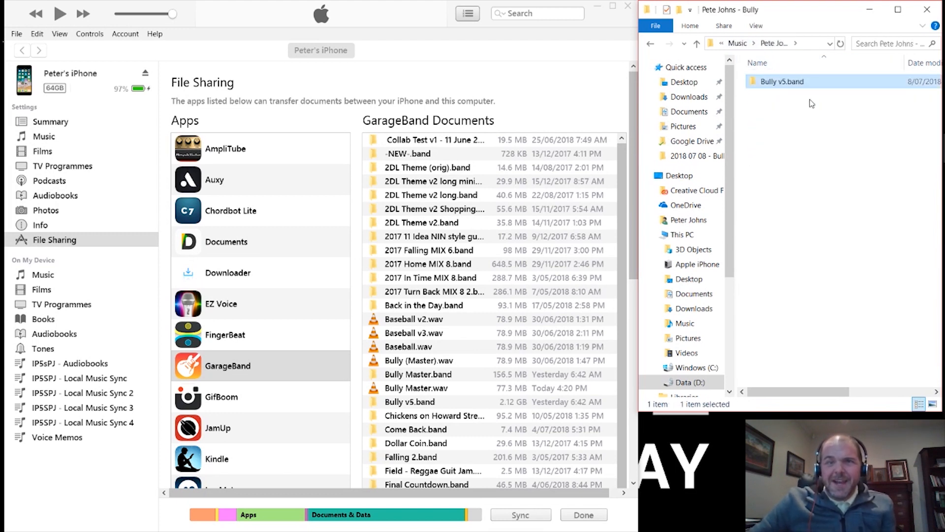
{"action": "mouse_move", "coordinate": [821, 115]}
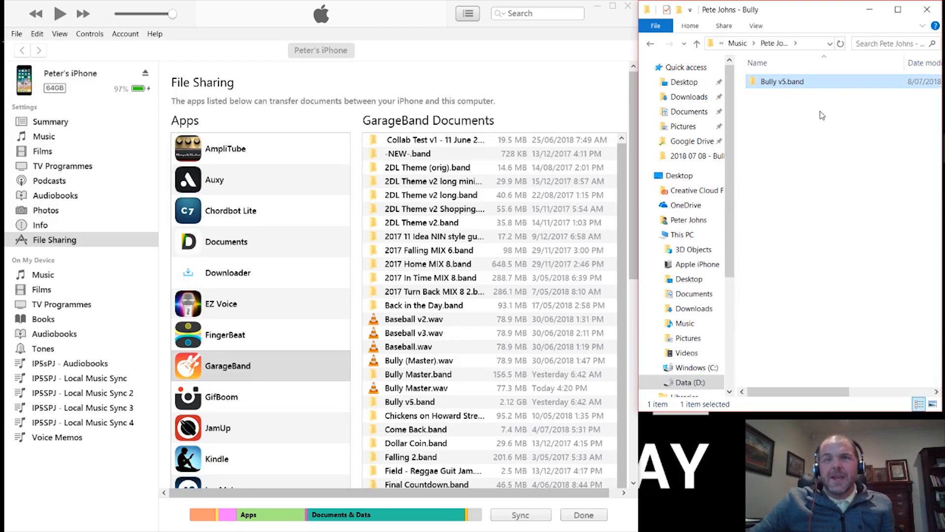
{"action": "left_click", "coordinate": [812, 119]}
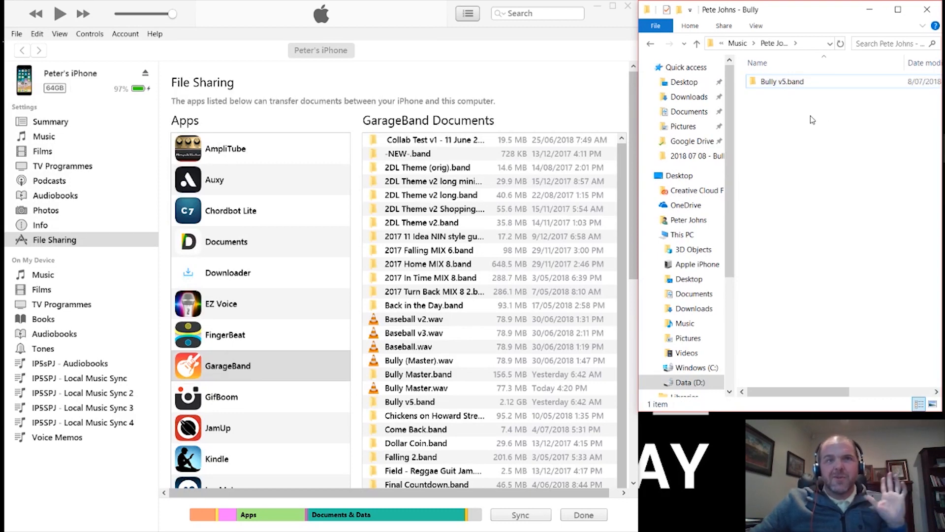
{"action": "left_click", "coordinate": [783, 81]}
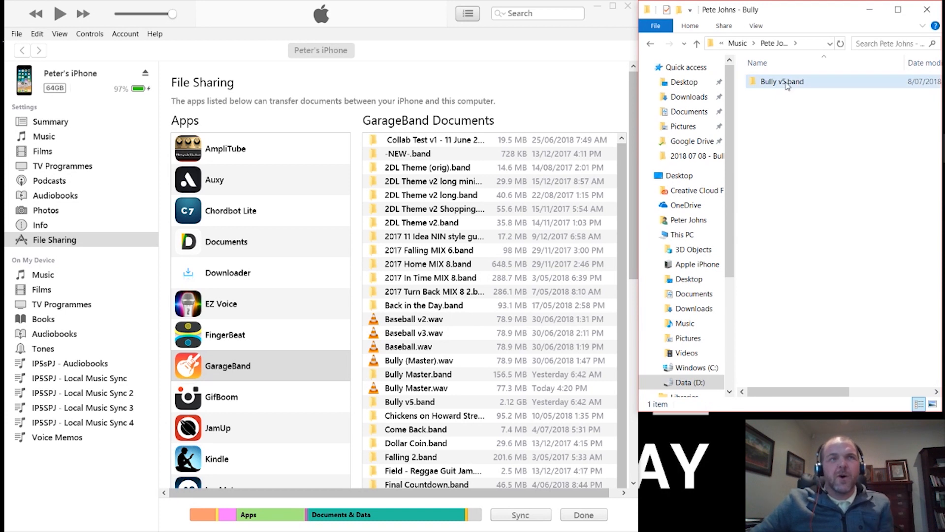
{"action": "mouse_move", "coordinate": [782, 82]}
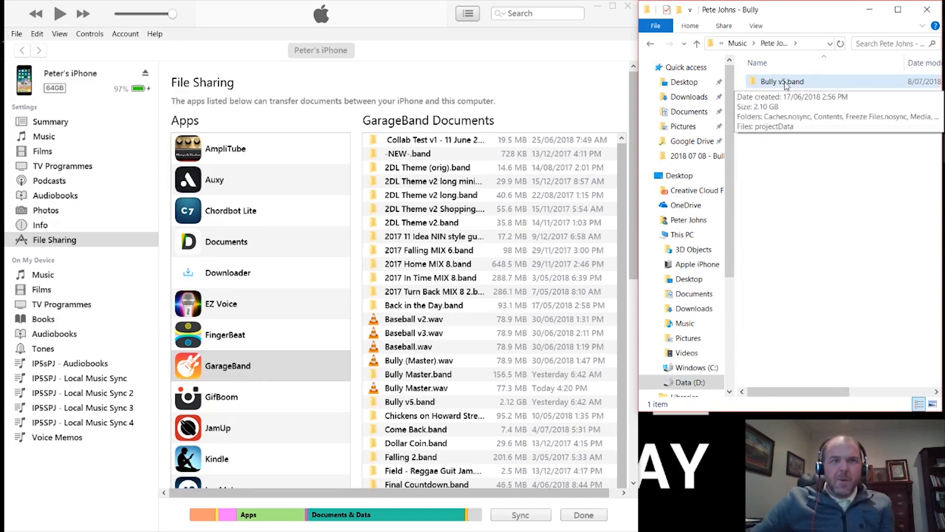
{"action": "mouse_move", "coordinate": [770, 87]}
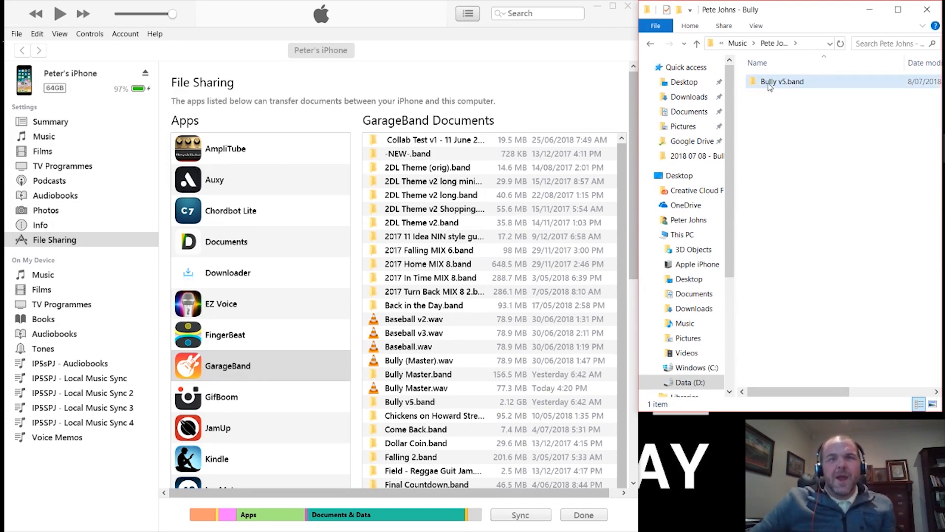
{"action": "left_click", "coordinate": [782, 82]}
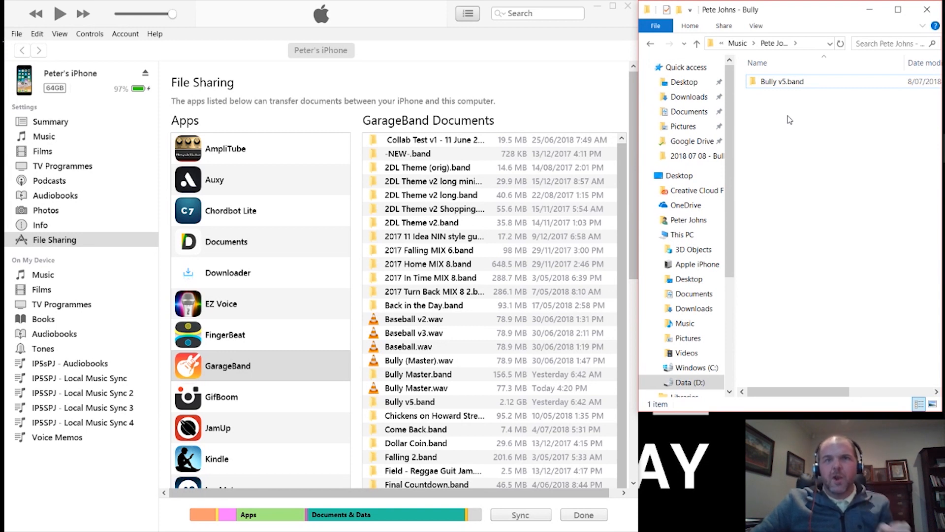
{"action": "mouse_move", "coordinate": [790, 117]}
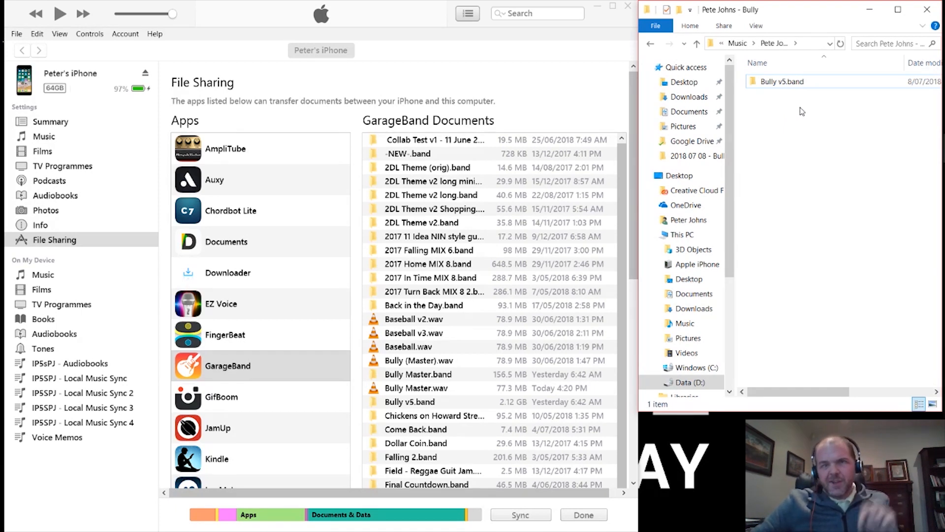
{"action": "mouse_move", "coordinate": [801, 110]}
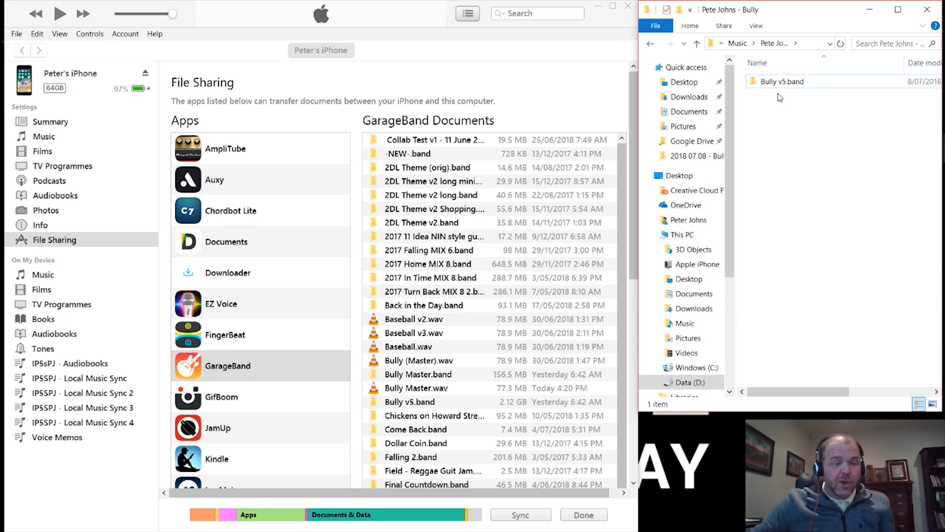
{"action": "mouse_move", "coordinate": [785, 59]}
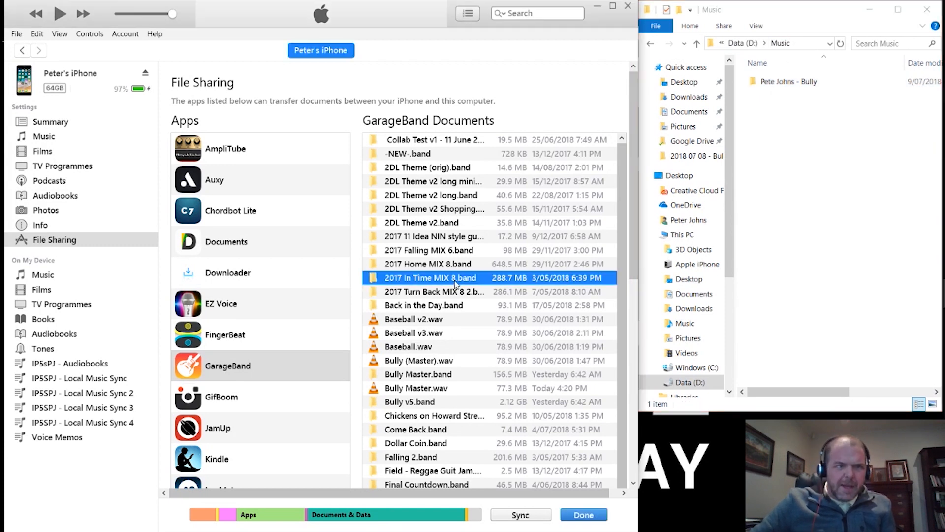
{"action": "left_click", "coordinate": [420, 360]}
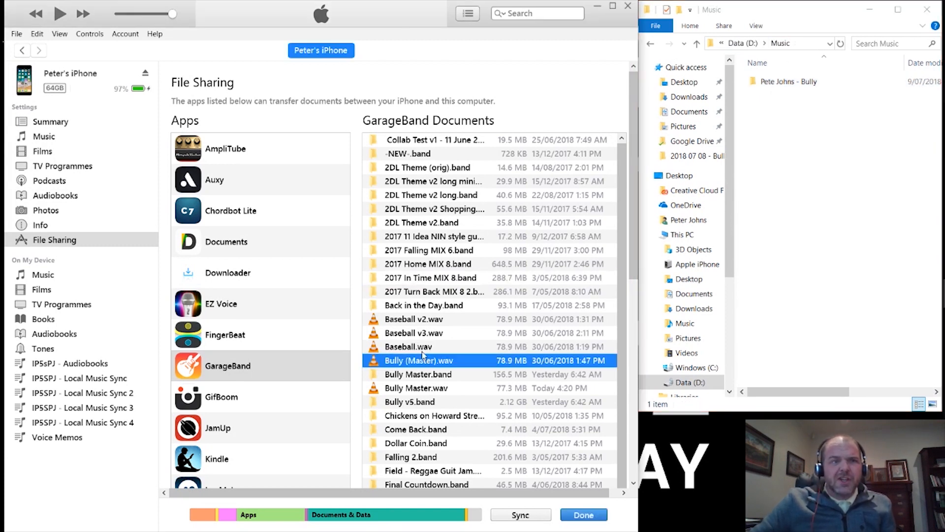
{"action": "left_click", "coordinate": [414, 332]}
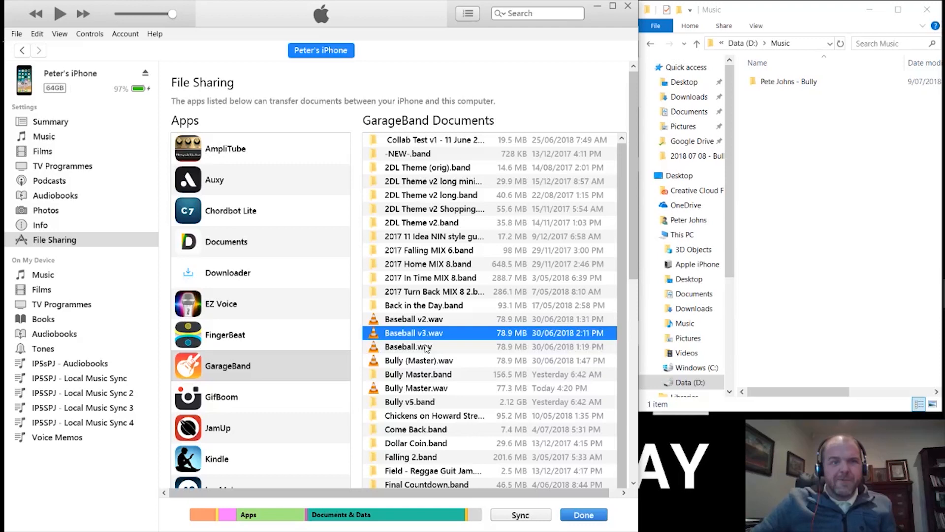
{"action": "left_click", "coordinate": [407, 346]}
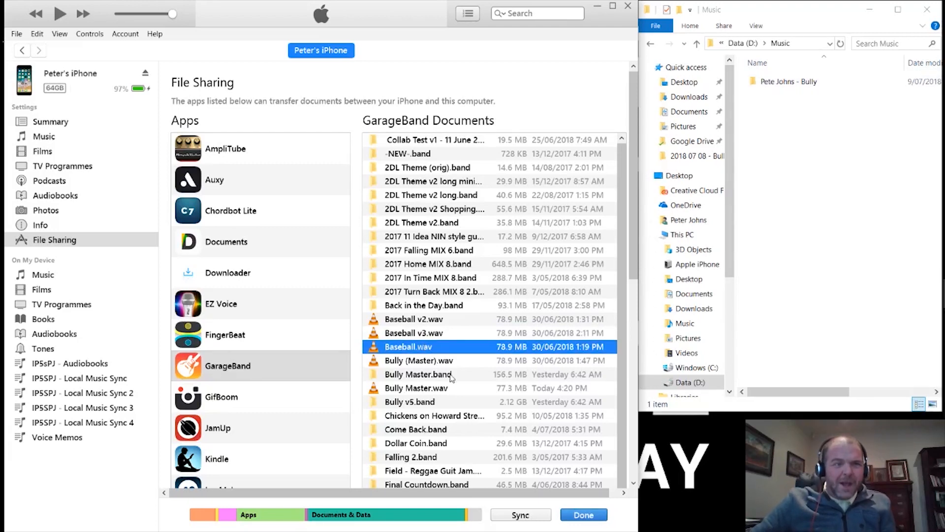
{"action": "left_click", "coordinate": [417, 374]}
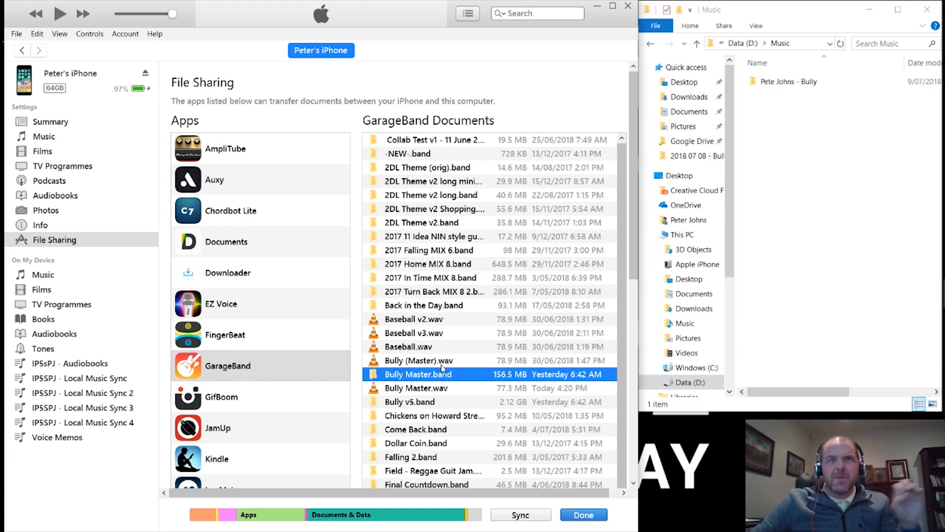
{"action": "left_click", "coordinate": [419, 360]}
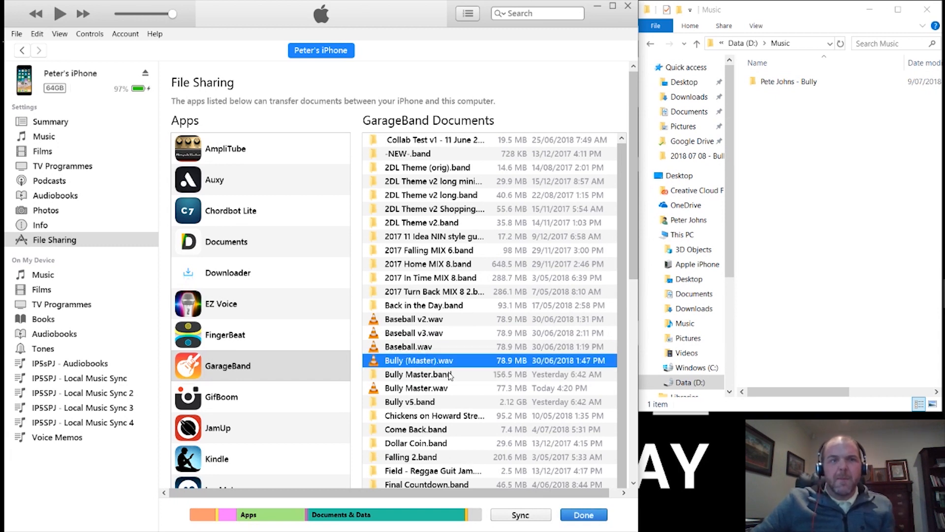
{"action": "left_click", "coordinate": [417, 388]}
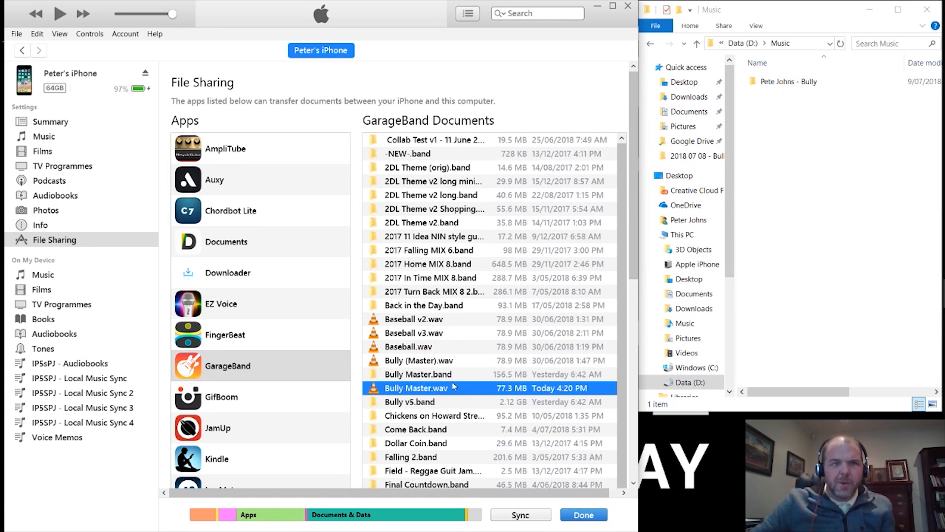
{"action": "mouse_move", "coordinate": [472, 361]}
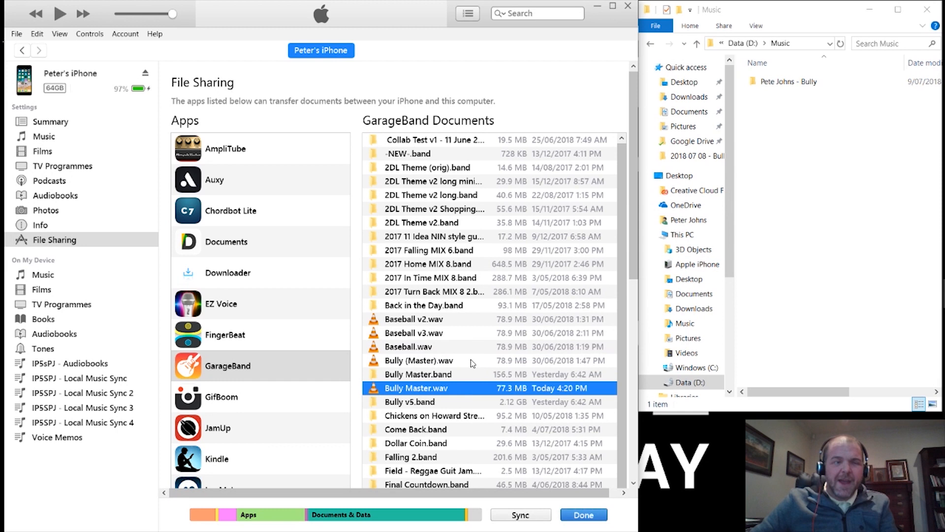
{"action": "mouse_move", "coordinate": [487, 366]}
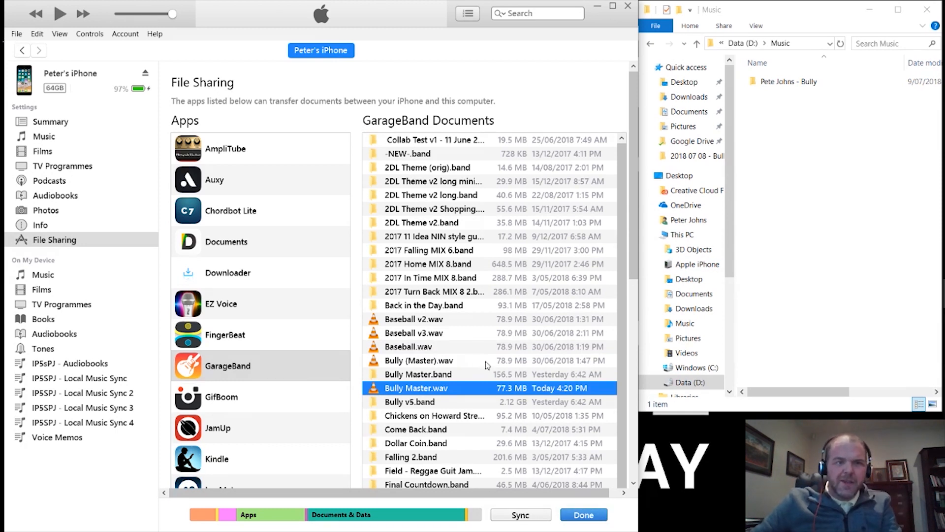
{"action": "mouse_move", "coordinate": [430, 367]}
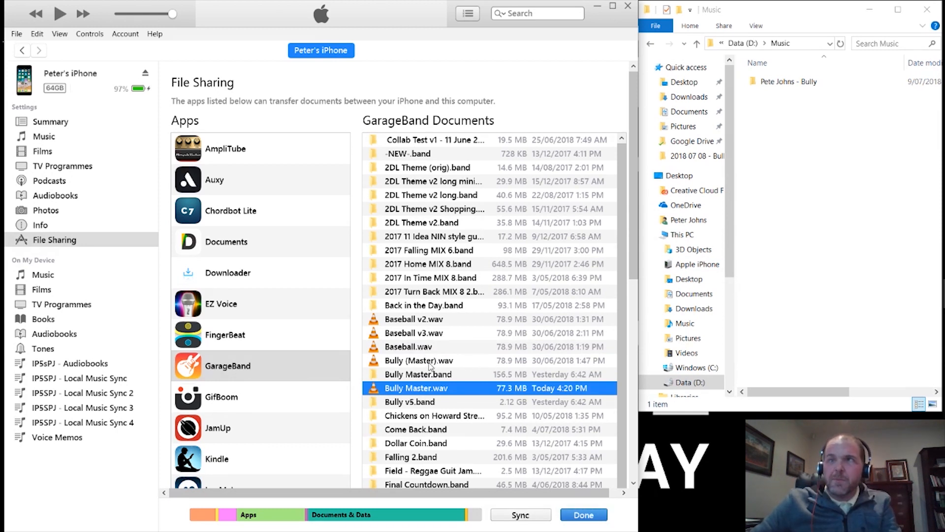
{"action": "left_click", "coordinate": [419, 360]}
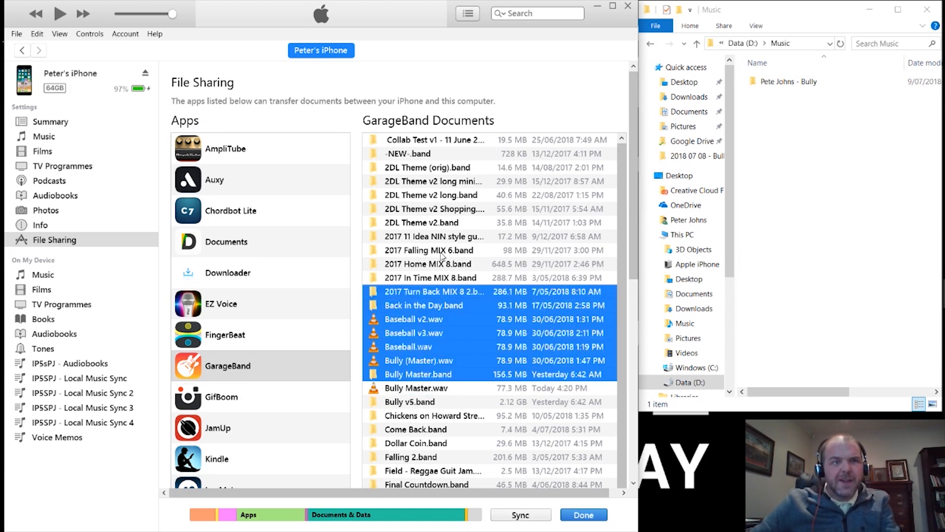
{"action": "left_click", "coordinate": [435, 209]}
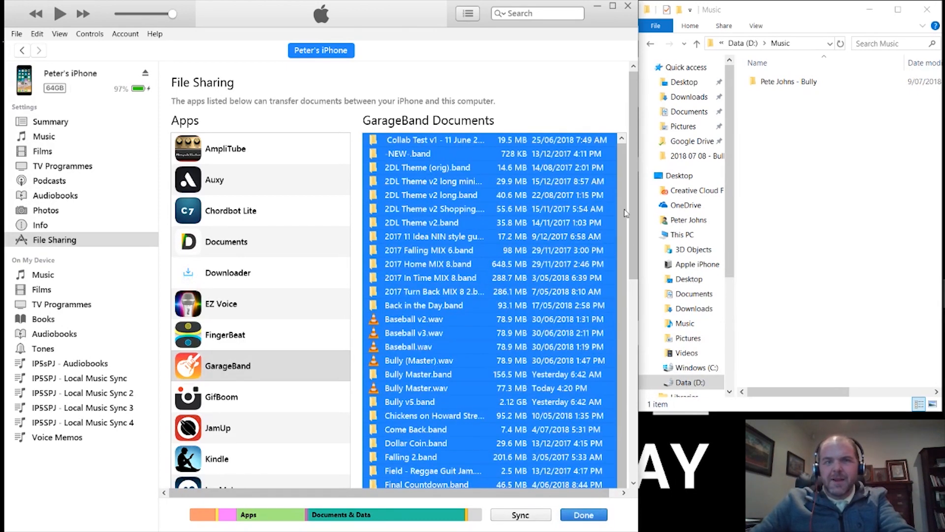
{"action": "double_click", "coordinate": [422, 222]}
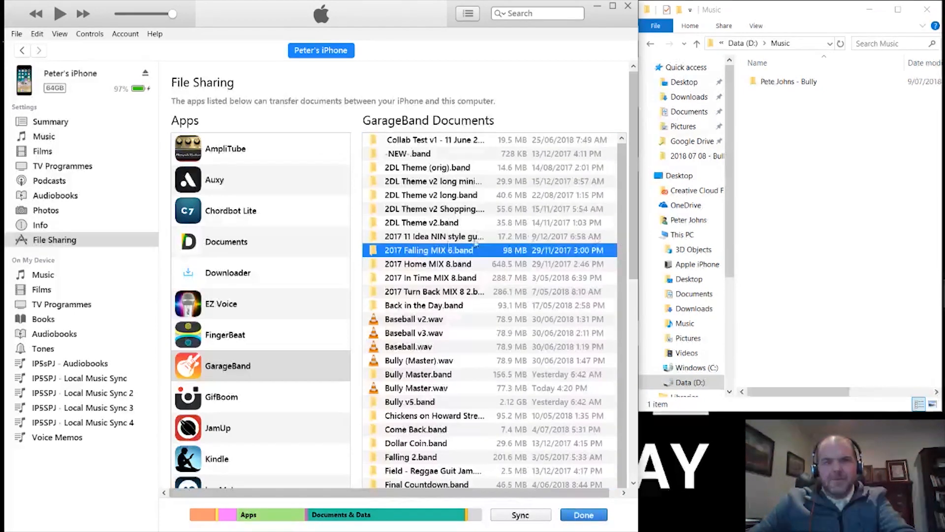
{"action": "left_click", "coordinate": [422, 222]}
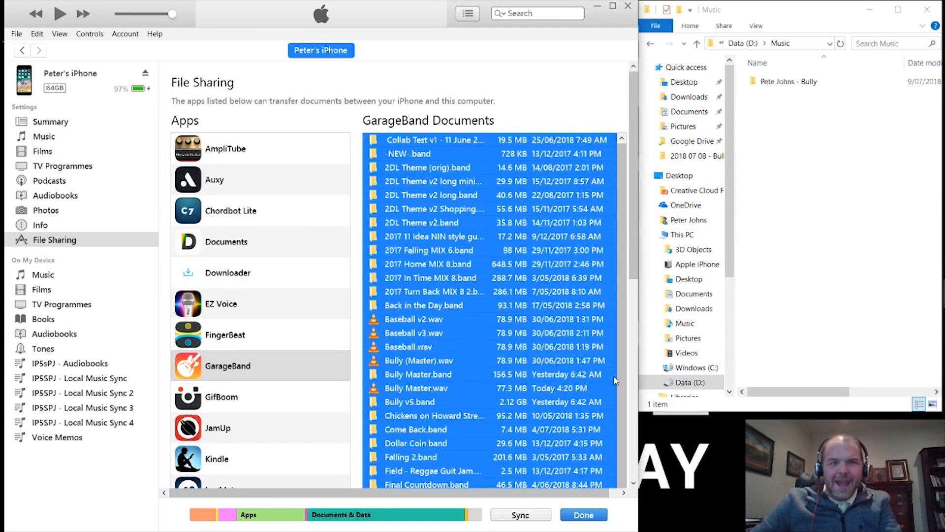
{"action": "scroll", "scroll_direction": "down", "scroll_amount": 3}
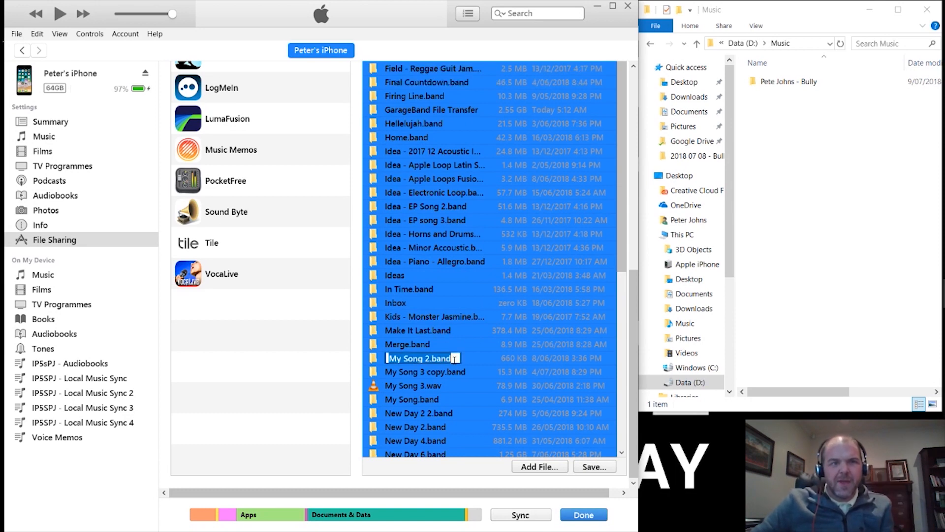
{"action": "left_click", "coordinate": [434, 344]}
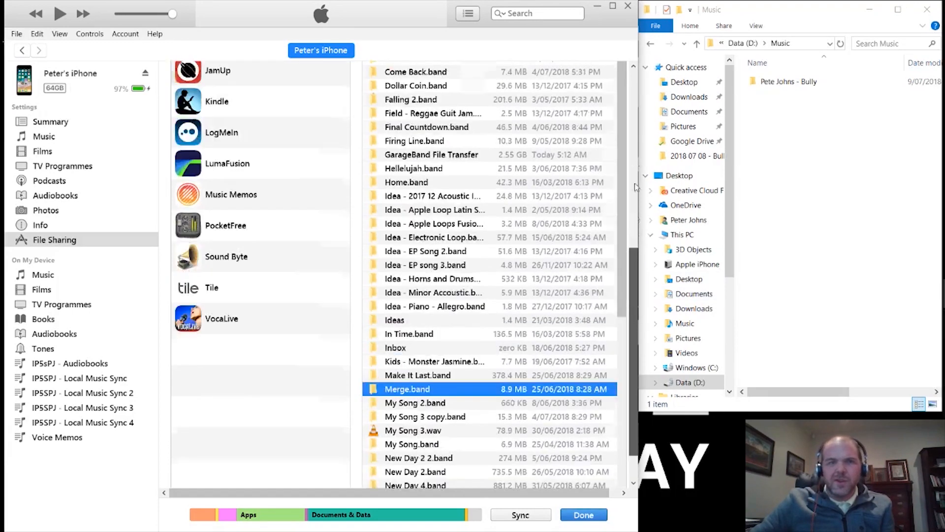
- Save Bully (Master).wav and Bully Master.wav from GarageBand documents to D:\Music\Pete Johns - Bully
{"action": "left_click", "coordinate": [227, 316]}
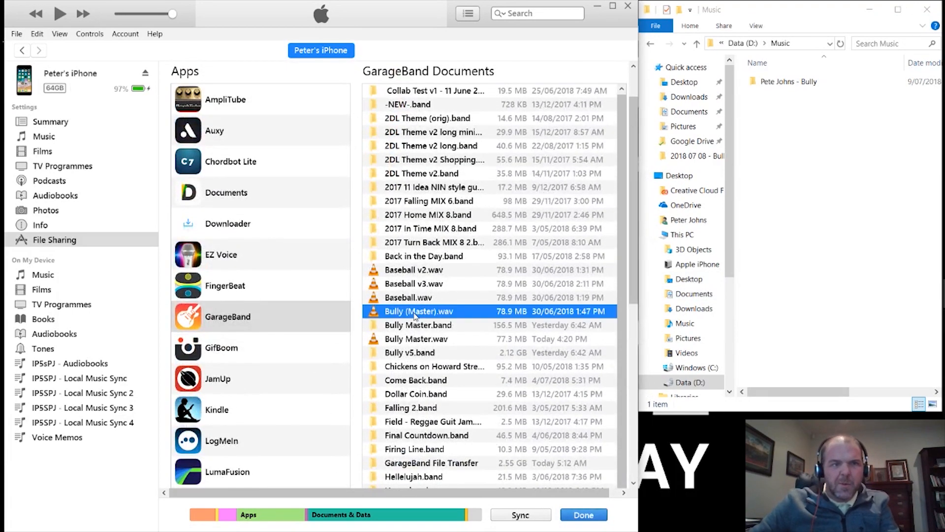
{"action": "left_click", "coordinate": [416, 337]}
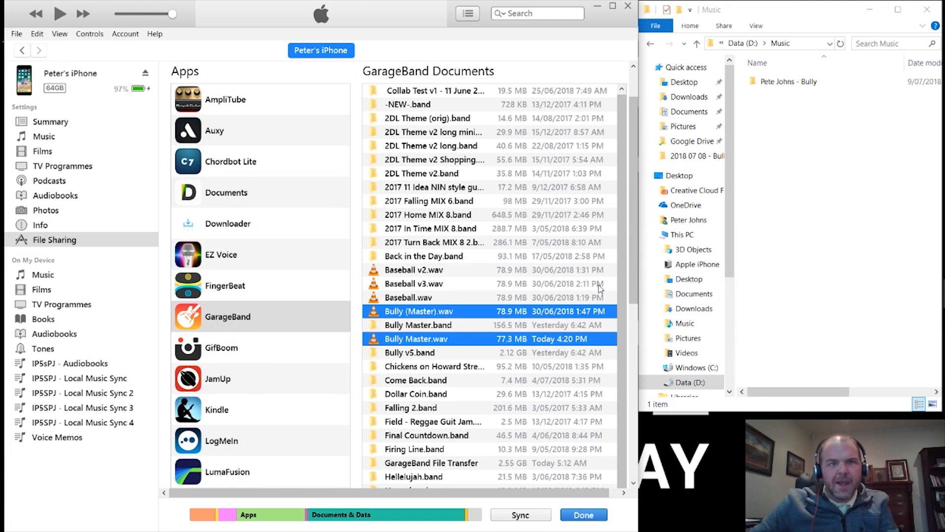
{"action": "scroll", "scroll_direction": "down", "scroll_amount": 3}
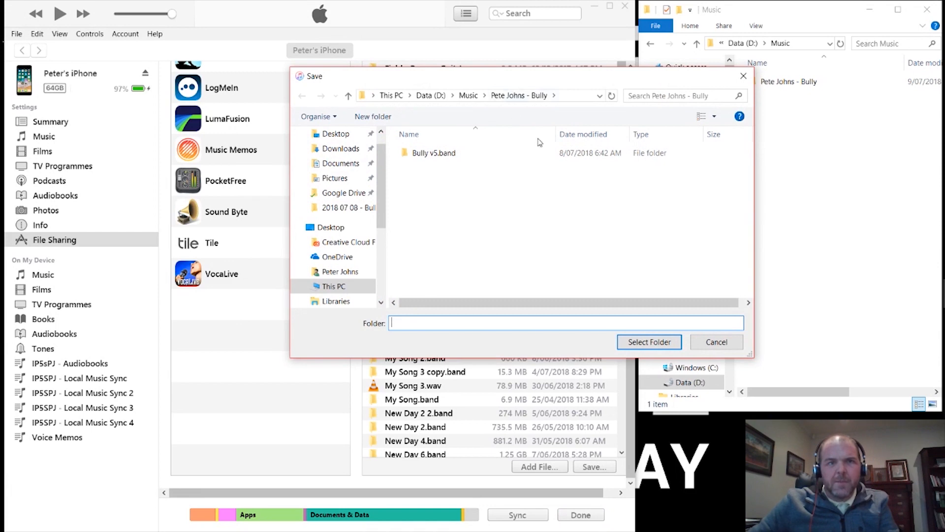
{"action": "left_click", "coordinate": [649, 342]}
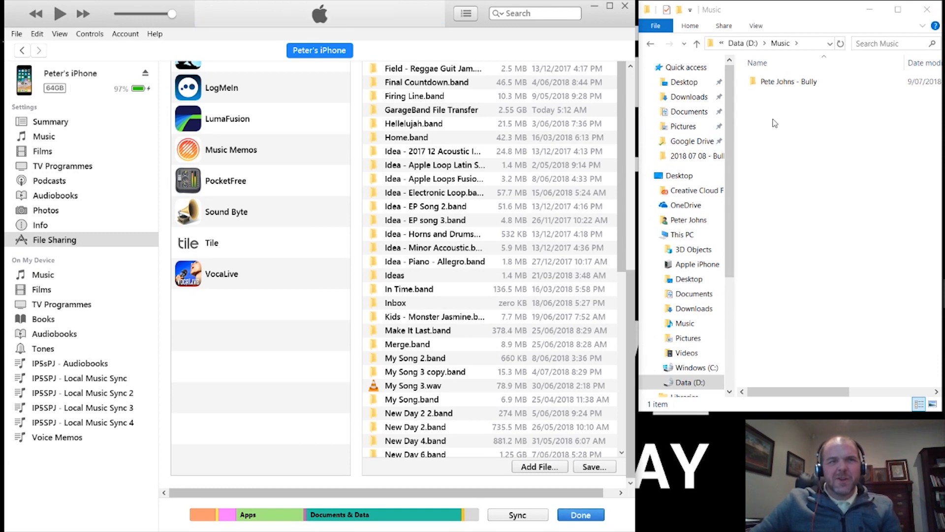
- Check that both Bully WAV masters now sit beside Bully v5.band in the Pete Johns - Bully folder
{"action": "double_click", "coordinate": [790, 82]}
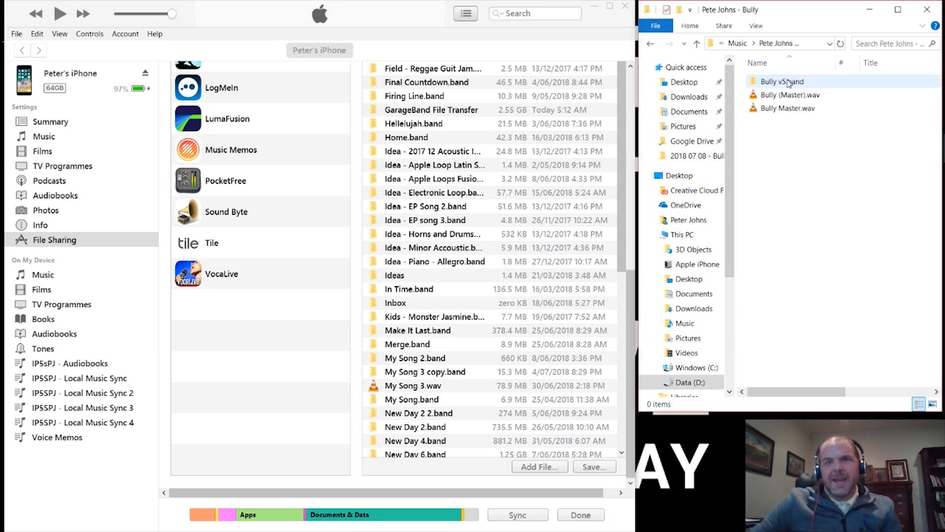
{"action": "left_click", "coordinate": [789, 94]}
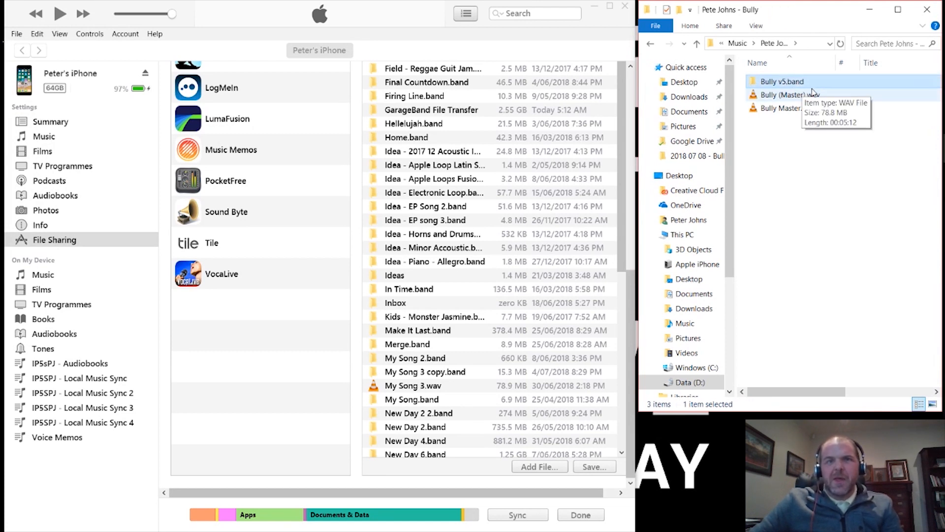
{"action": "mouse_move", "coordinate": [783, 81]}
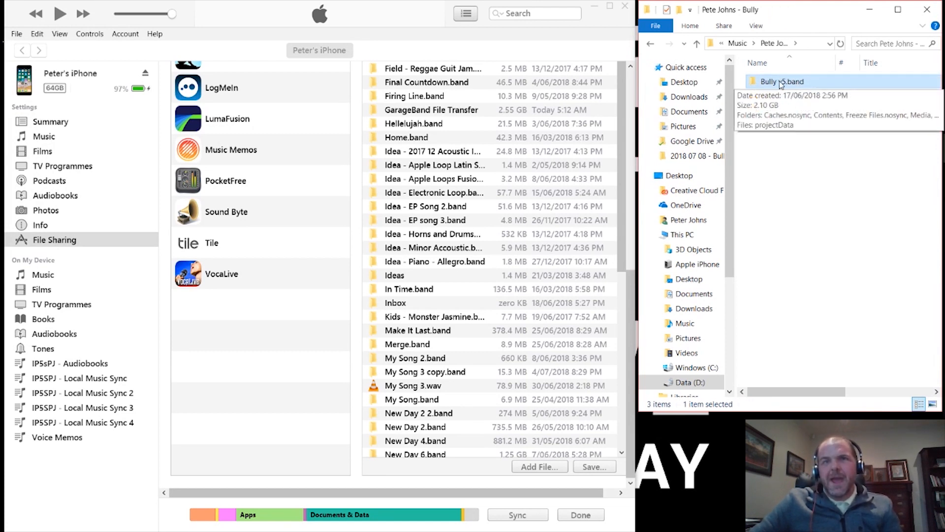
{"action": "left_click", "coordinate": [782, 82]}
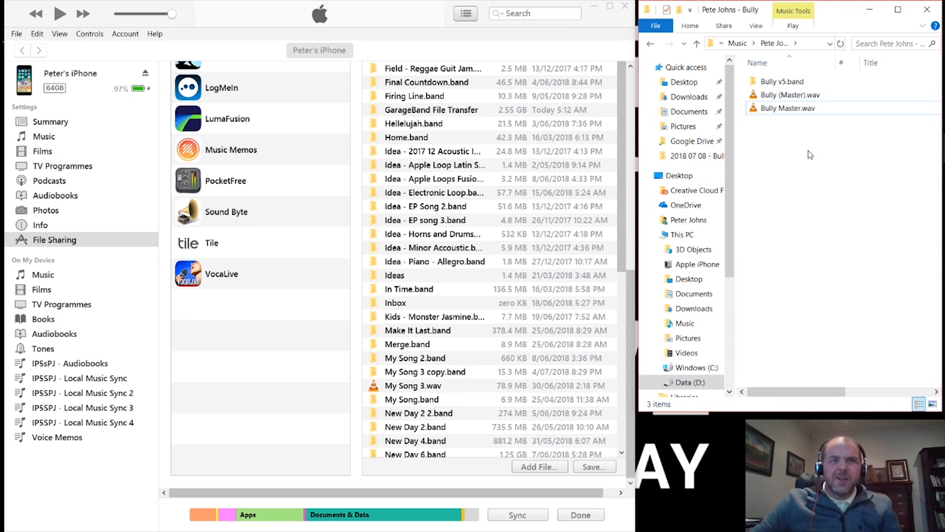
{"action": "left_click", "coordinate": [782, 81]}
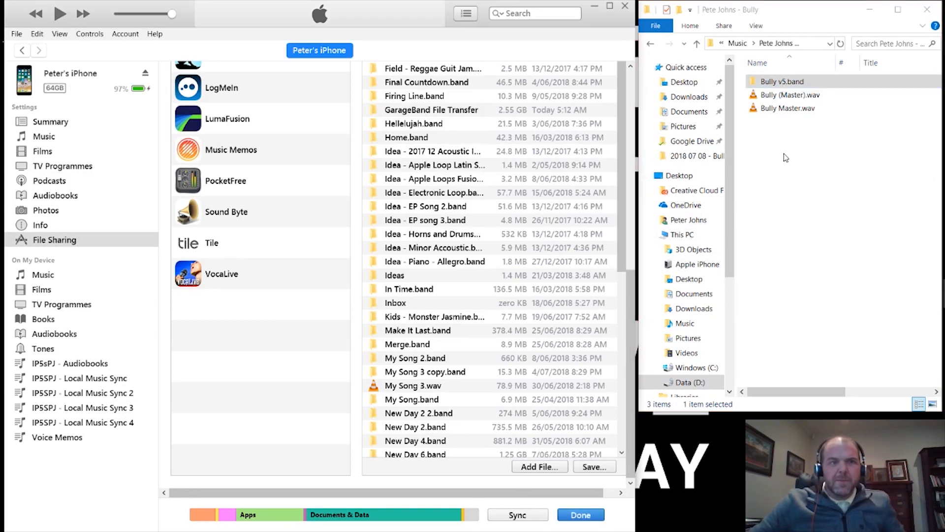
{"action": "mouse_move", "coordinate": [788, 149]}
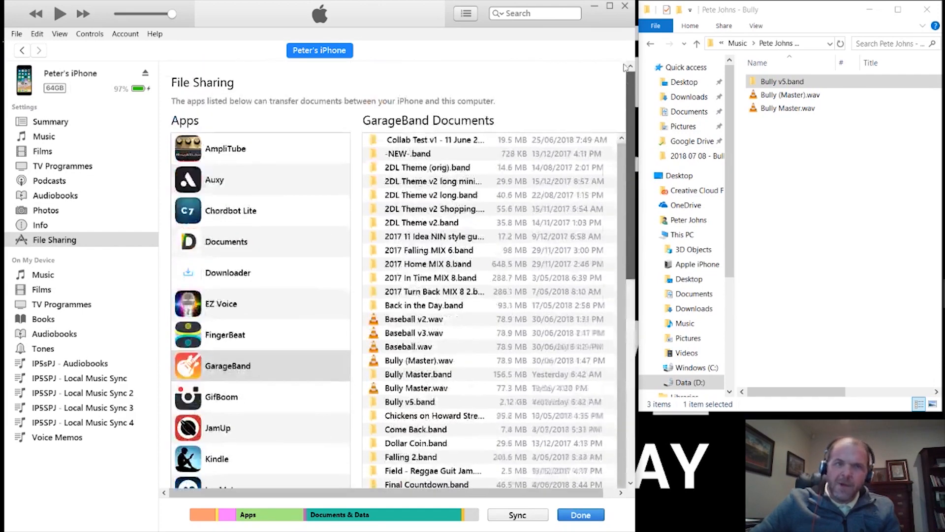
- Save Come Back.band from the iPhone's GarageBand documents into D:\Music
{"action": "left_click", "coordinate": [415, 428]}
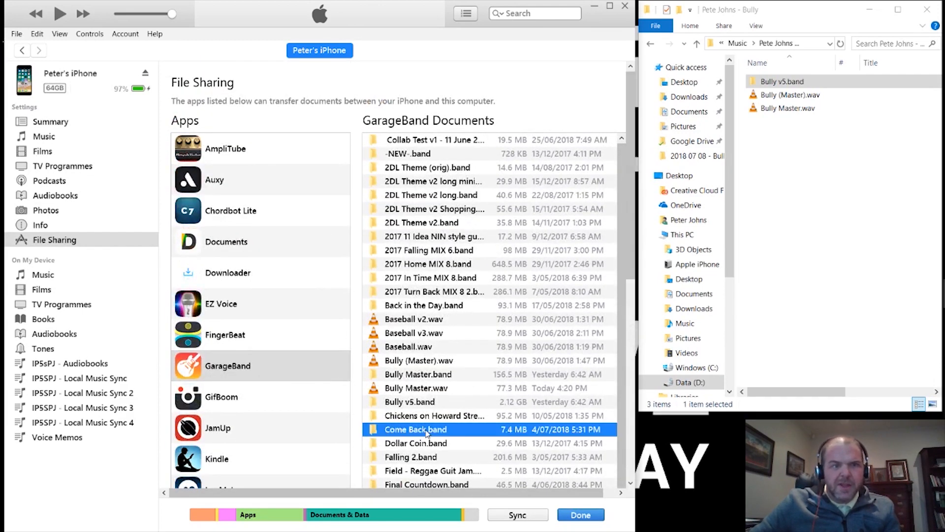
{"action": "scroll", "scroll_direction": "down", "scroll_amount": 3}
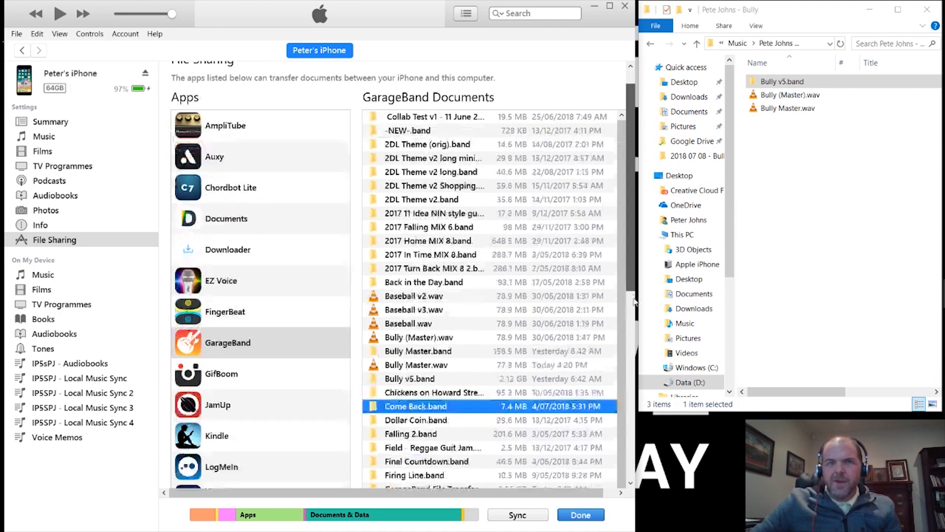
{"action": "scroll", "scroll_direction": "down", "scroll_amount": 3}
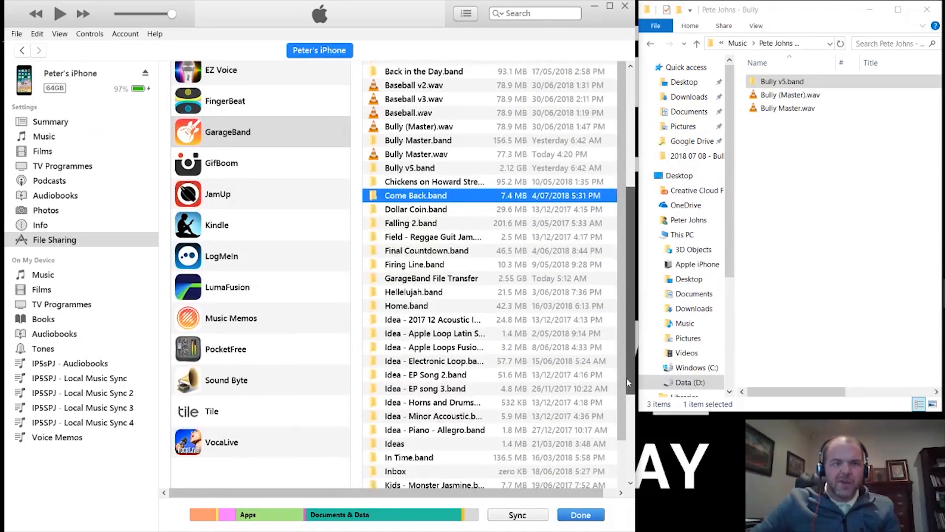
{"action": "scroll", "scroll_direction": "down", "scroll_amount": 3}
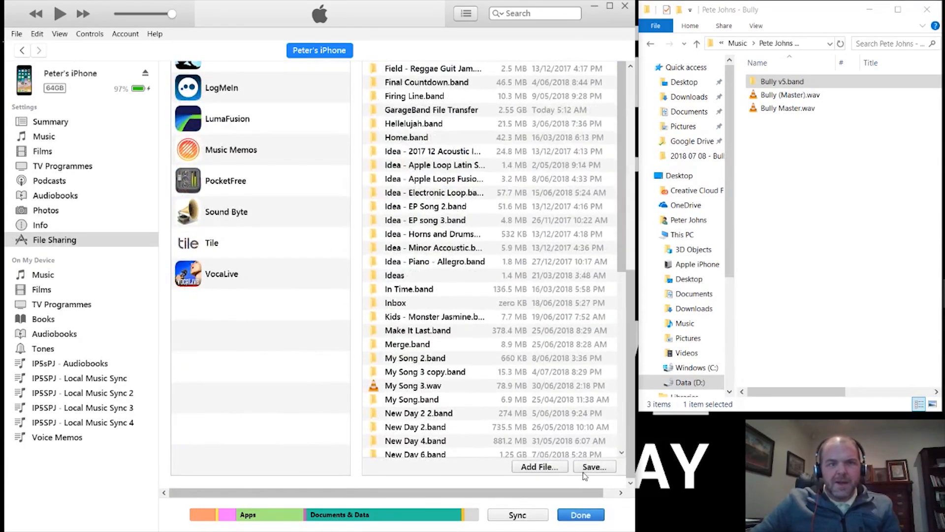
{"action": "left_click", "coordinate": [593, 467]}
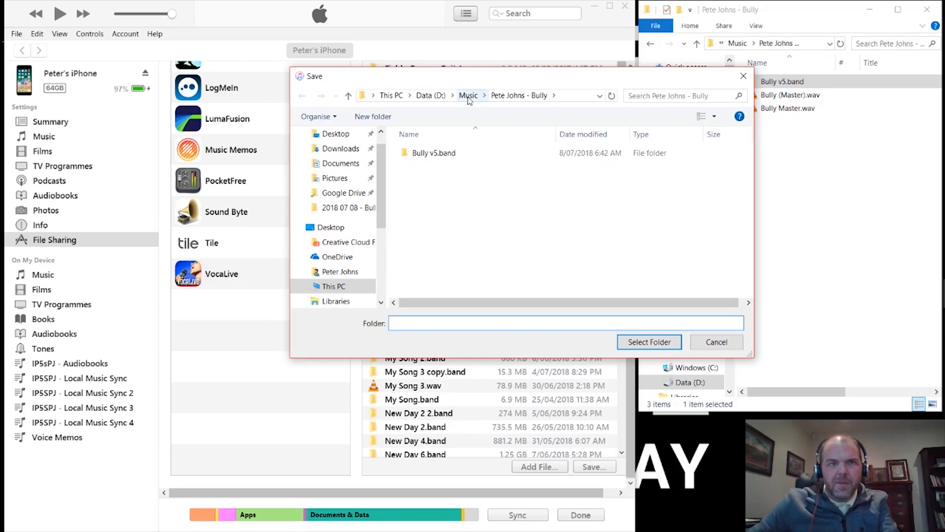
{"action": "left_click", "coordinate": [468, 95]}
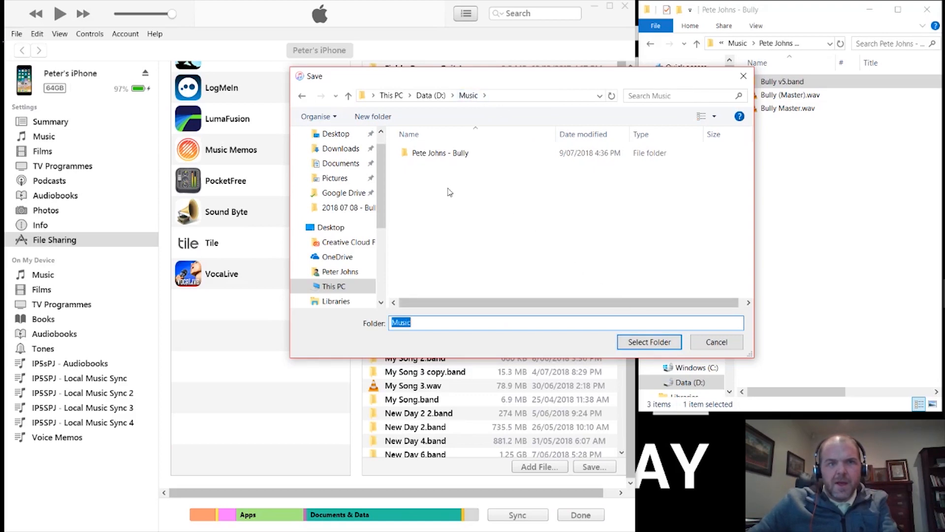
{"action": "left_click", "coordinate": [716, 341]}
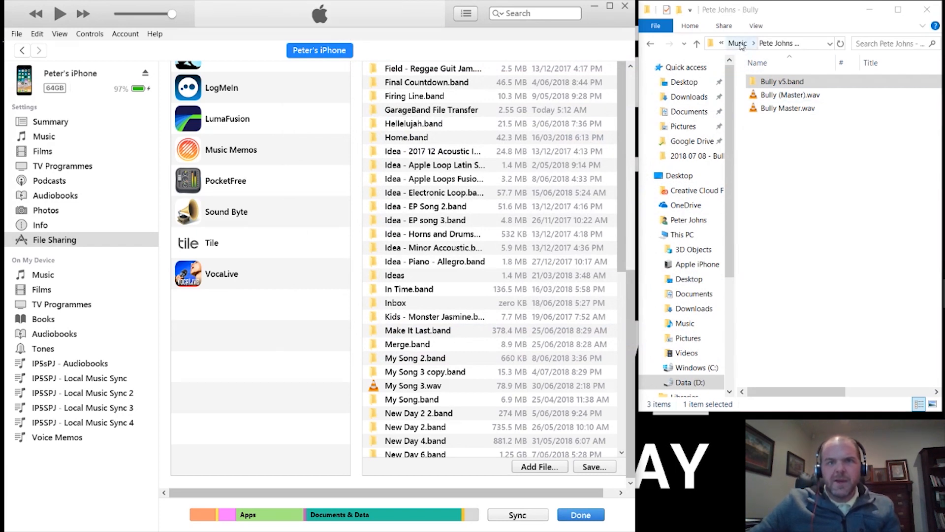
- Rename the saved Come Back.band in D:\Music to Come Back 2.band
{"action": "left_click", "coordinate": [737, 42]}
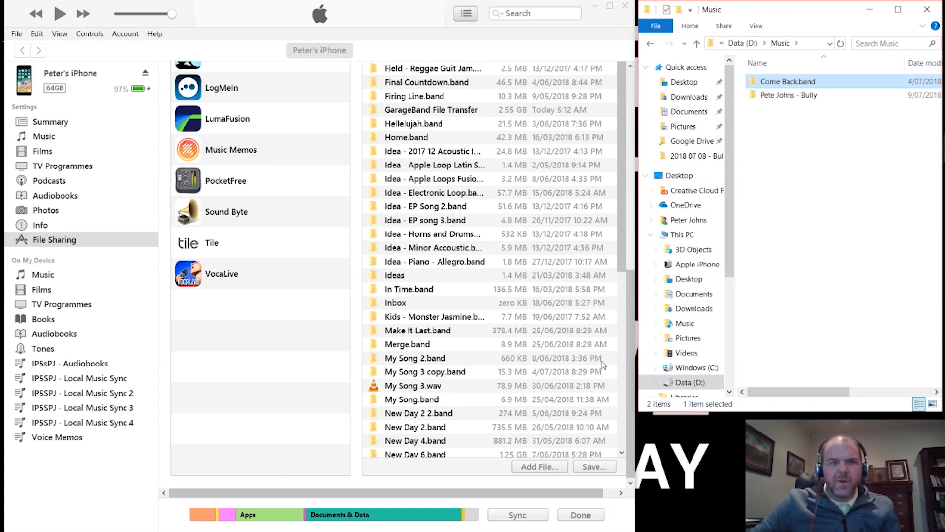
{"action": "double_click", "coordinate": [786, 82]}
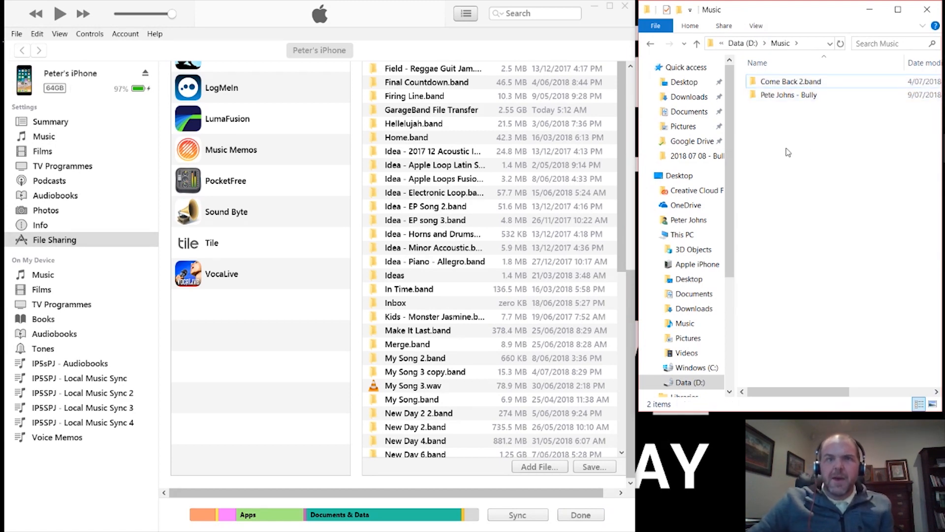
{"action": "mouse_move", "coordinate": [806, 53]}
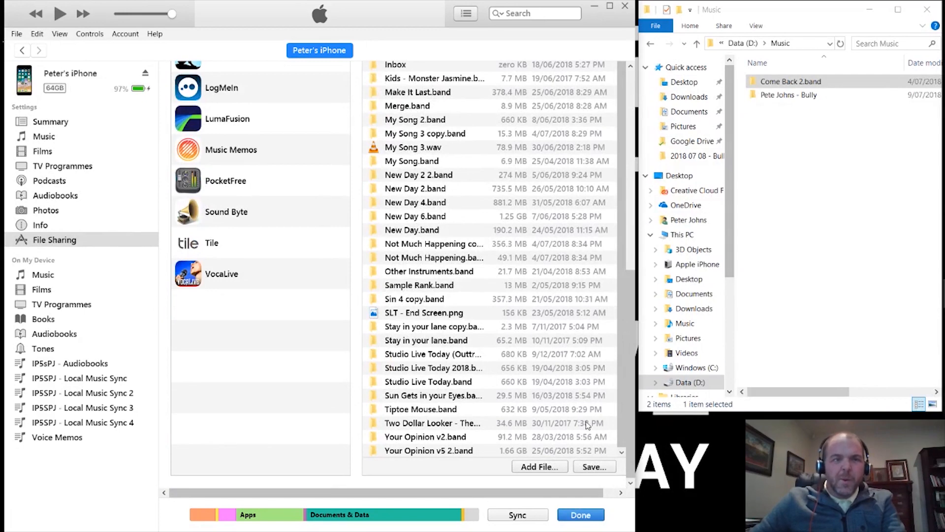
- Add Come Back 2.band from D:\Music to GarageBand's documents on the iPhone
{"action": "left_click", "coordinate": [538, 466]}
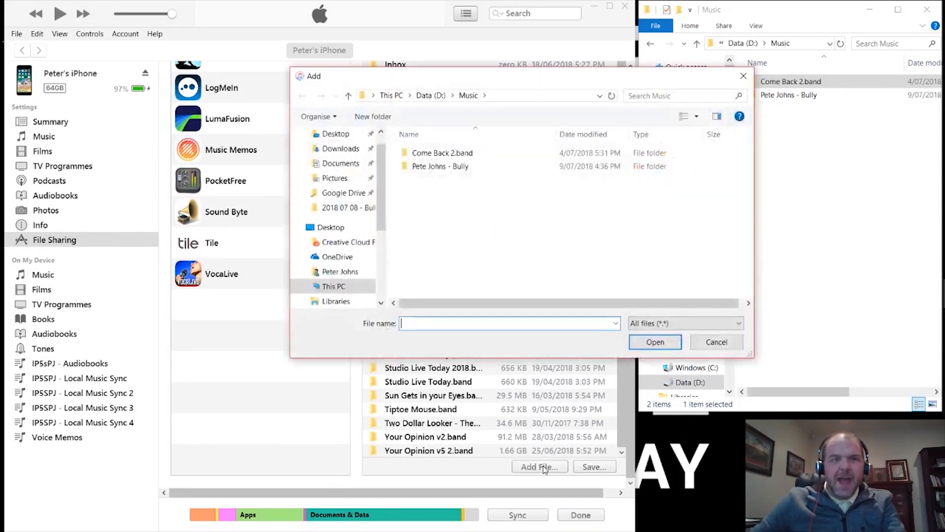
{"action": "left_click", "coordinate": [442, 153]}
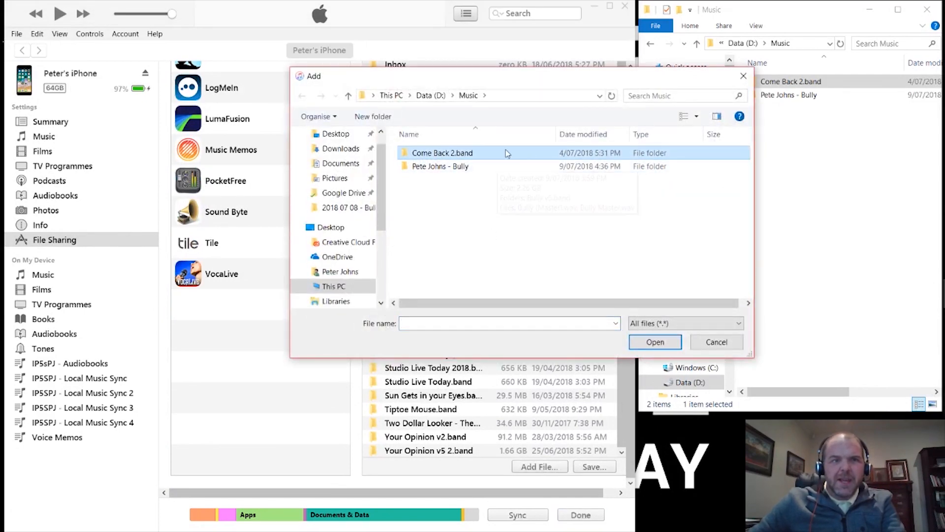
{"action": "double_click", "coordinate": [442, 153]}
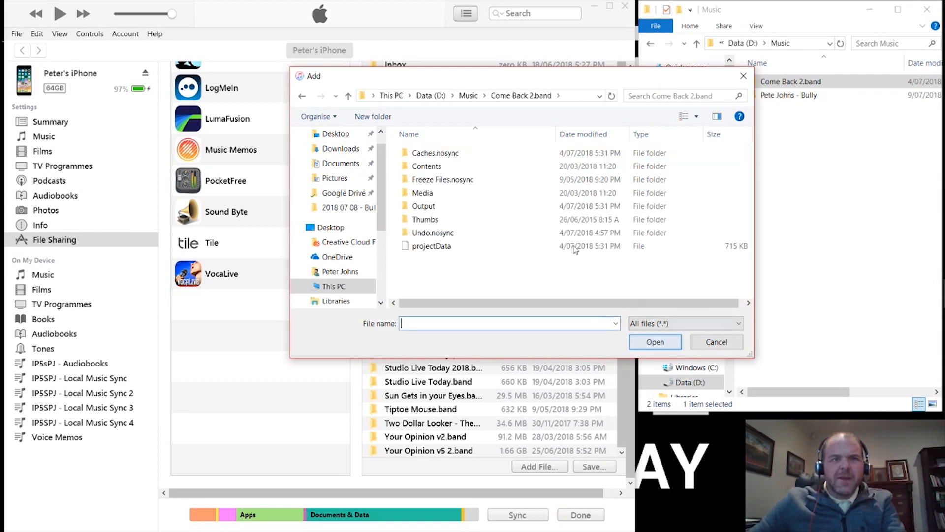
{"action": "double_click", "coordinate": [442, 179]}
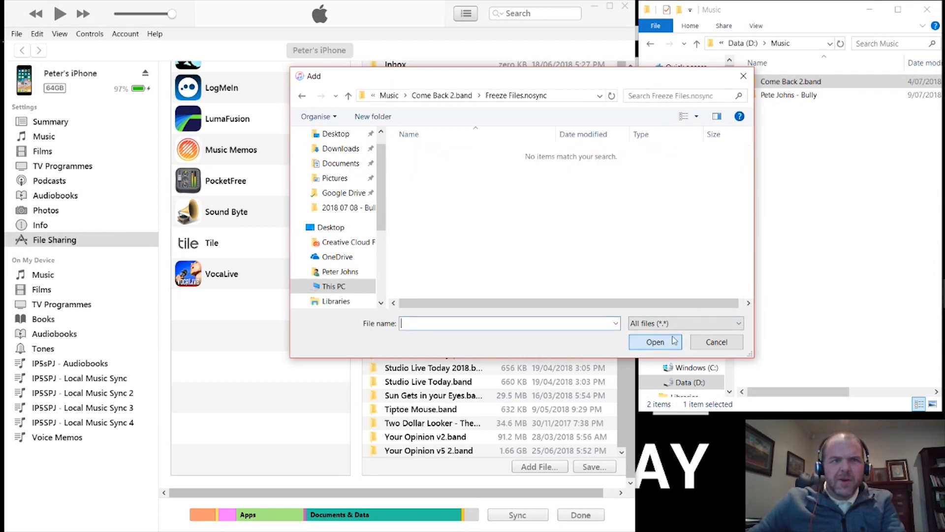
{"action": "left_click", "coordinate": [717, 342]}
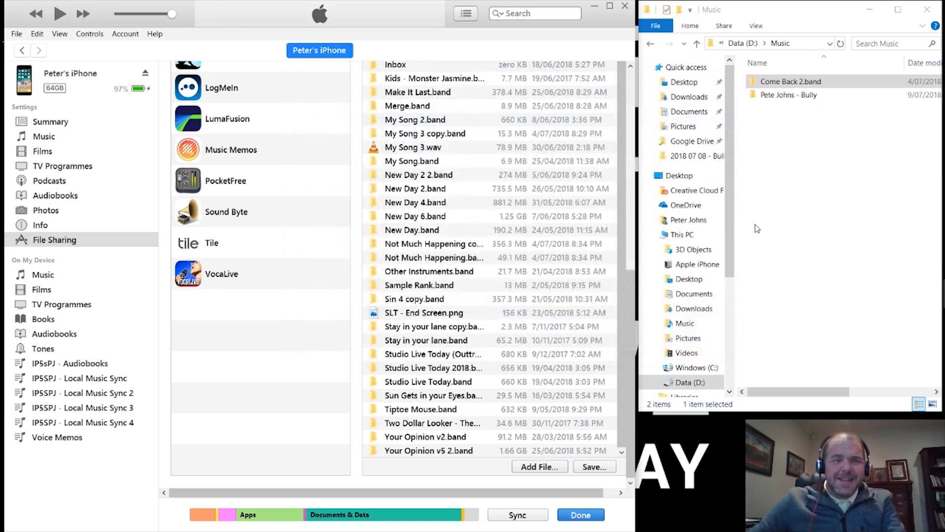
{"action": "mouse_move", "coordinate": [802, 201]}
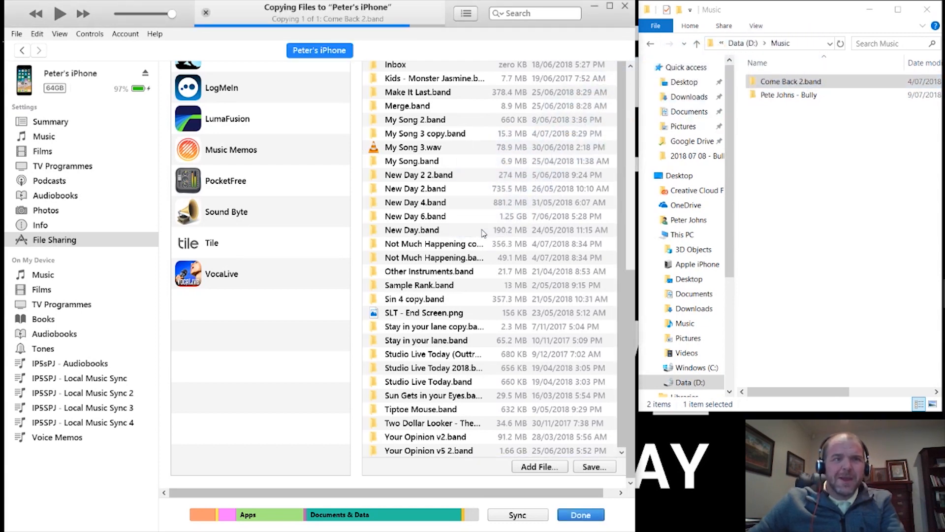
- Confirm Come Back 2.band now lists beside Come Back.band in GarageBand's documents
{"action": "scroll", "scroll_direction": "up", "scroll_amount": 3}
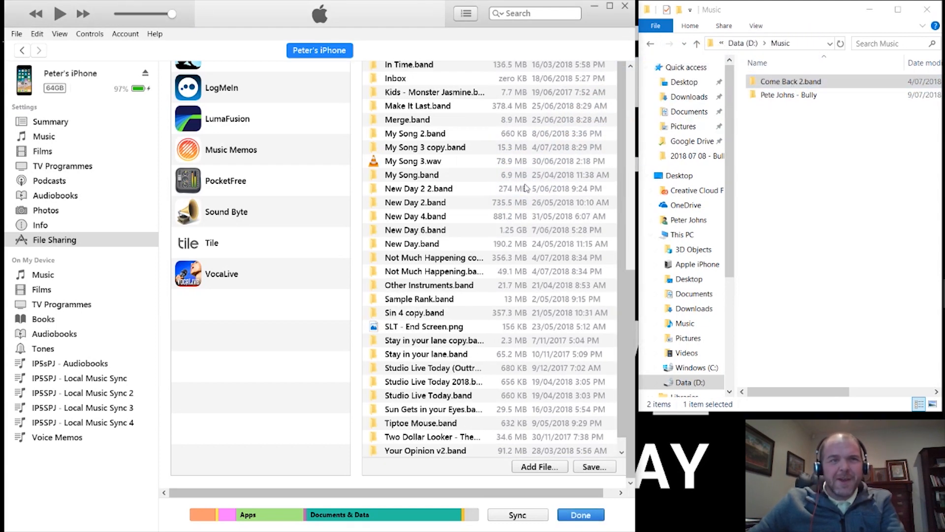
{"action": "scroll", "scroll_direction": "up", "scroll_amount": 3}
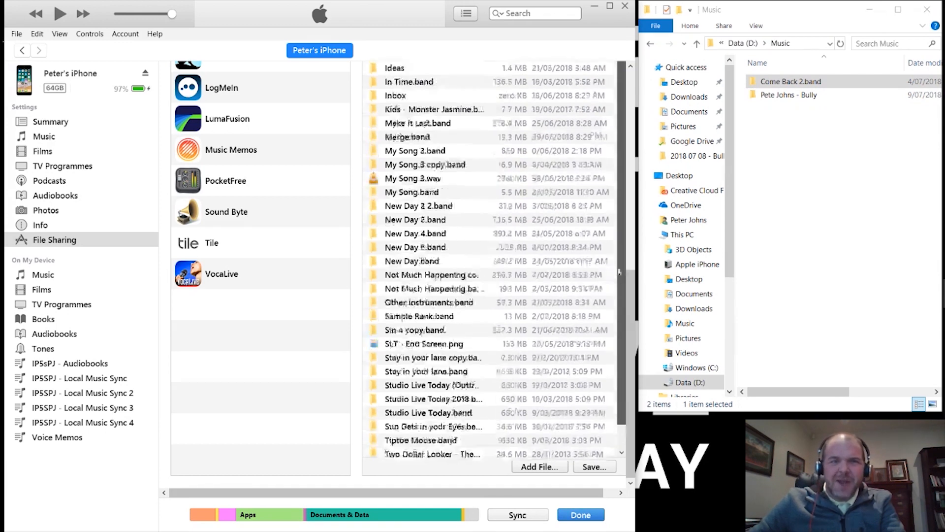
{"action": "left_click", "coordinate": [433, 206]}
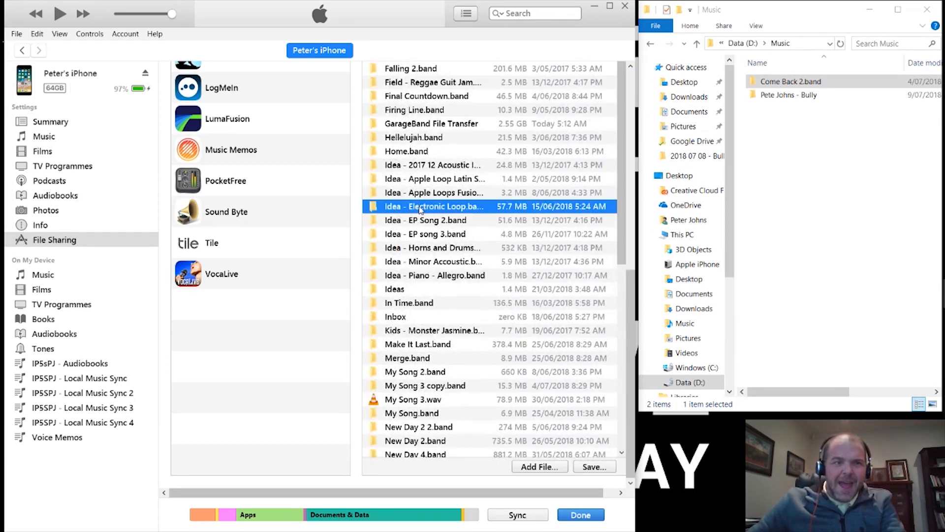
{"action": "scroll", "scroll_direction": "up", "scroll_amount": 3}
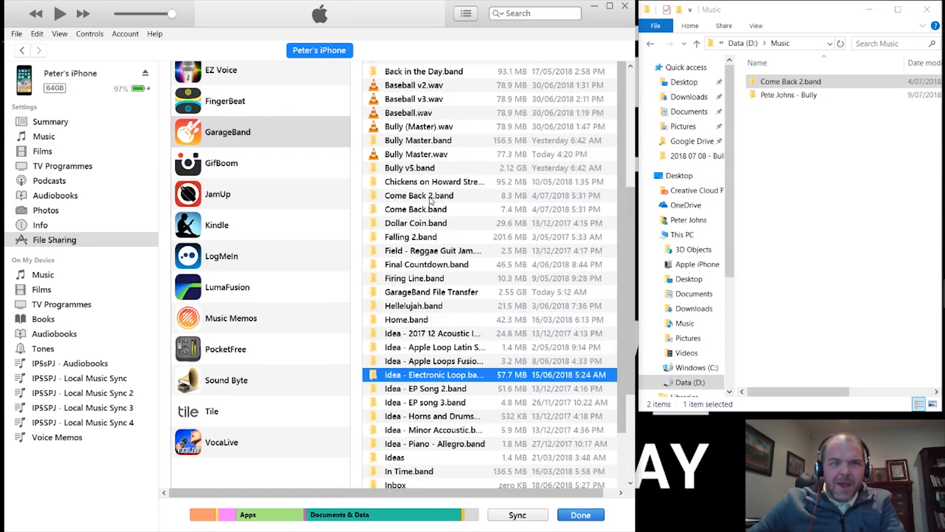
{"action": "left_click", "coordinate": [416, 209]}
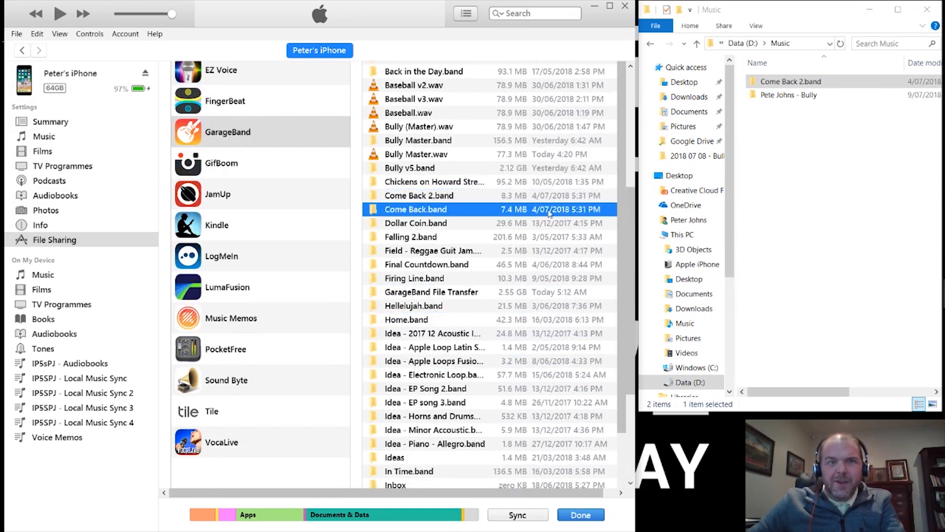
{"action": "left_click", "coordinate": [418, 195]}
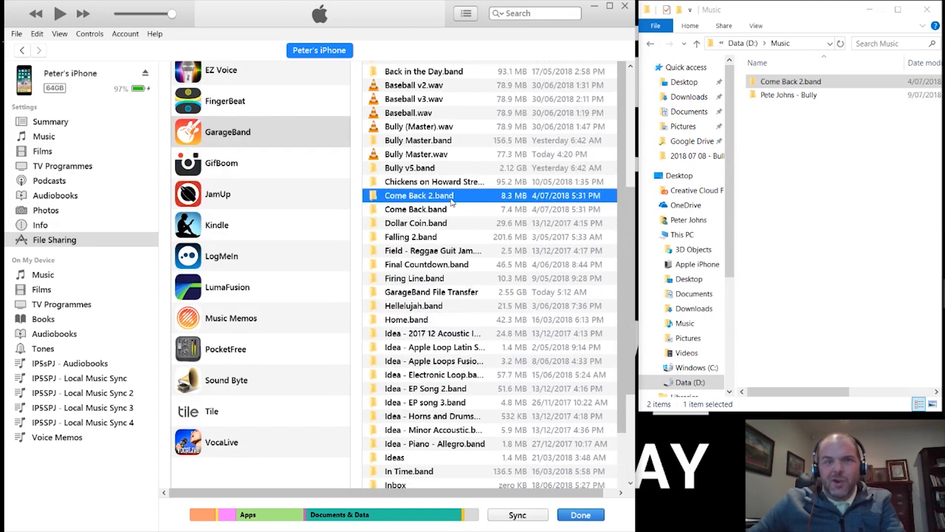
{"action": "mouse_move", "coordinate": [539, 210]}
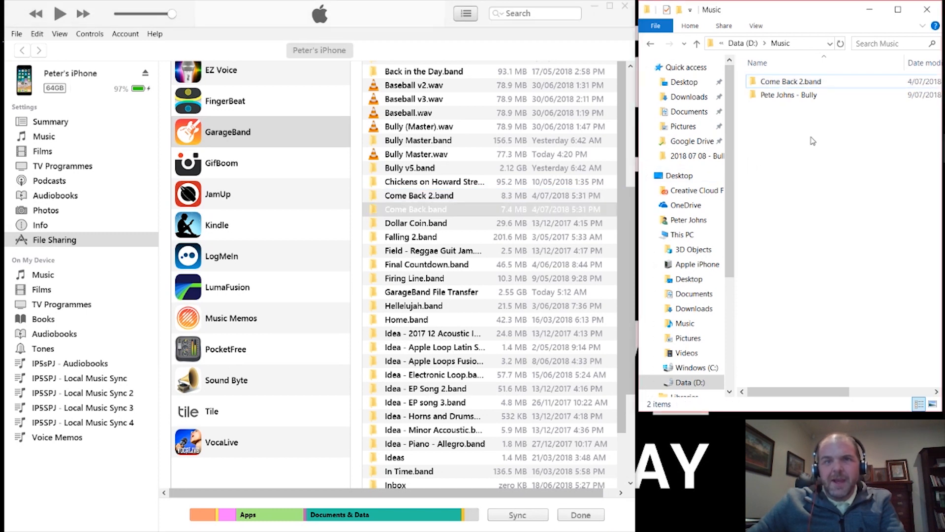
{"action": "left_click", "coordinate": [418, 195]}
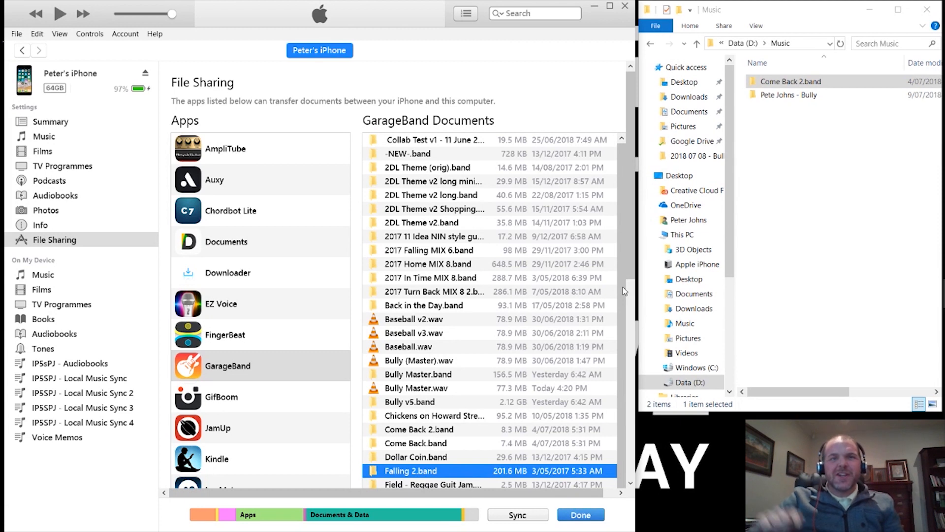
{"action": "mouse_move", "coordinate": [515, 245]}
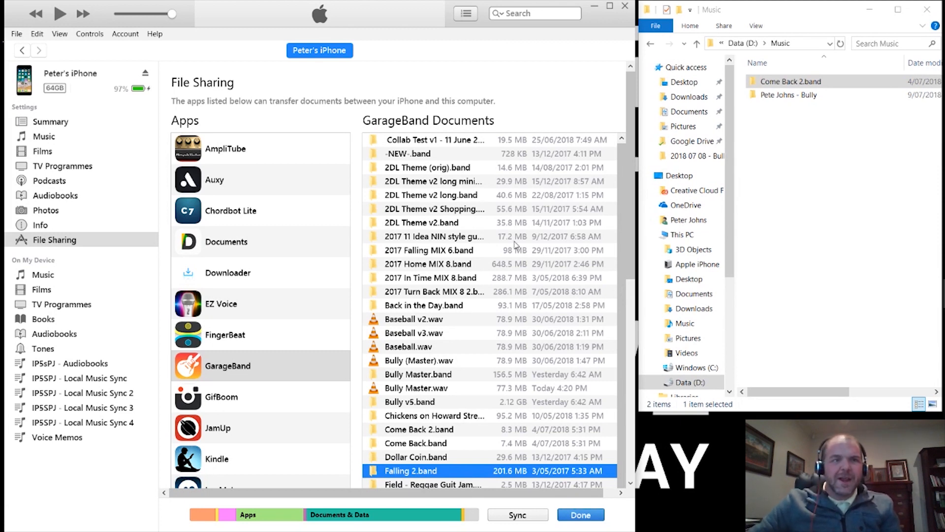
{"action": "left_click", "coordinate": [431, 195]}
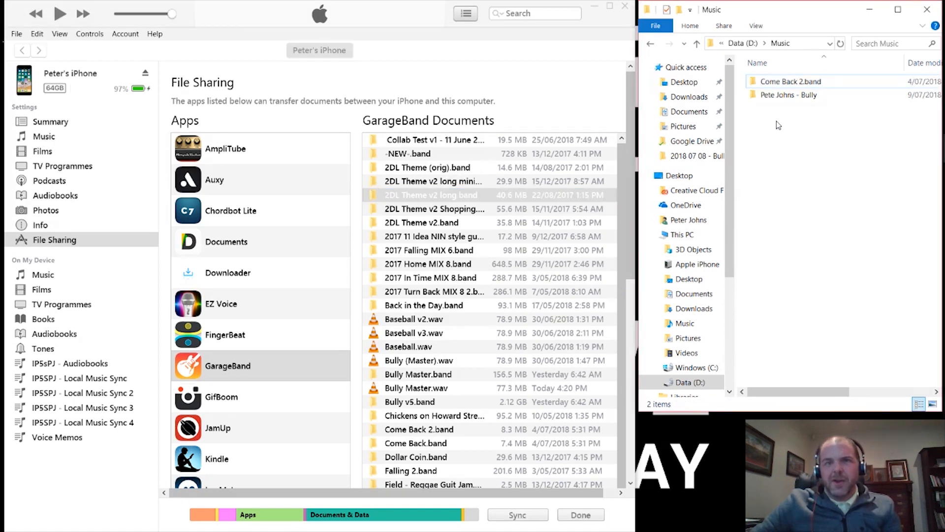
{"action": "mouse_move", "coordinate": [801, 156]}
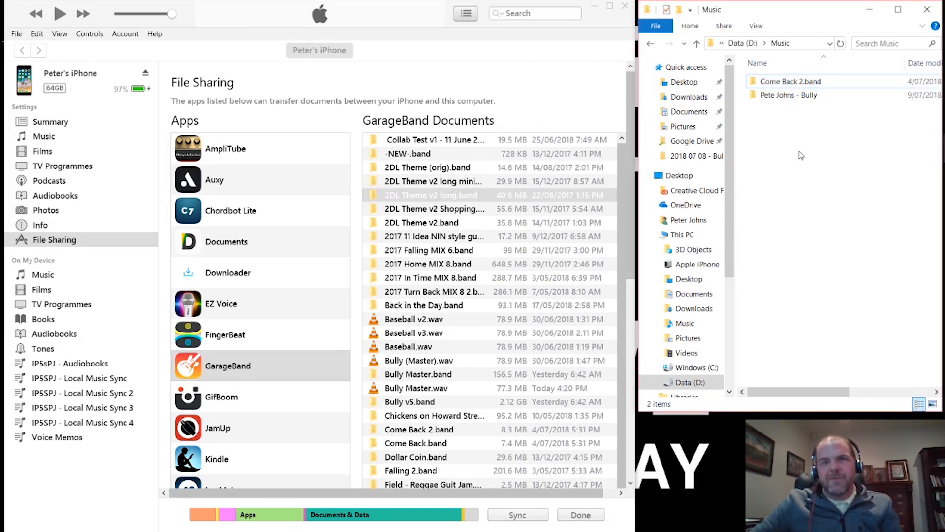
{"action": "left_click", "coordinate": [434, 235]}
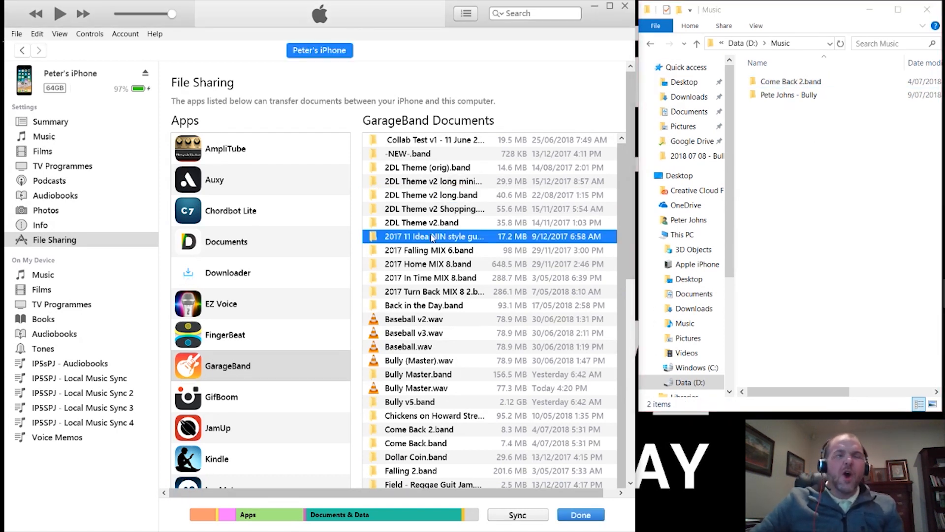